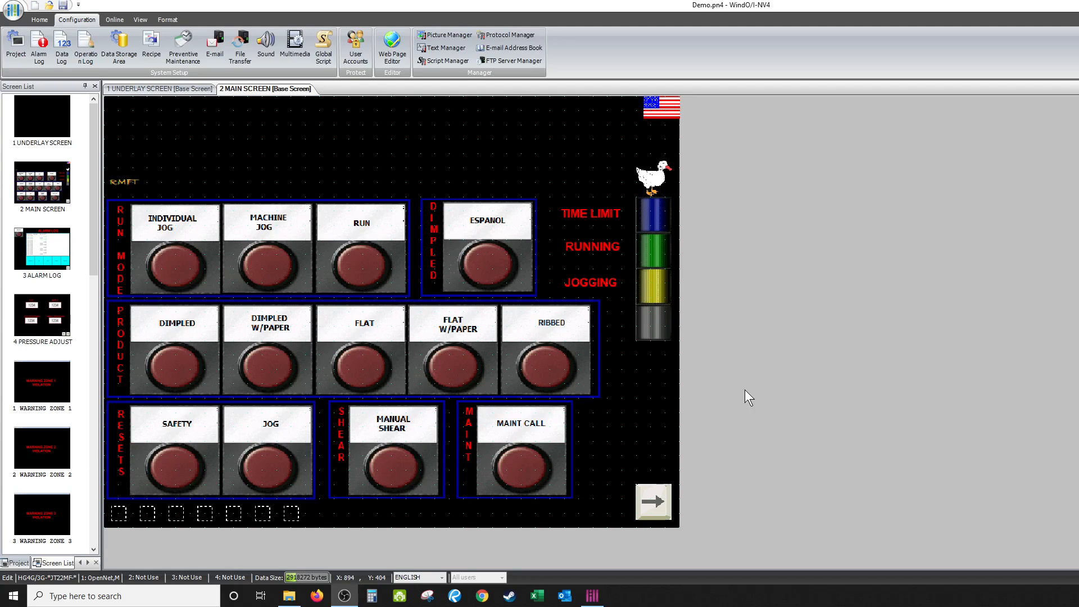
mouse_move(596, 452)
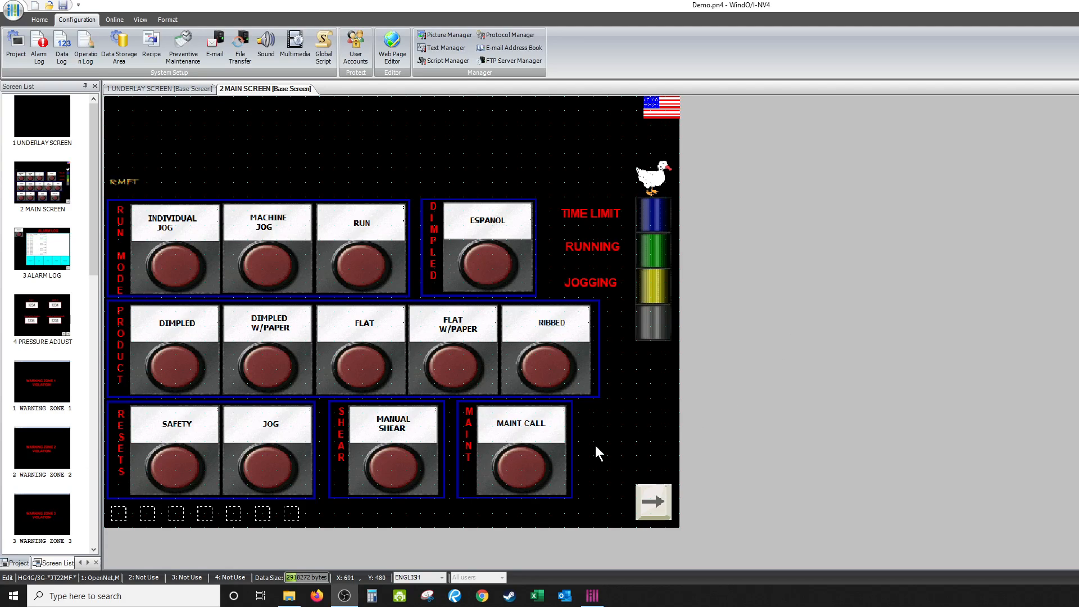
mouse_move(588, 453)
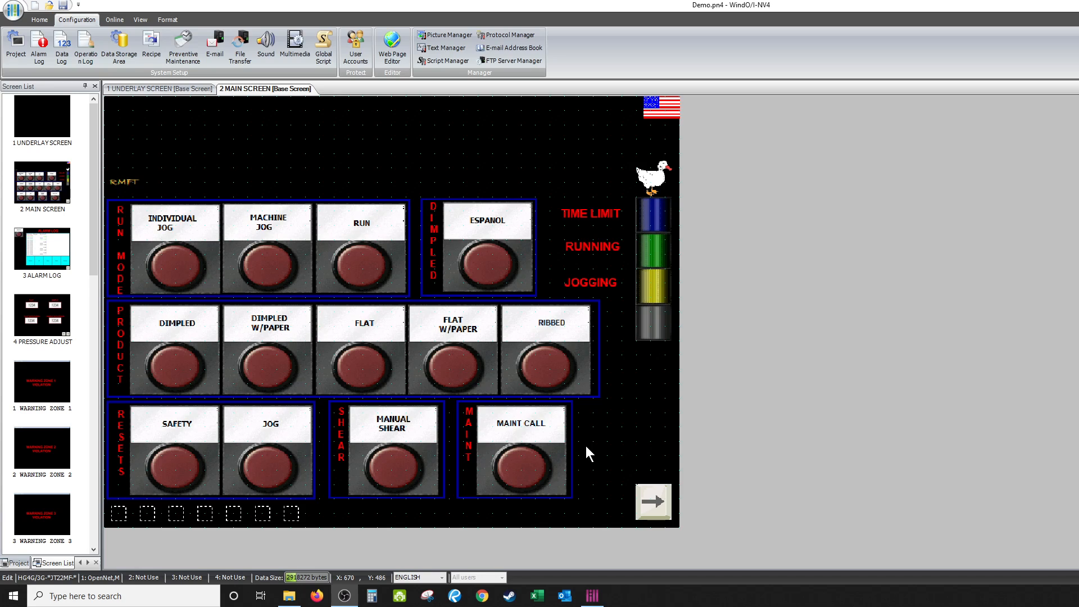
mouse_move(480, 366)
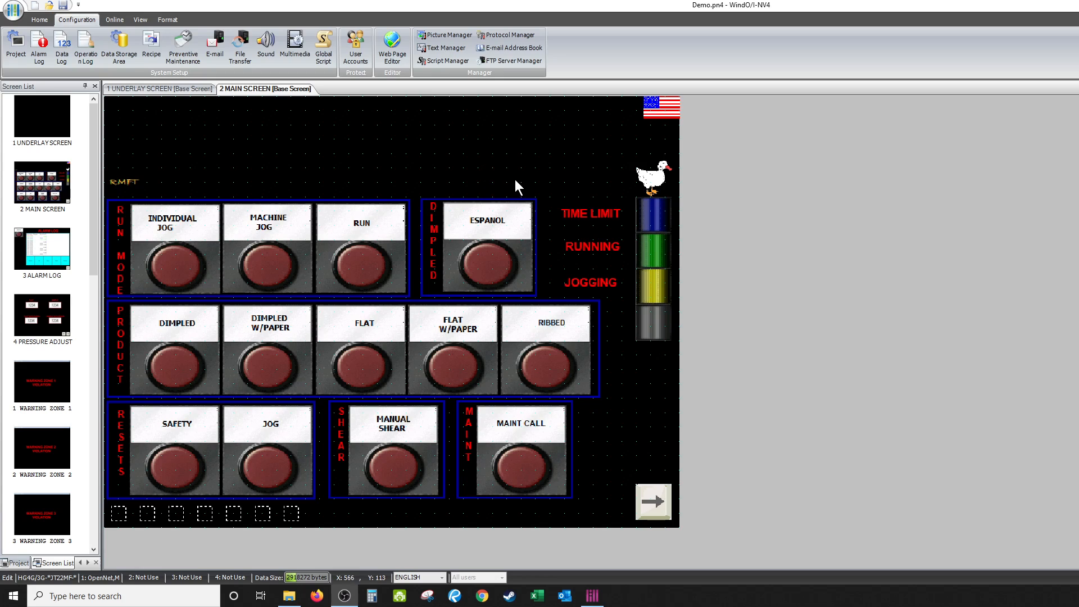
mouse_move(568, 170)
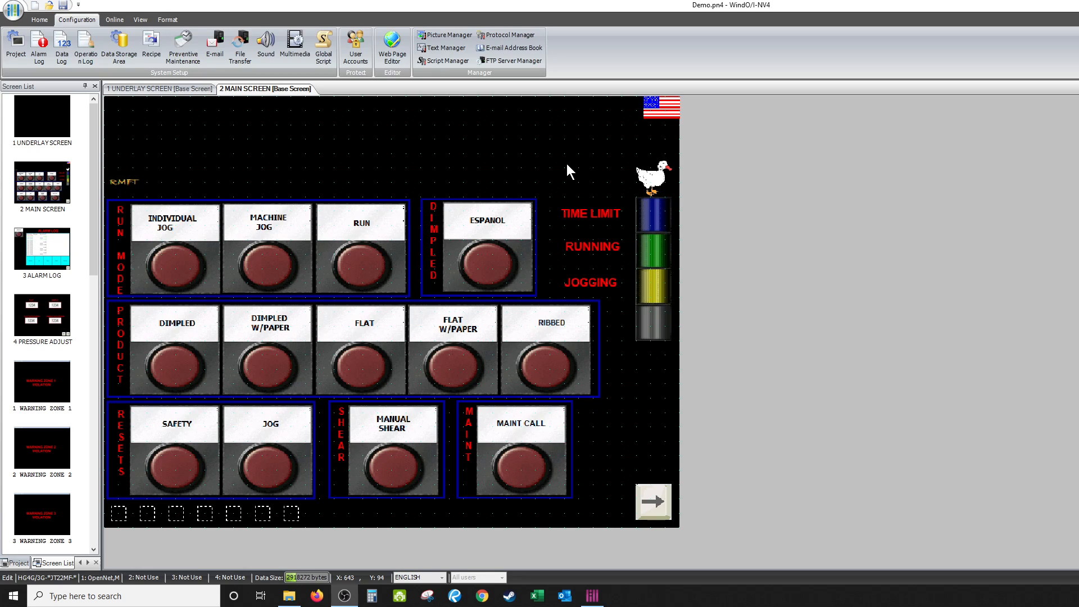
mouse_move(663, 159)
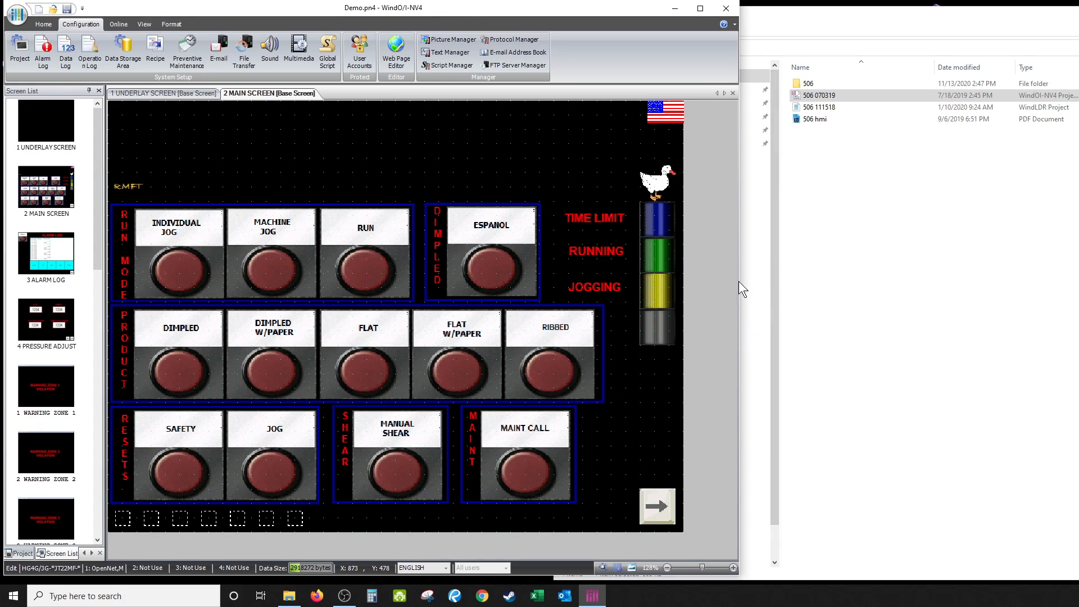
Step: Launch the Simulator from the Online tools and agree to save the modified Demo project
left_click_drag(748, 289, 804, 290)
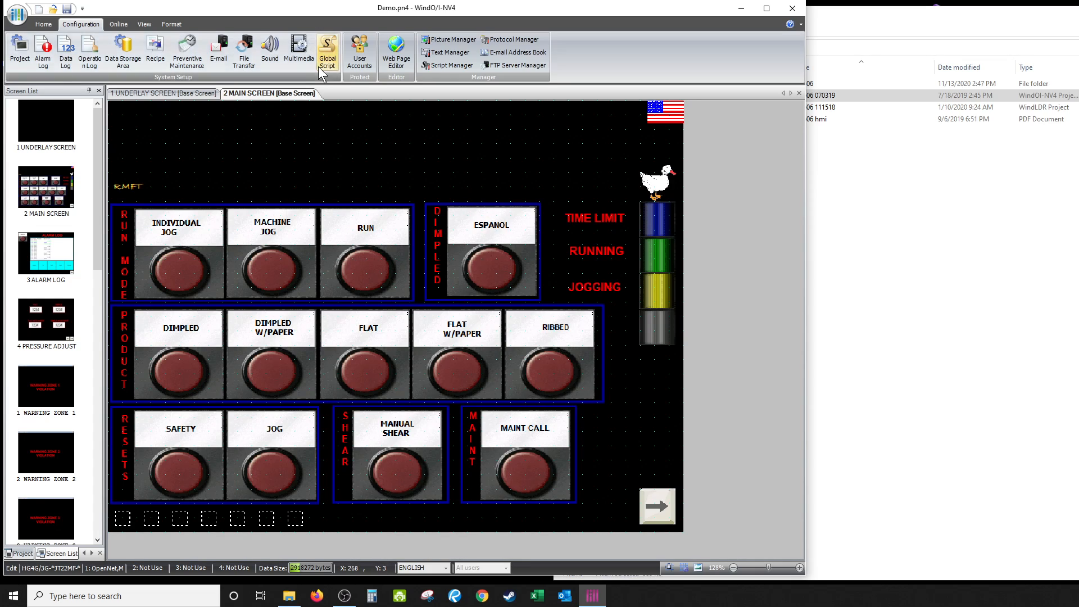
left_click(117, 24)
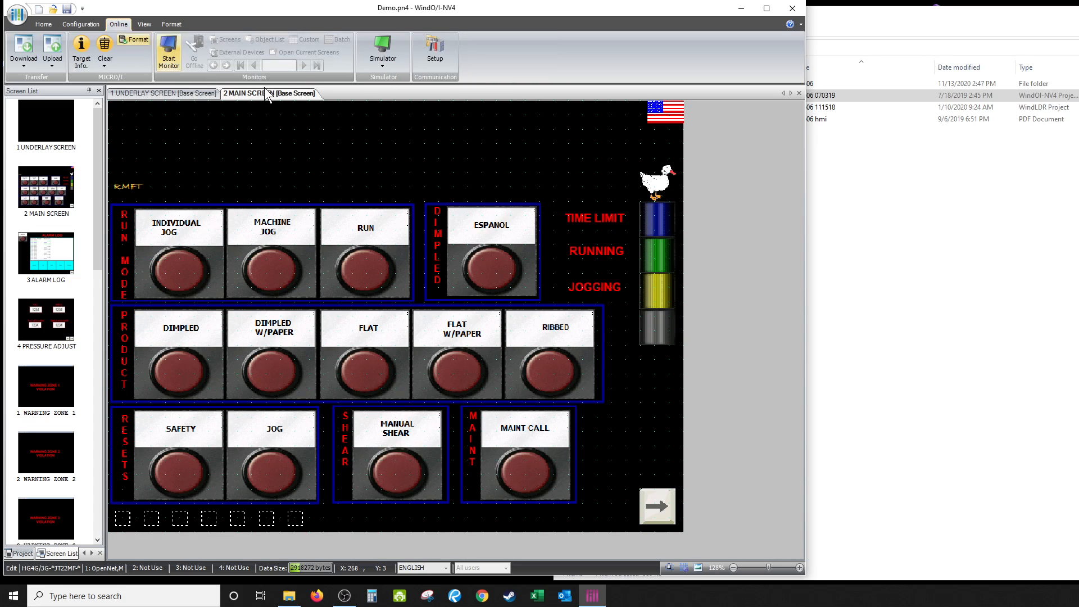
left_click(167, 53)
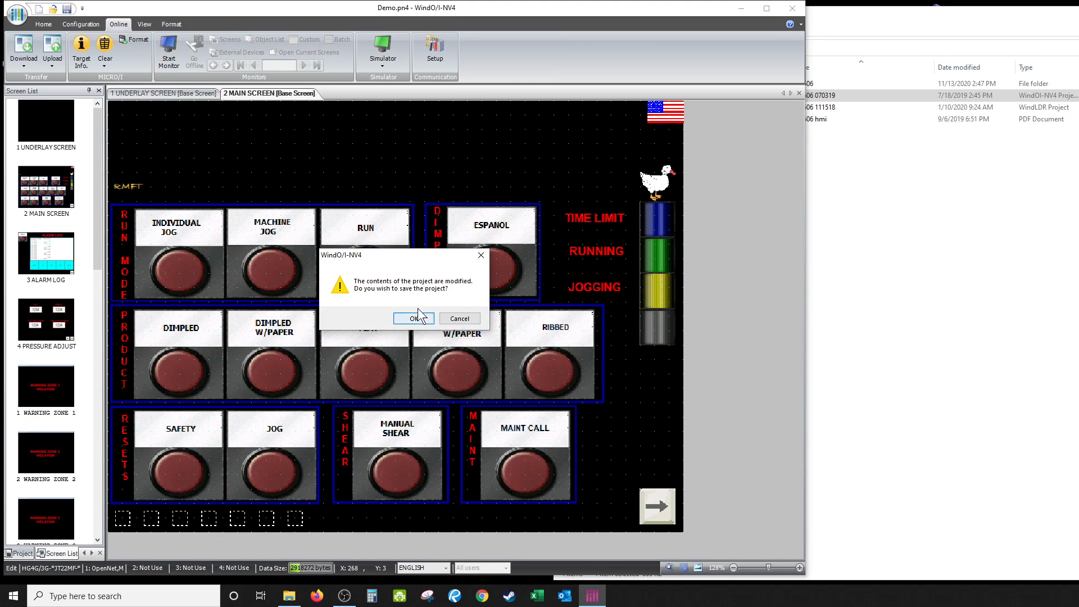
left_click(412, 318)
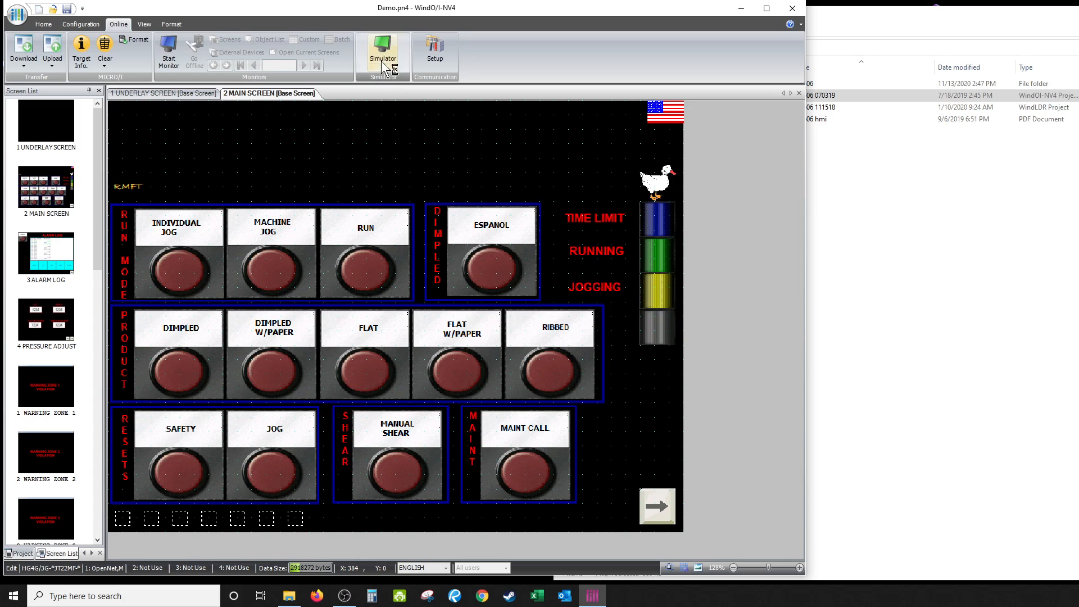
Step: Run the main screen in the simulator and flip its labels between Spanish and English several times
left_click(383, 52)
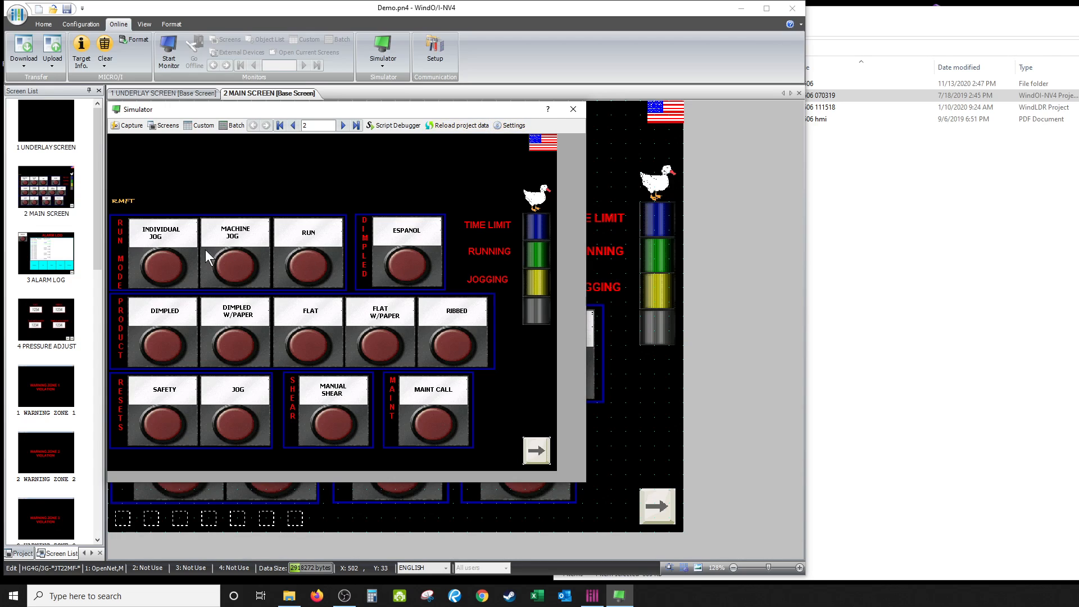
mouse_move(409, 266)
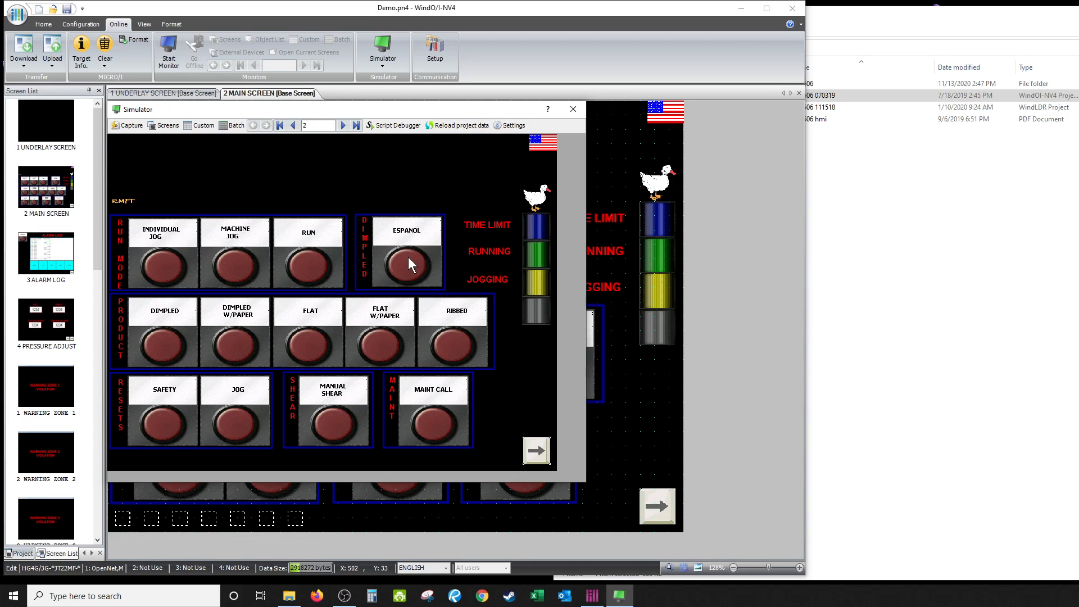
mouse_move(398, 262)
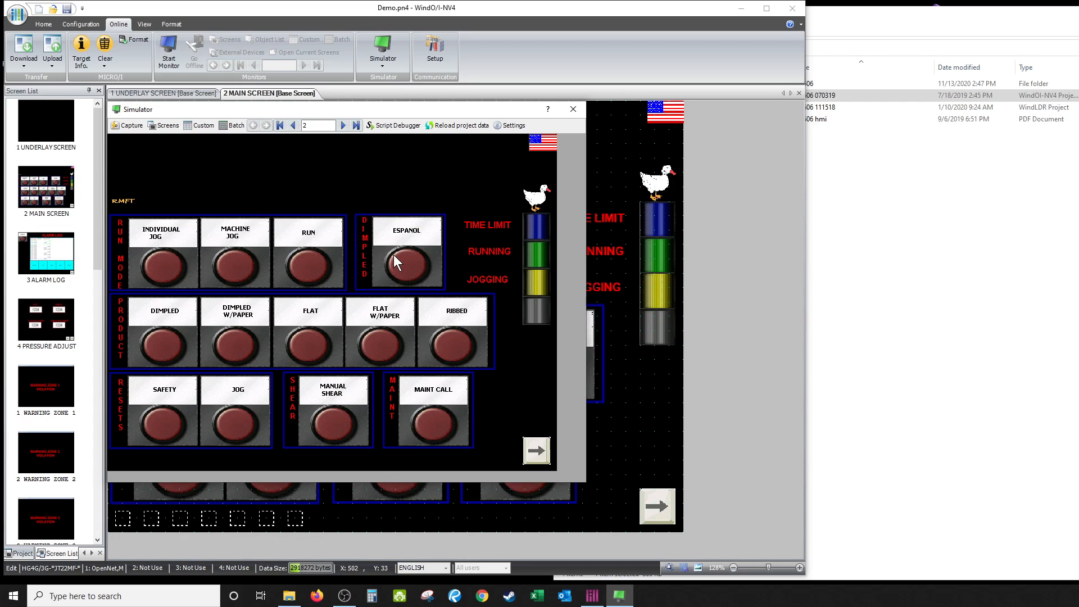
mouse_move(405, 270)
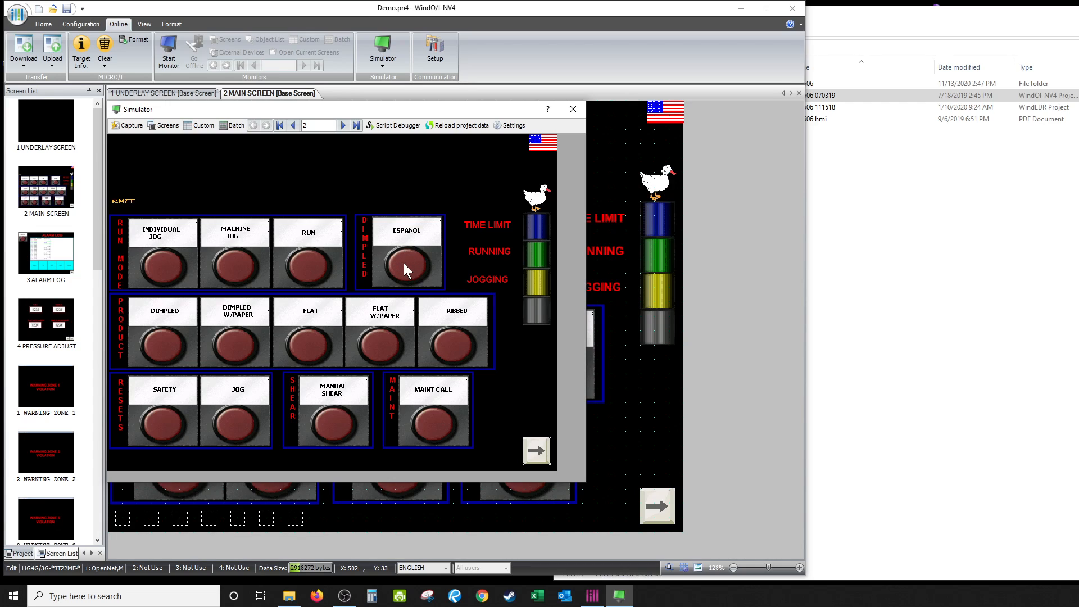
left_click(406, 268)
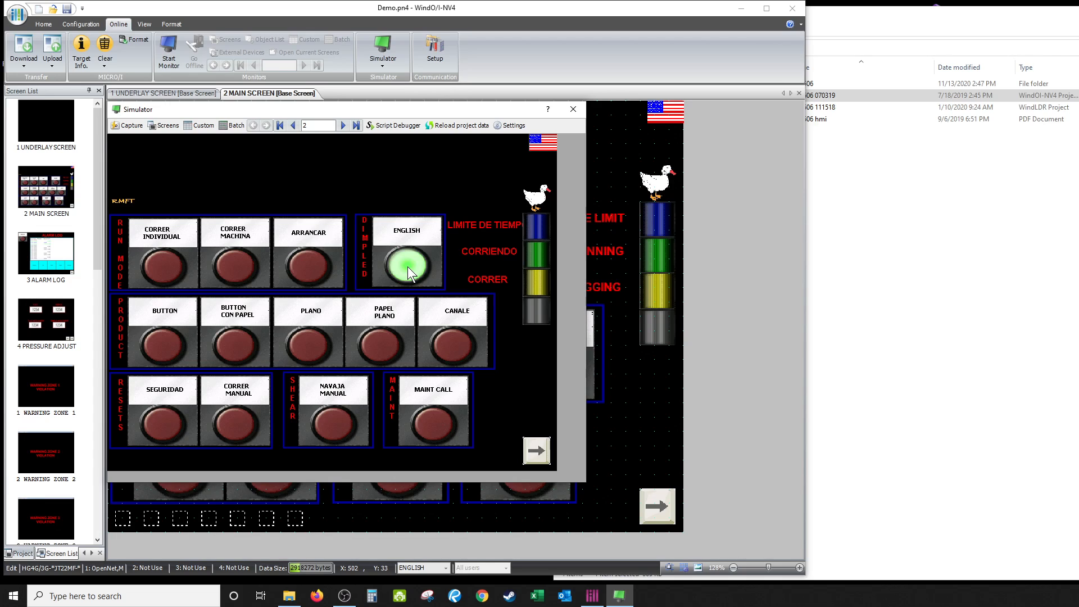
mouse_move(241, 247)
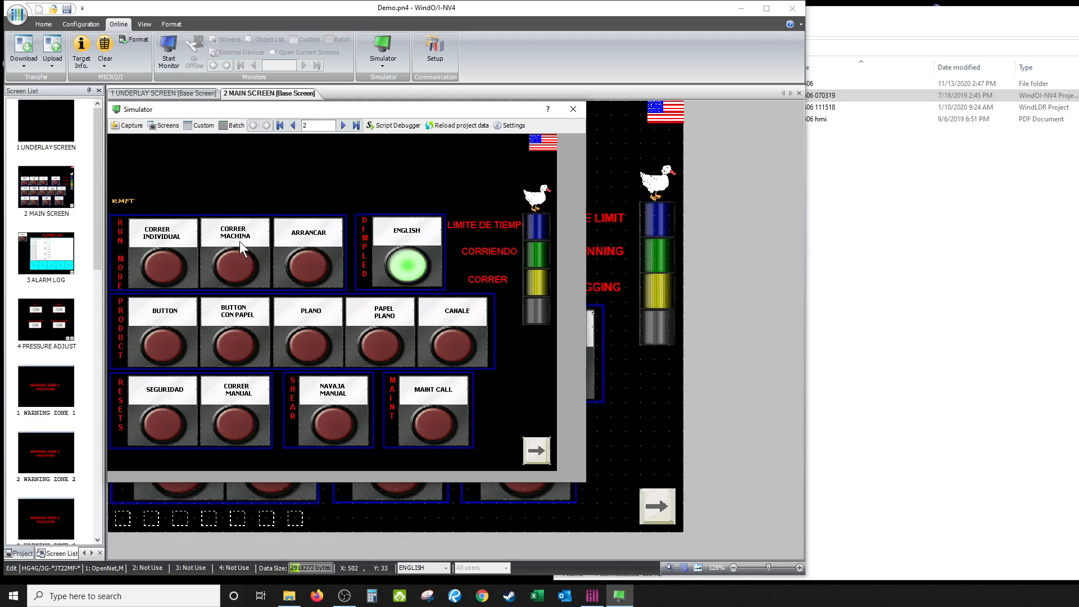
left_click(407, 266)
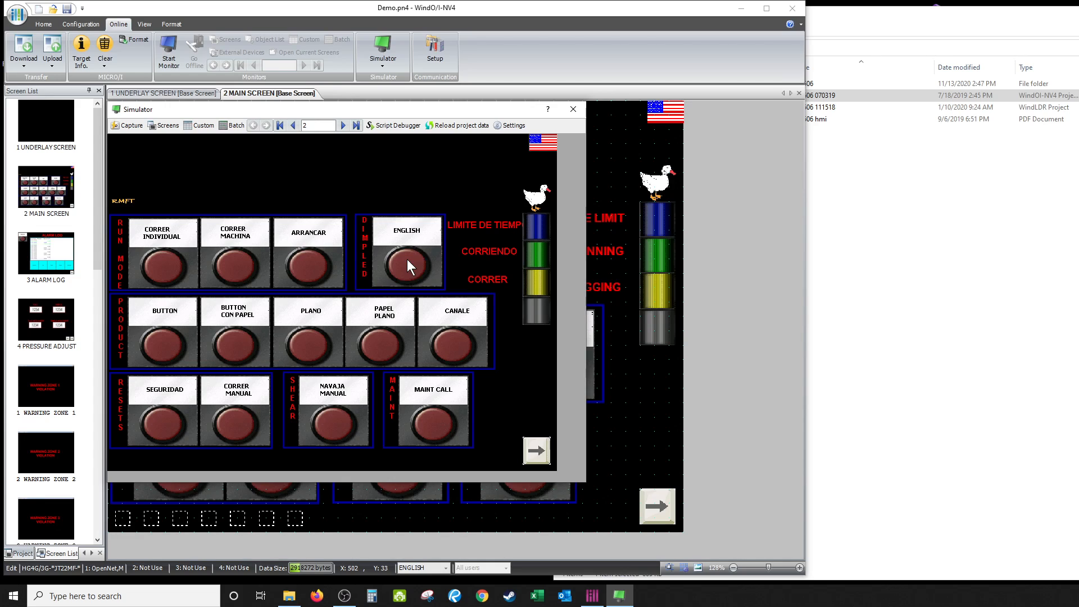
left_click(406, 265)
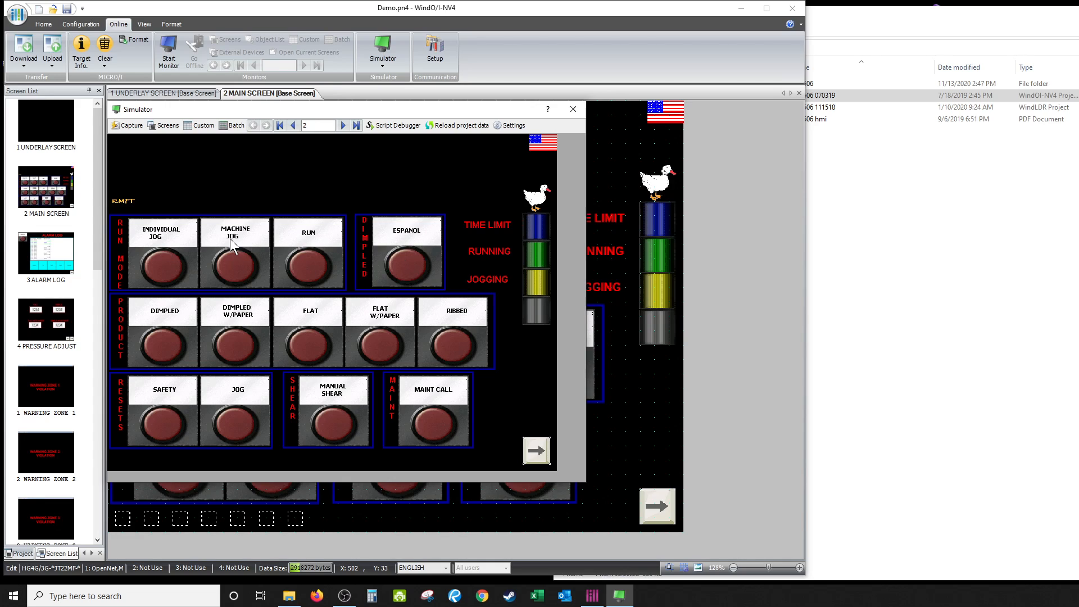
mouse_move(435, 236)
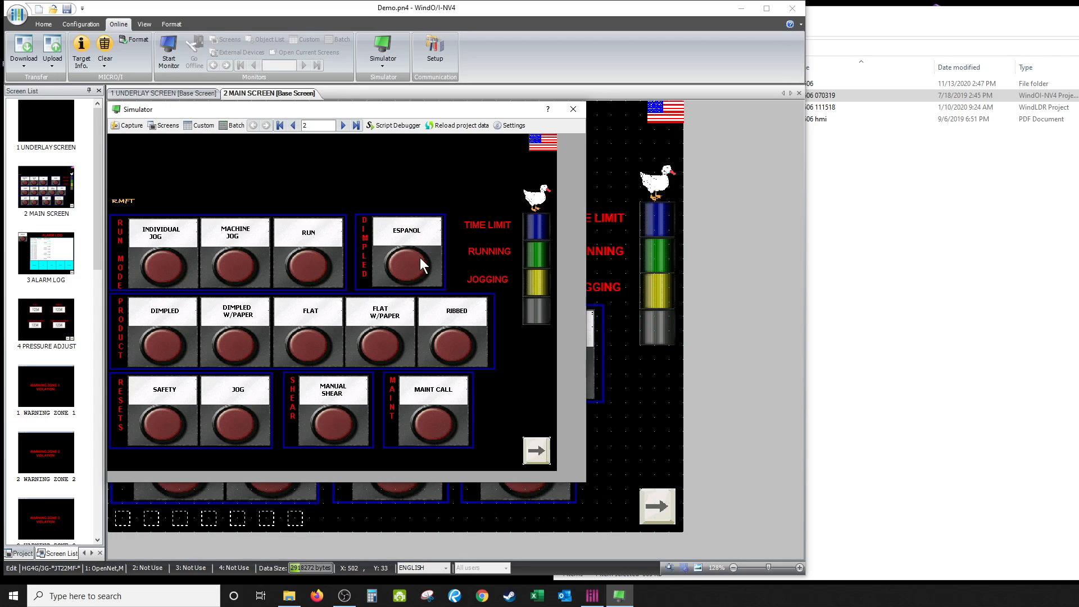
mouse_move(388, 246)
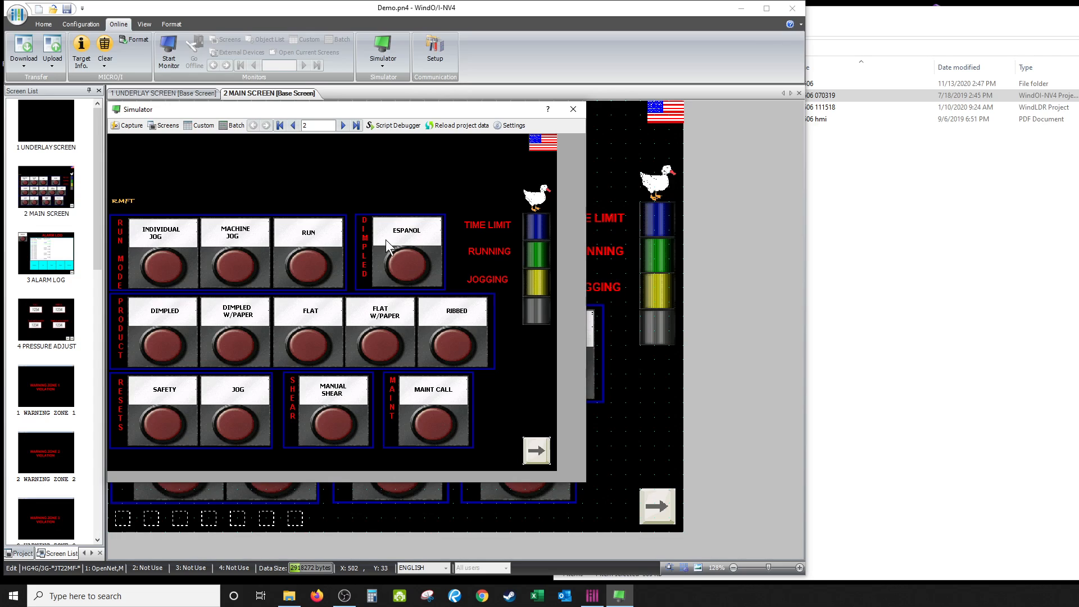
left_click(406, 269)
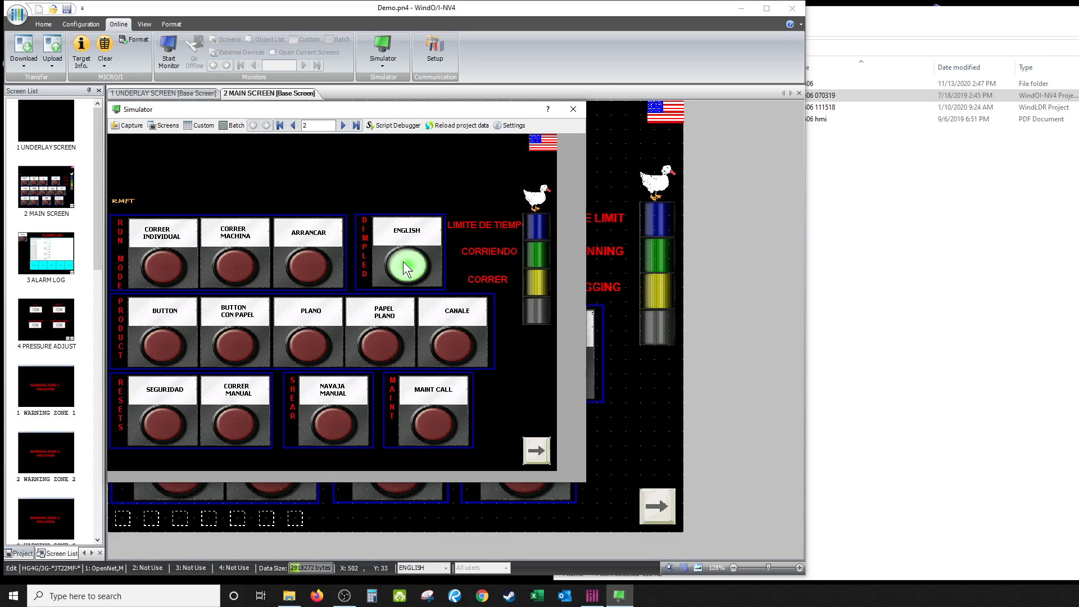
left_click(406, 265)
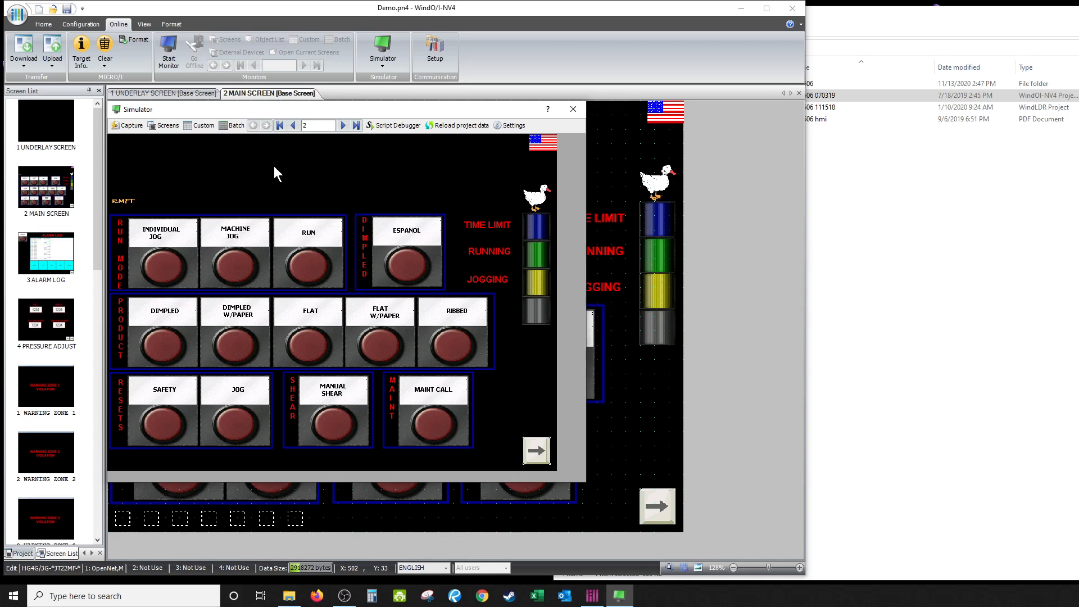
mouse_move(526, 227)
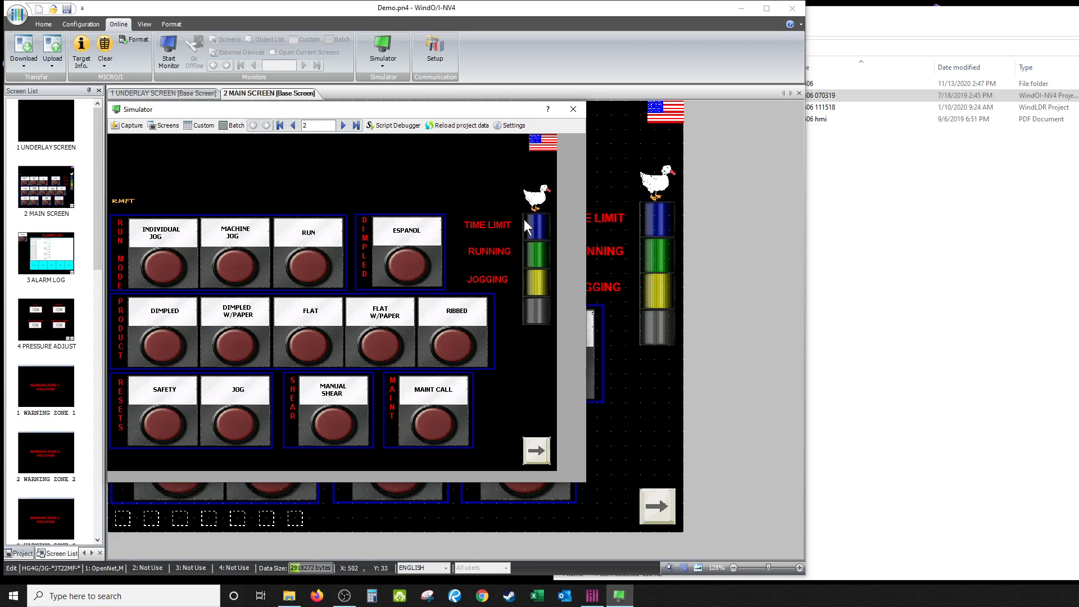
mouse_move(507, 163)
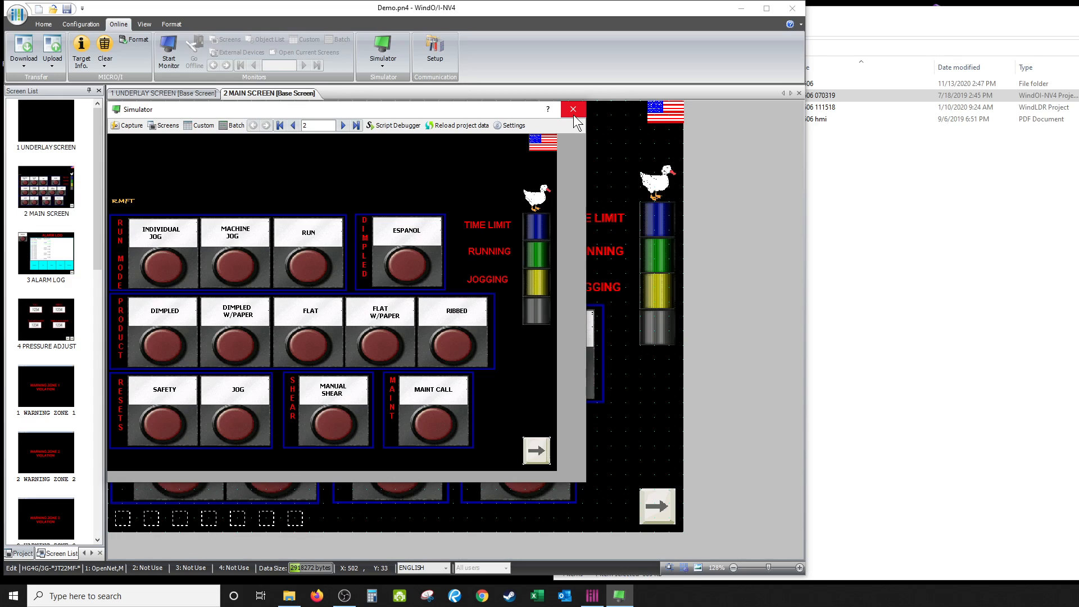
mouse_move(573, 109)
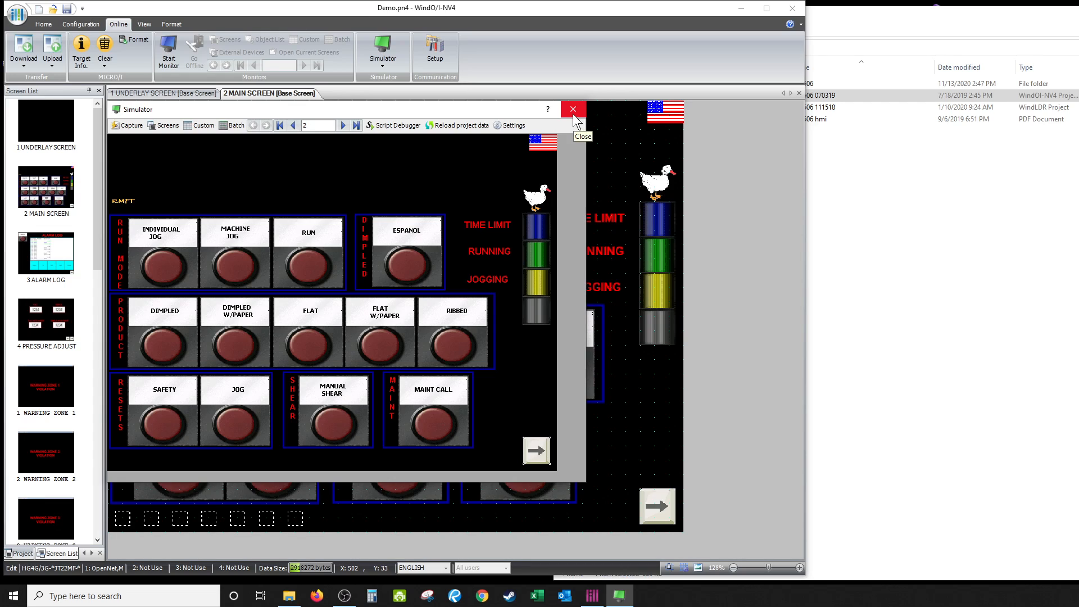
mouse_move(448, 199)
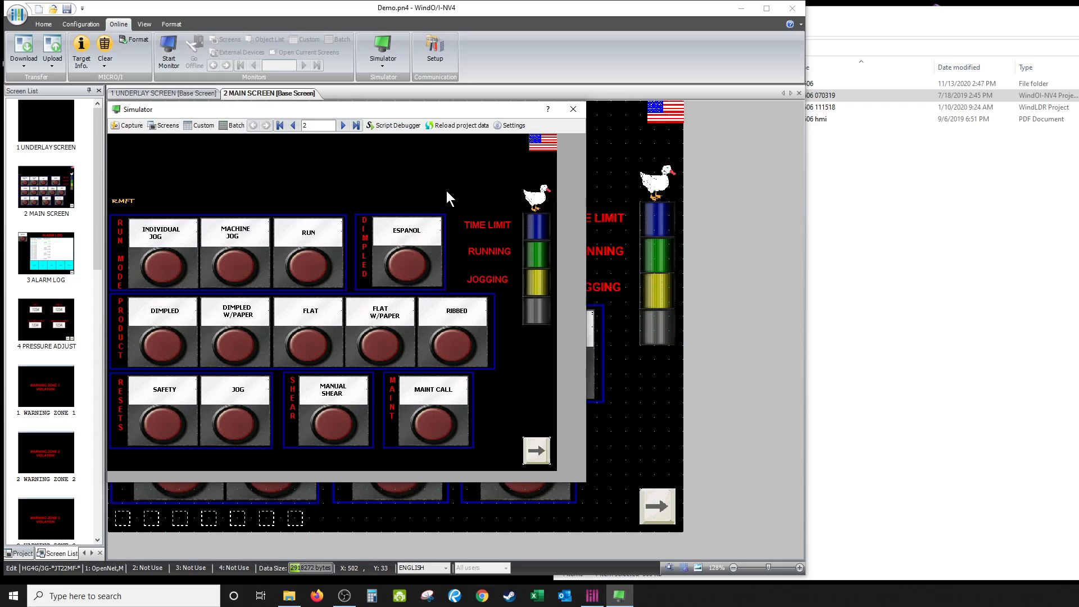
Step: Close the running simulator and bring up the Configuration manager tools
left_click(572, 109)
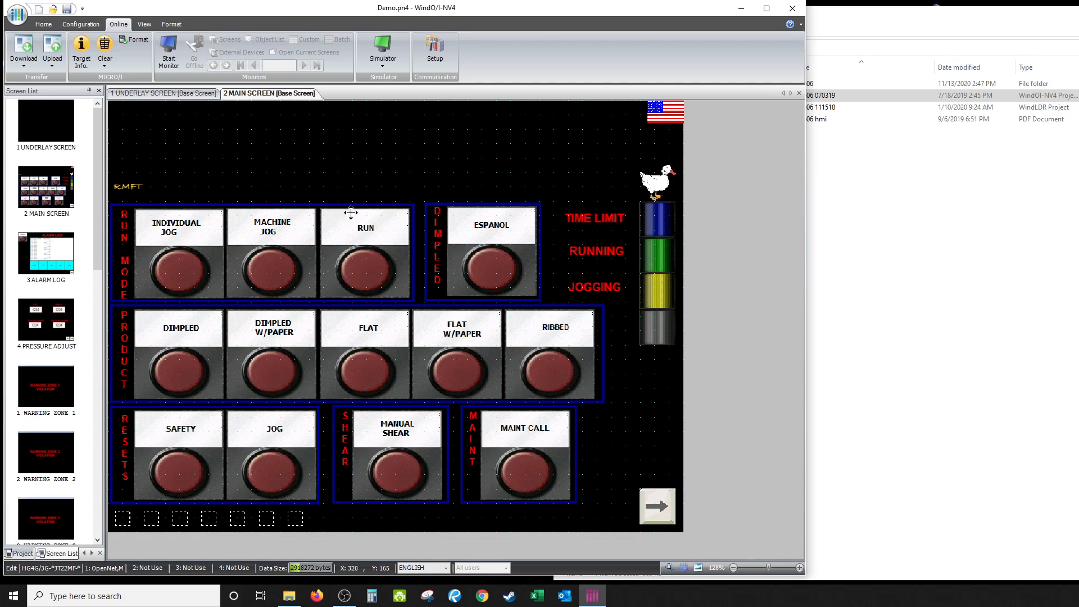
mouse_move(502, 272)
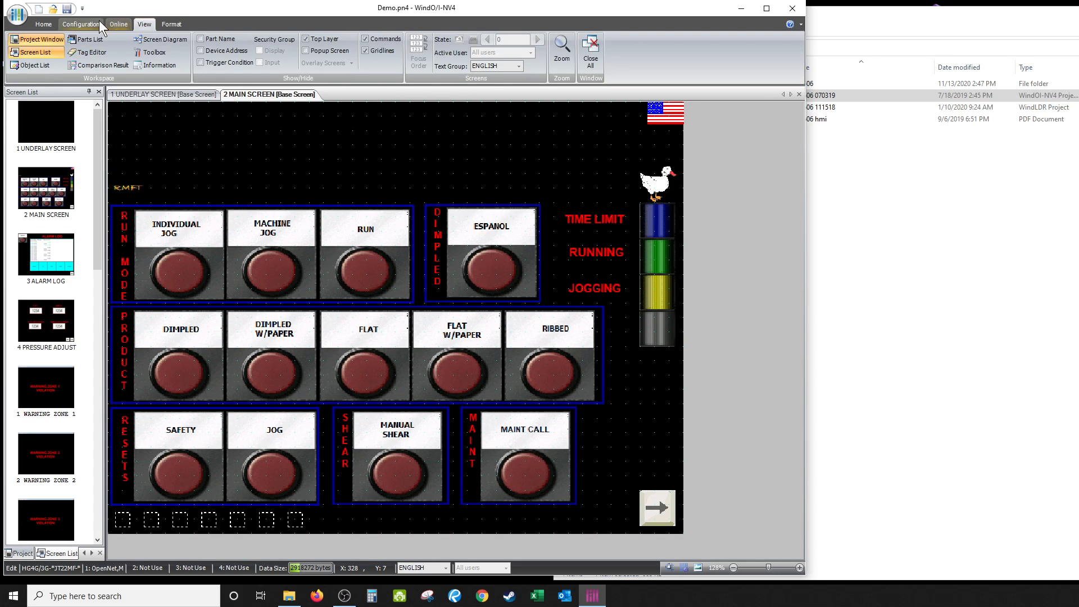
left_click(81, 23)
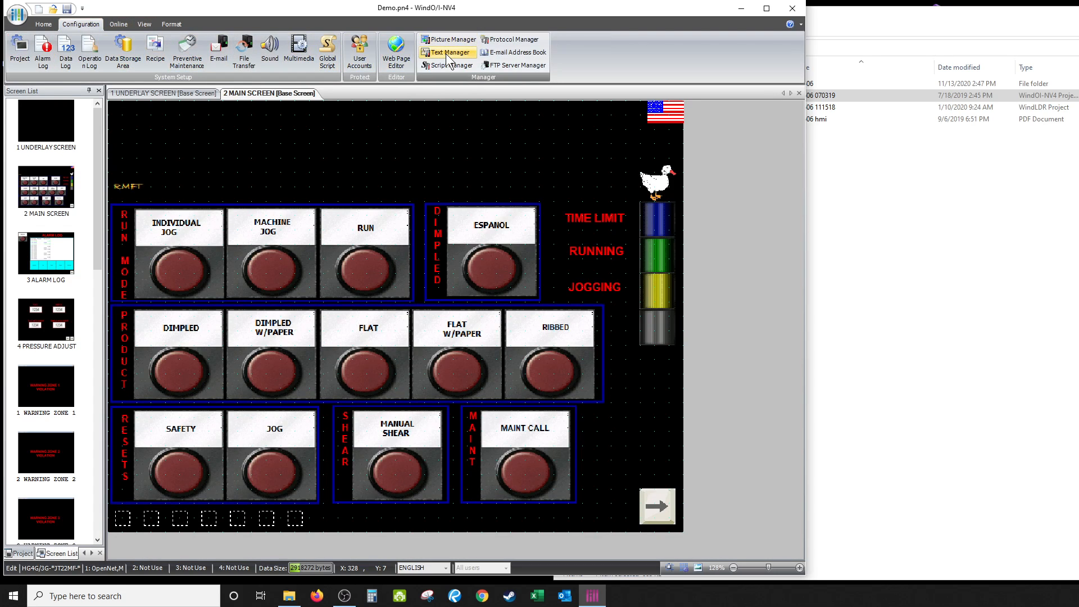
left_click(448, 53)
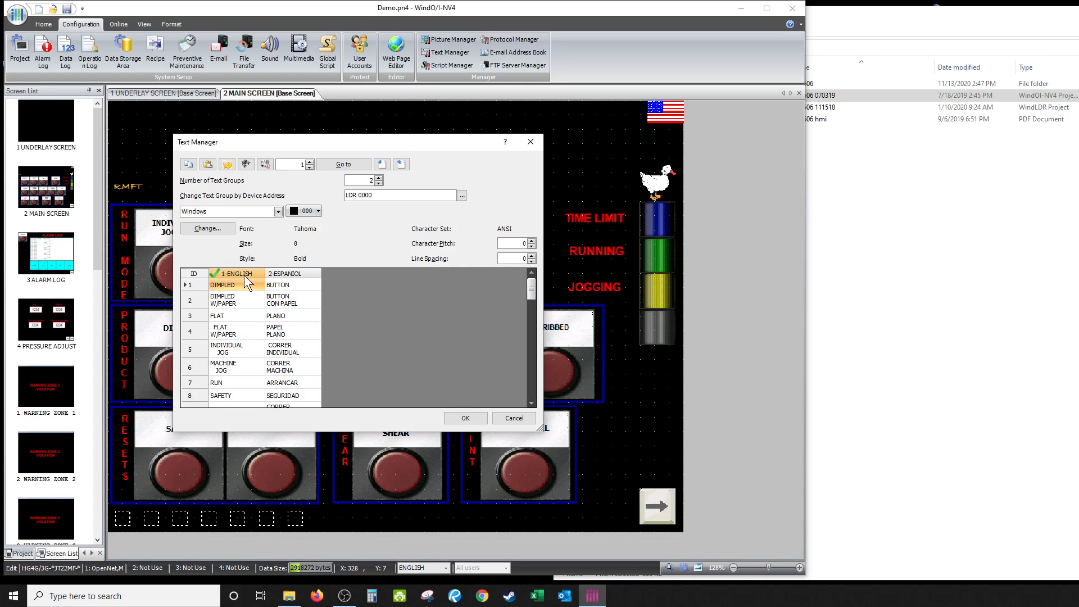
mouse_move(269, 257)
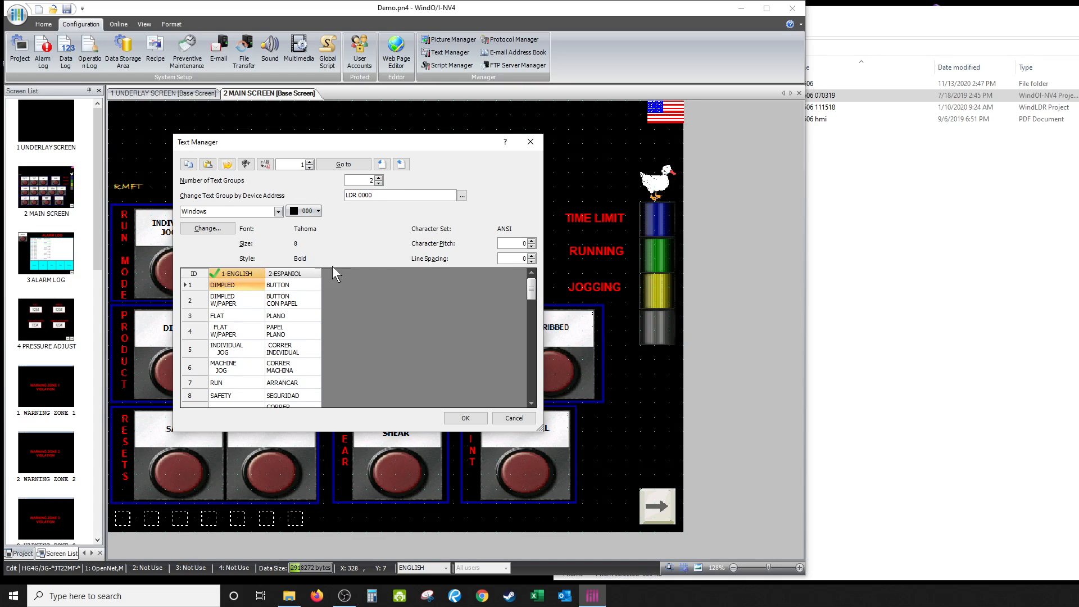
mouse_move(251, 226)
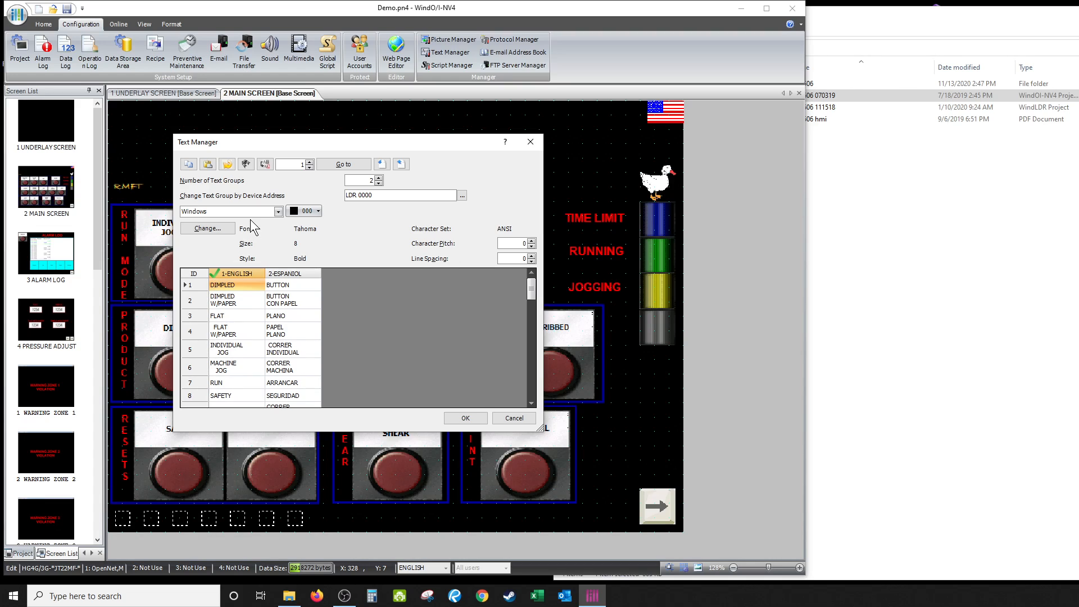
mouse_move(203, 304)
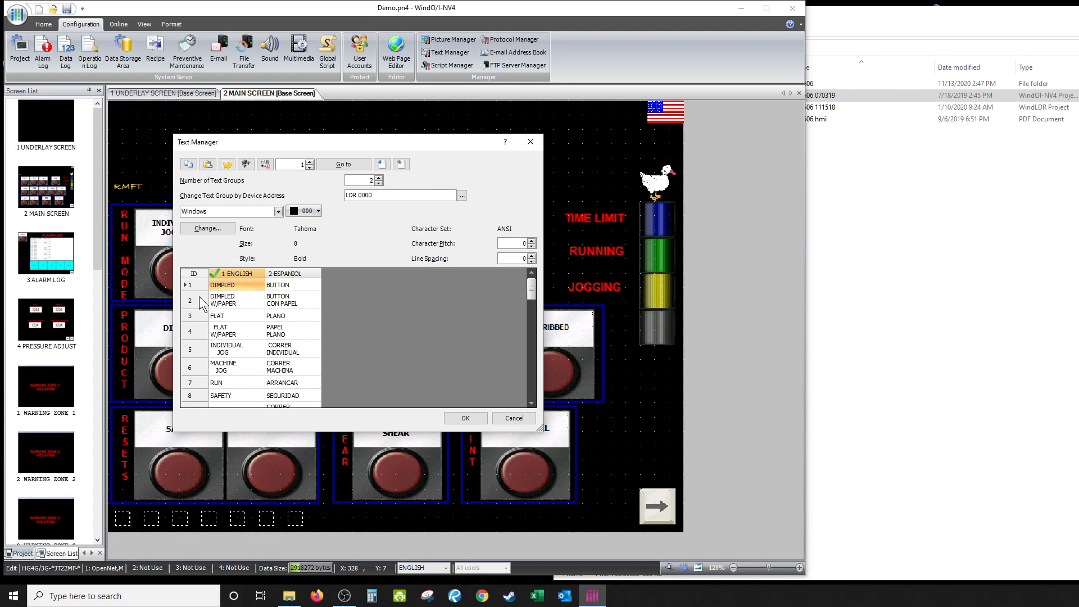
mouse_move(195, 313)
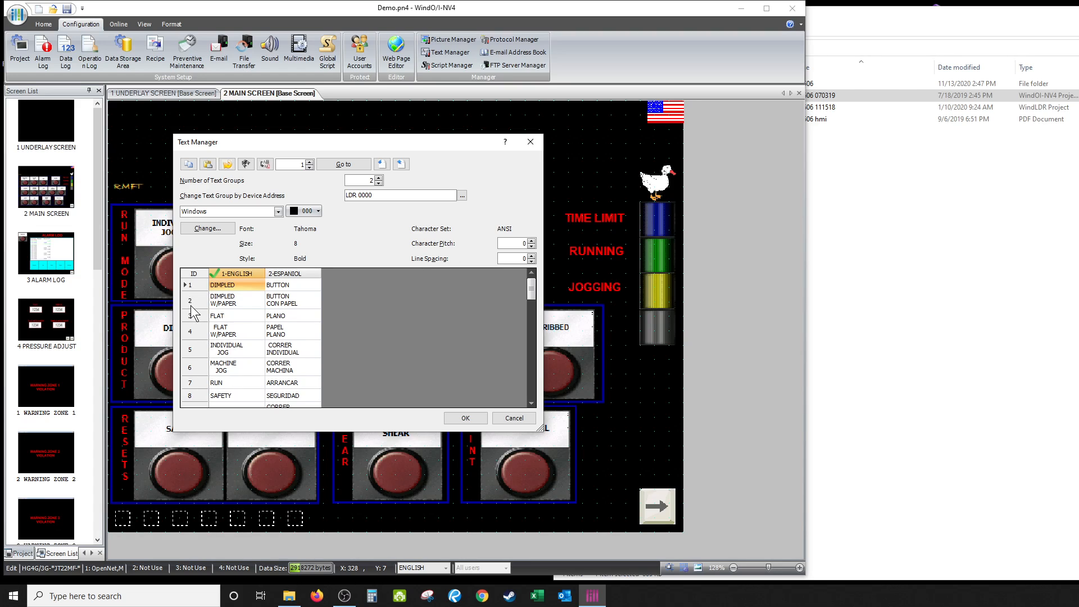
mouse_move(201, 338)
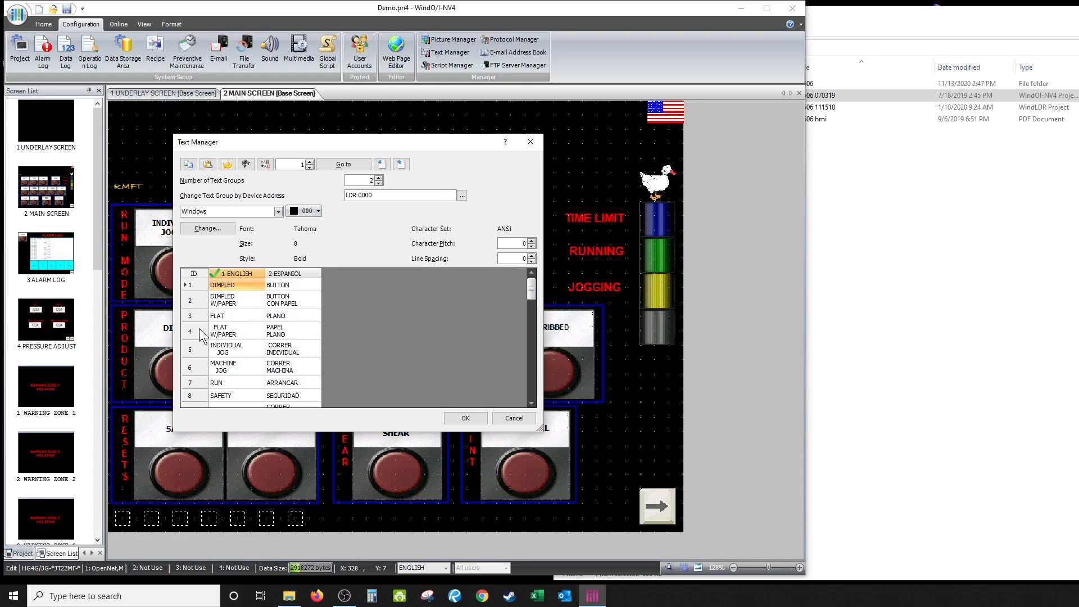
mouse_move(227, 301)
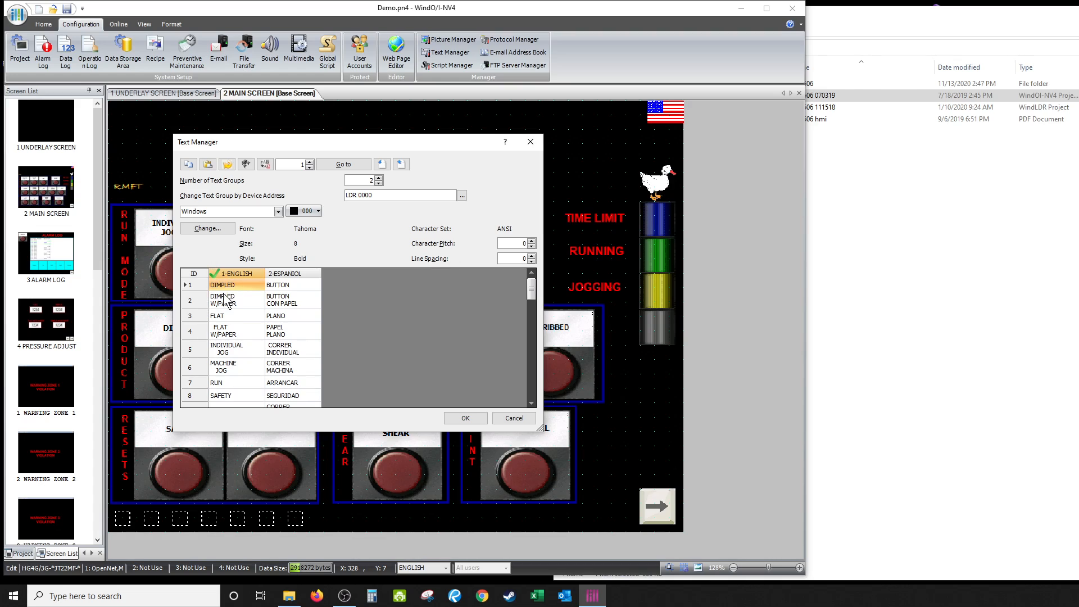
mouse_move(241, 281)
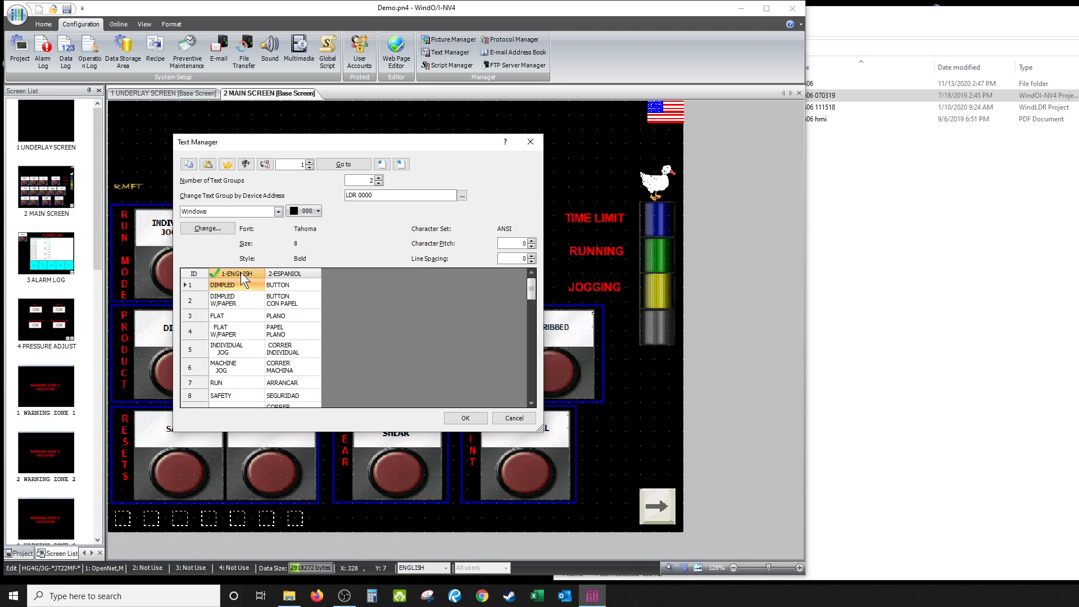
mouse_move(575, 356)
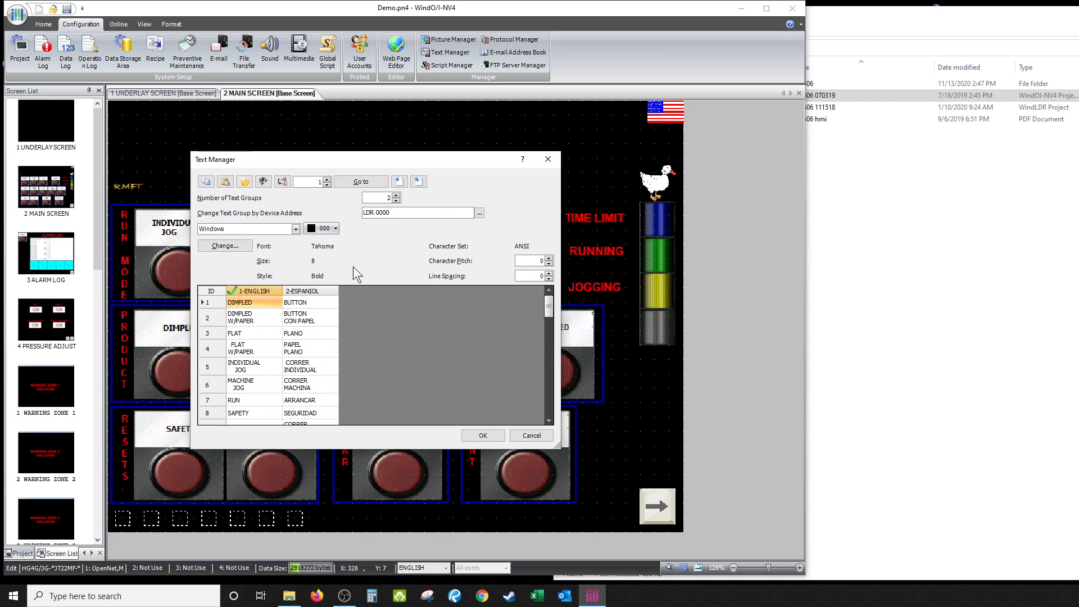
mouse_move(269, 317)
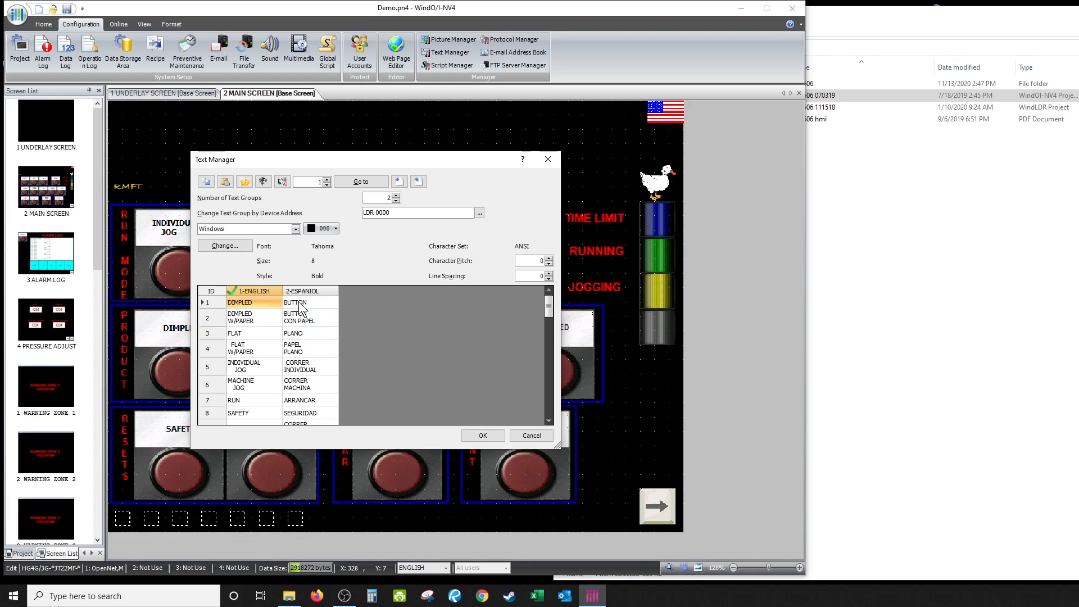
mouse_move(216, 325)
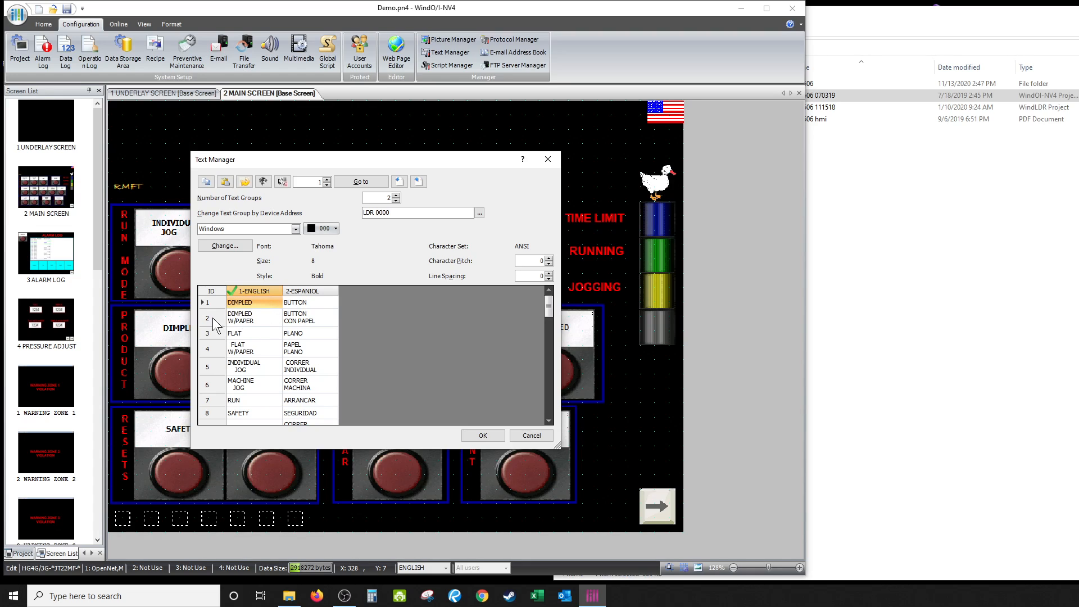
mouse_move(239, 324)
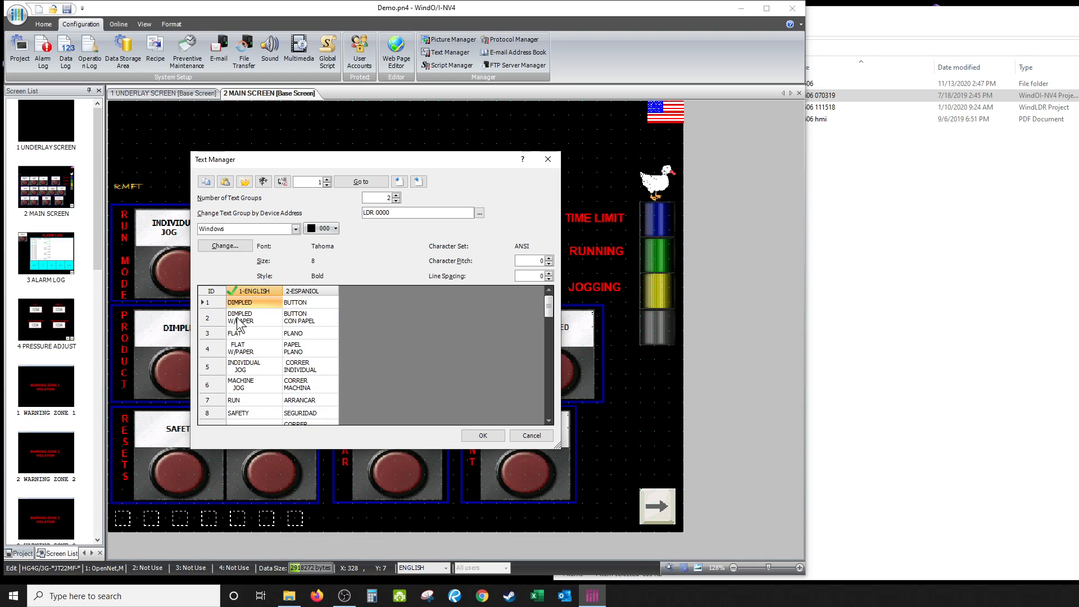
mouse_move(317, 313)
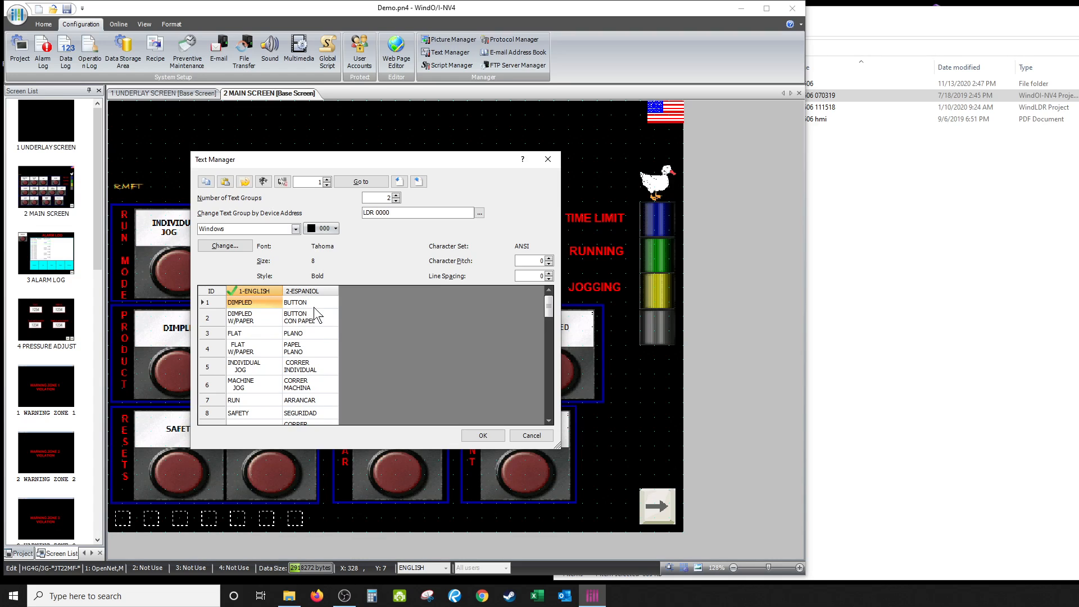
mouse_move(295, 348)
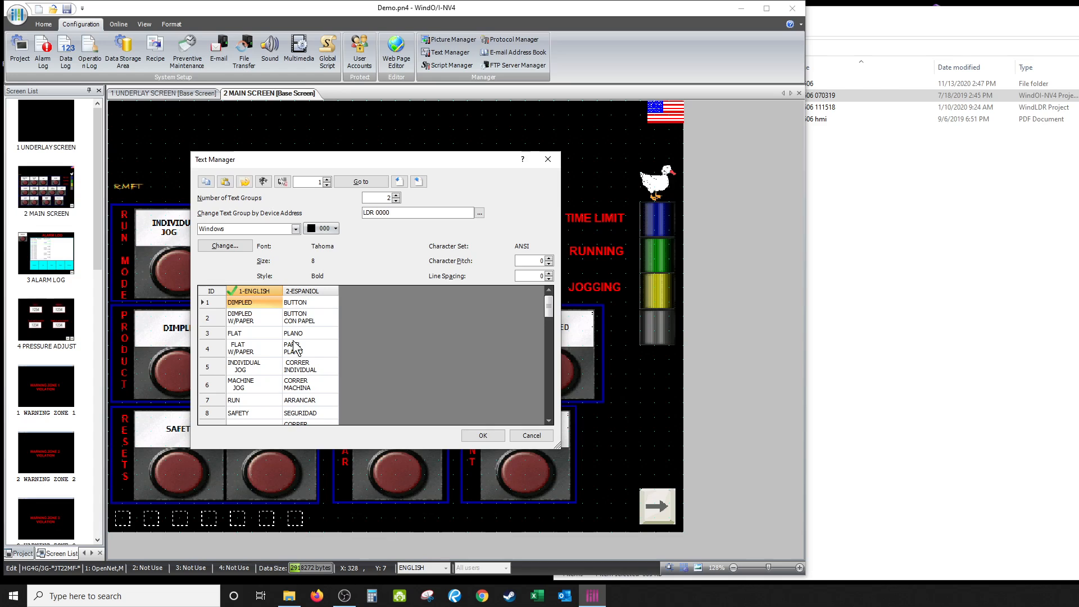
mouse_move(247, 337)
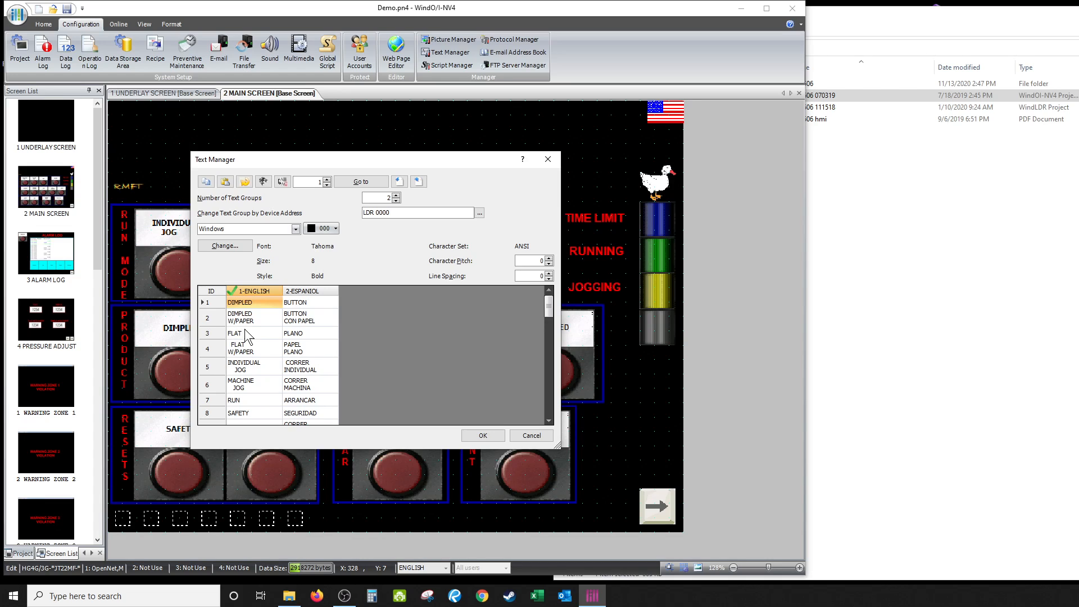
mouse_move(285, 356)
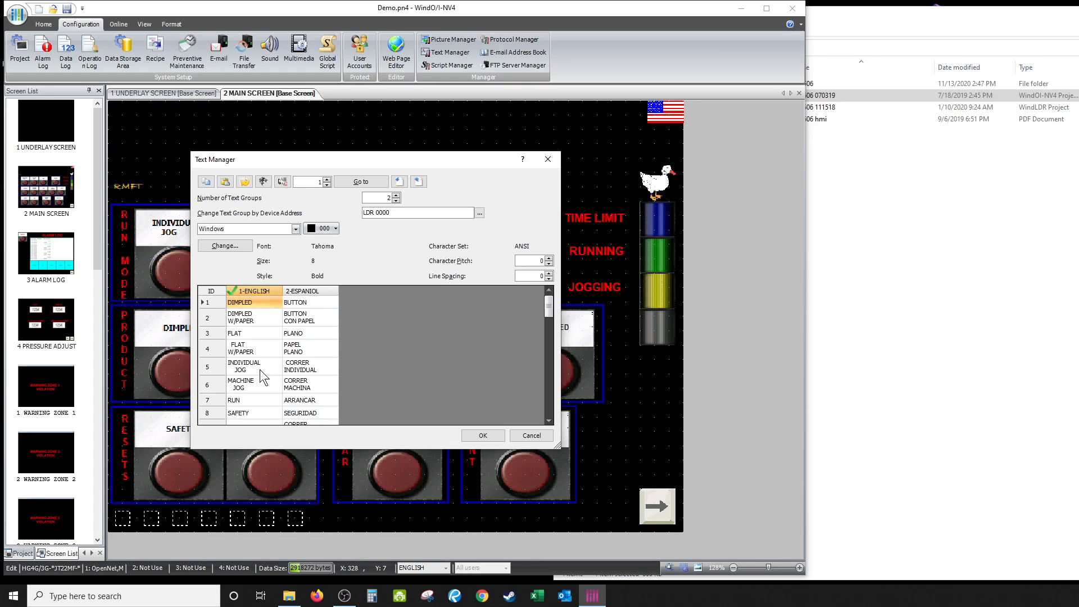
mouse_move(305, 311)
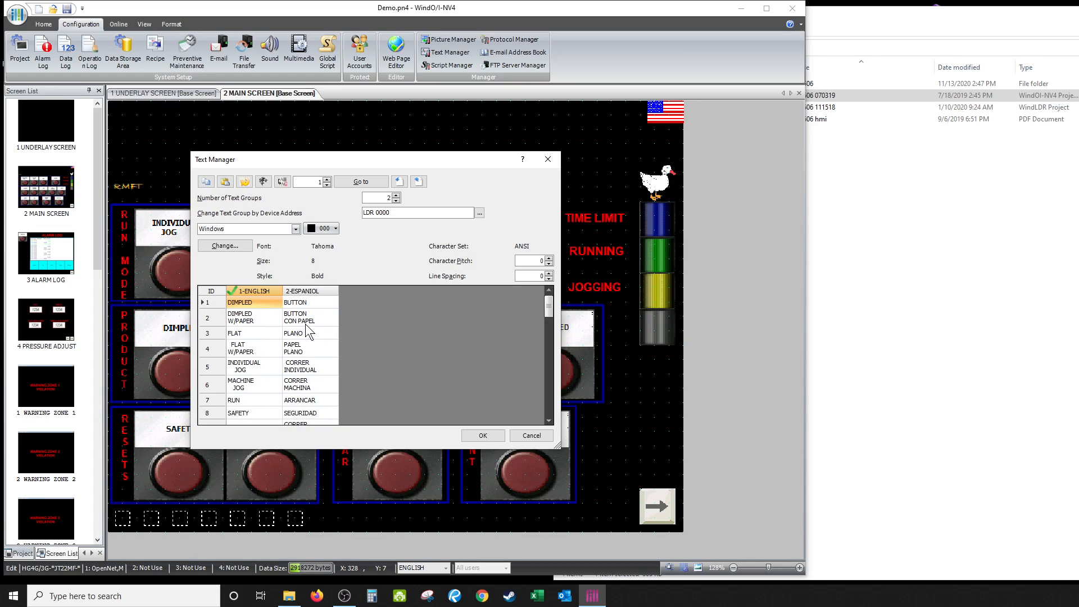
mouse_move(323, 310)
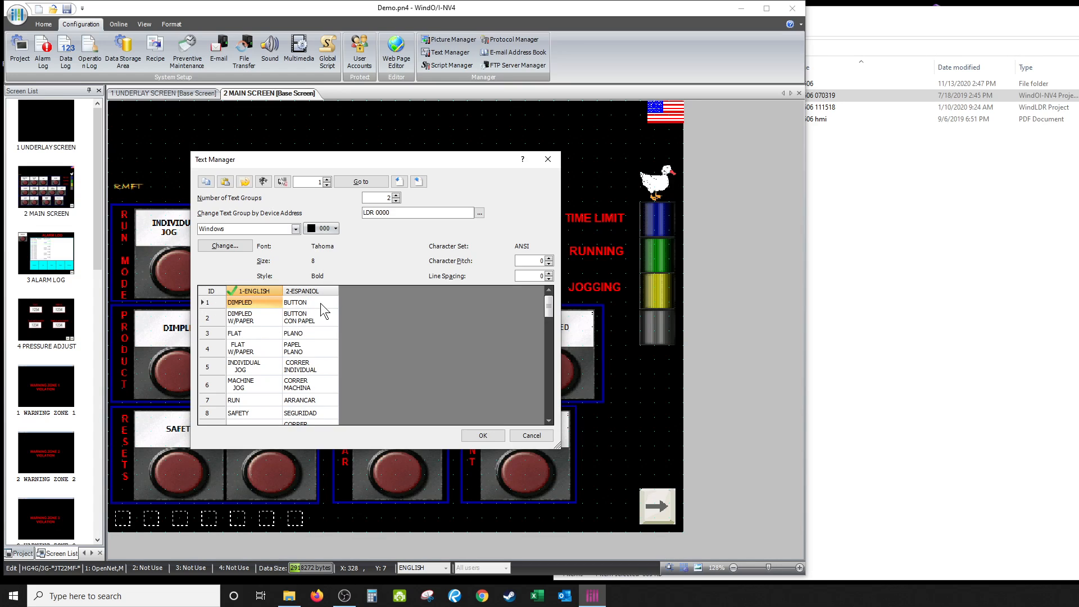
mouse_move(314, 343)
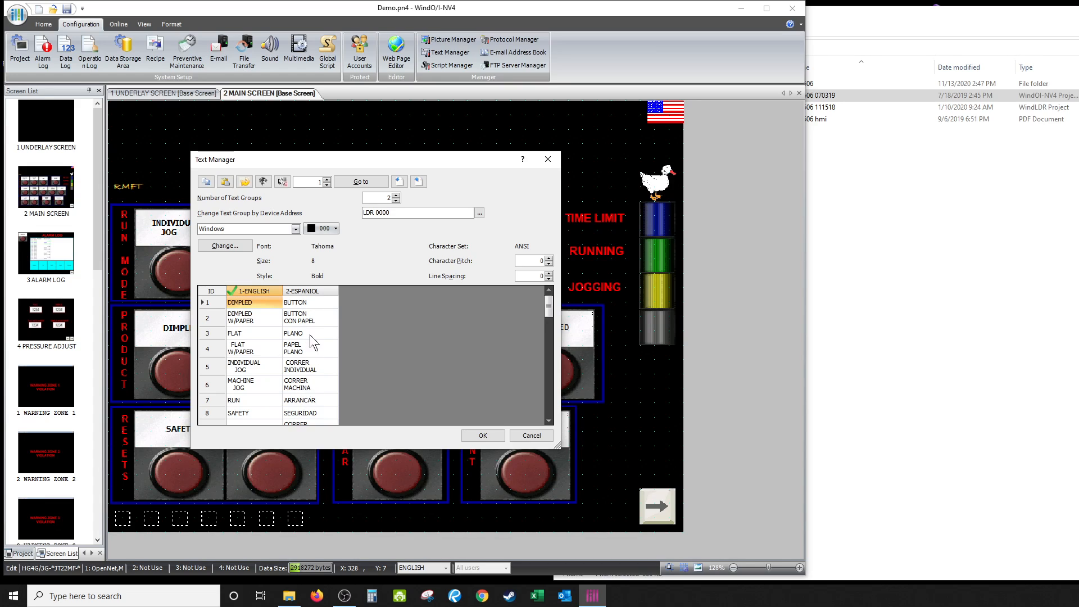
mouse_move(292, 375)
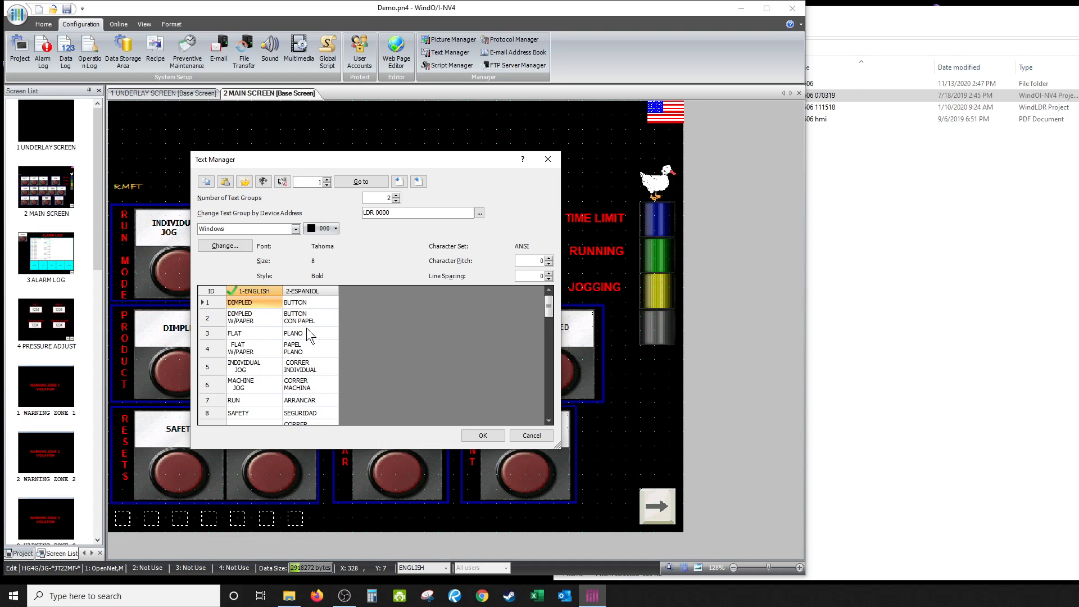
mouse_move(302, 376)
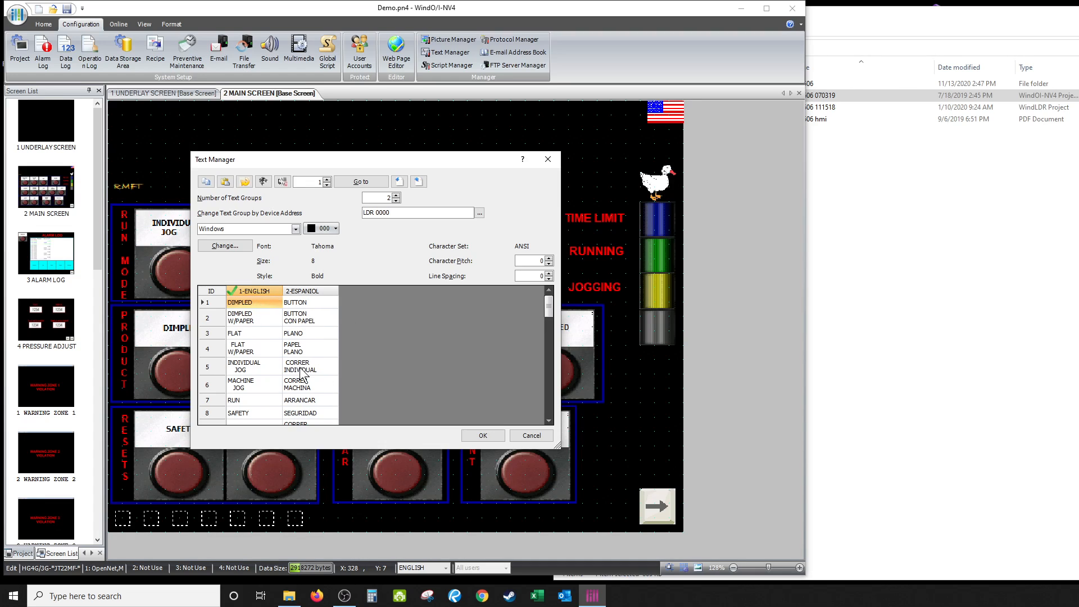
mouse_move(382, 446)
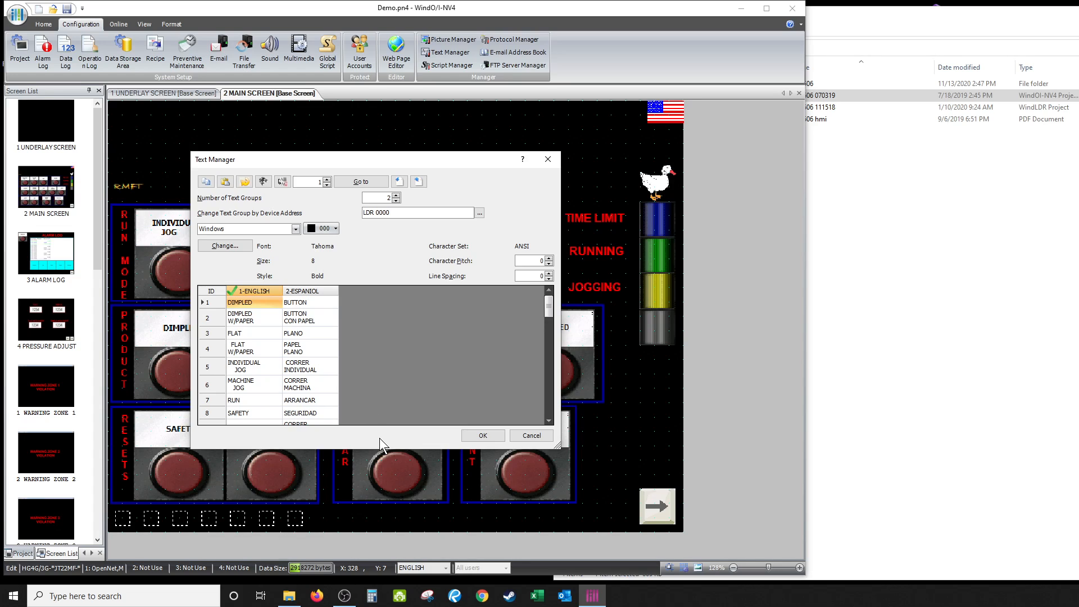
mouse_move(535, 401)
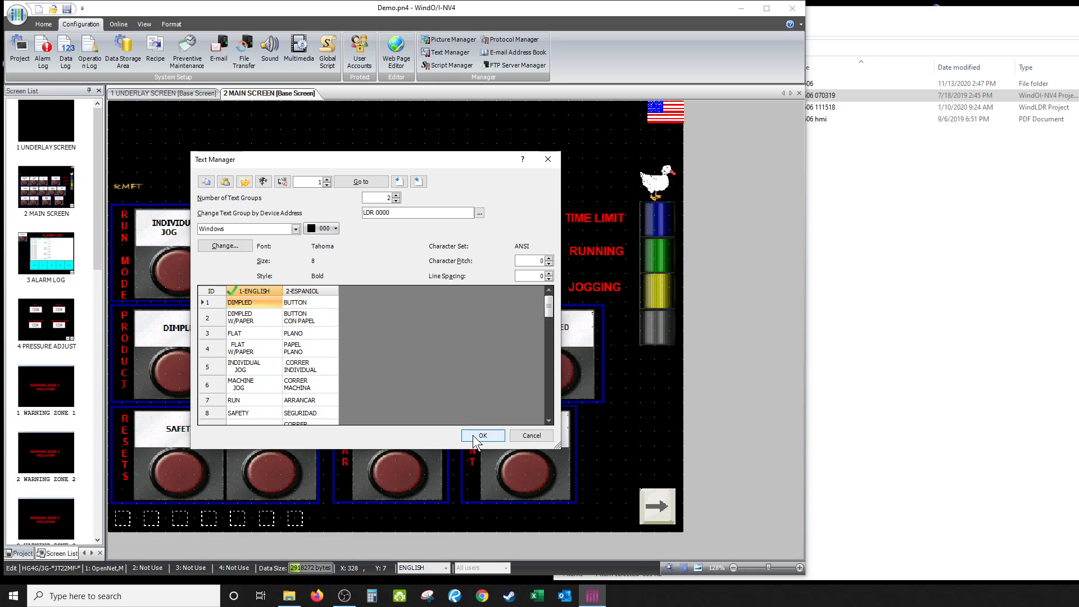
mouse_move(474, 444)
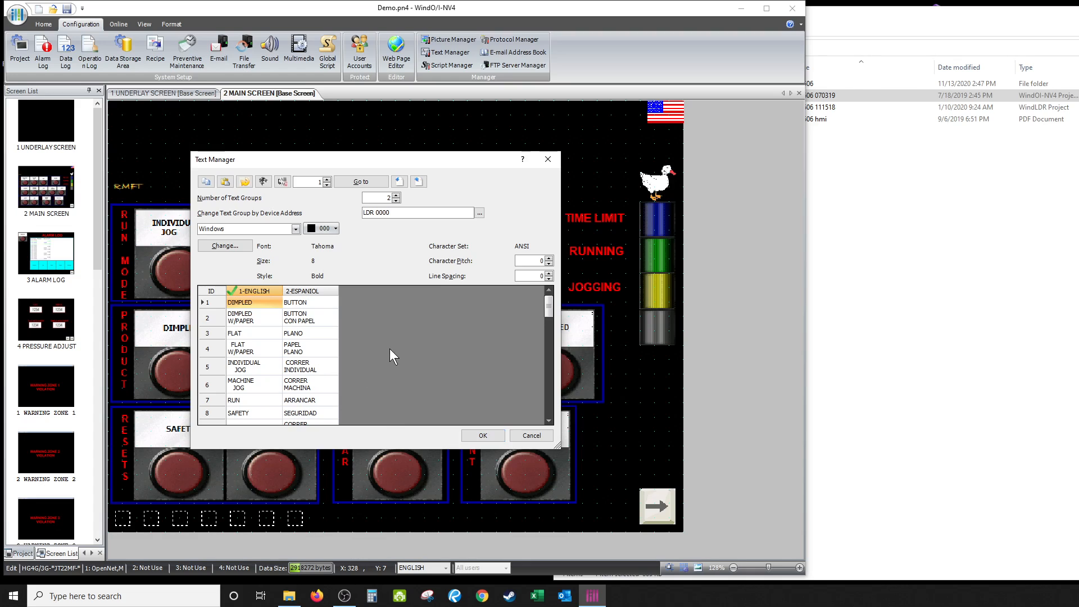
mouse_move(445, 367)
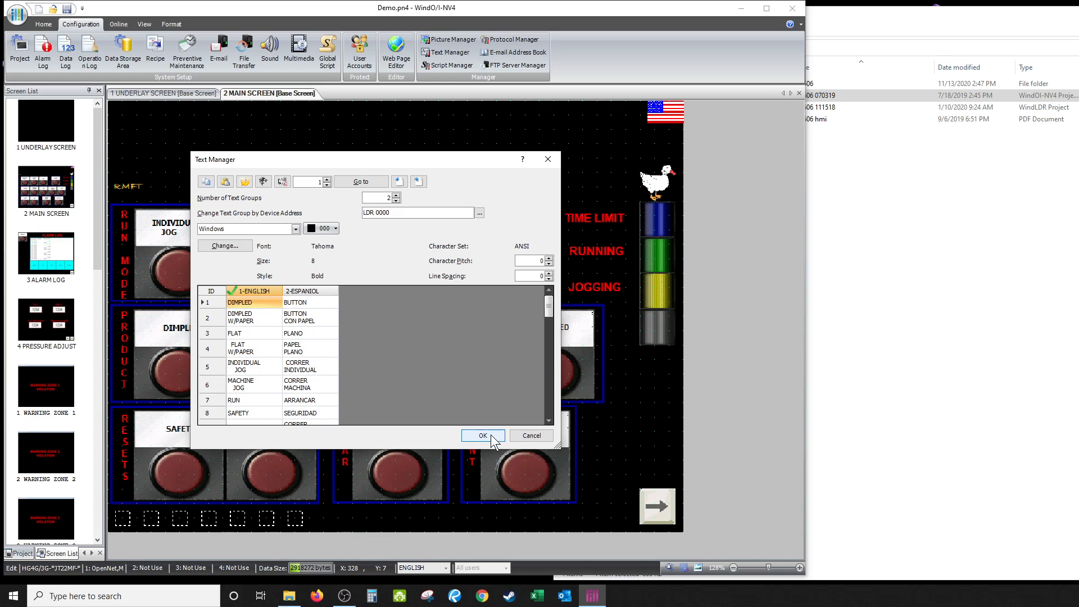
Step: Accept the Text Manager groups unchanged and return to the main screen editor
left_click(482, 435)
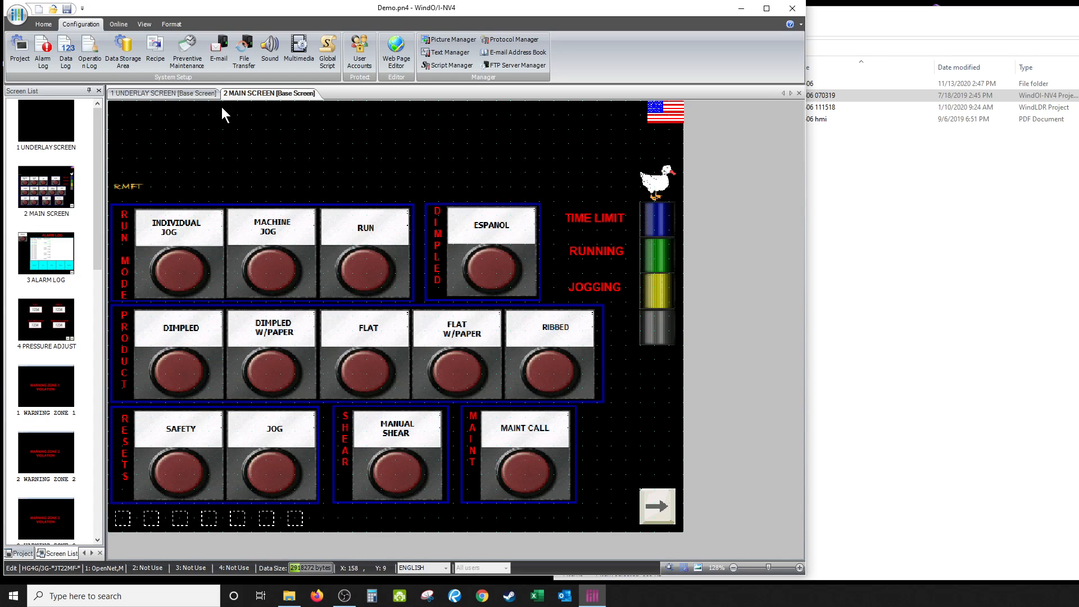
mouse_move(415, 229)
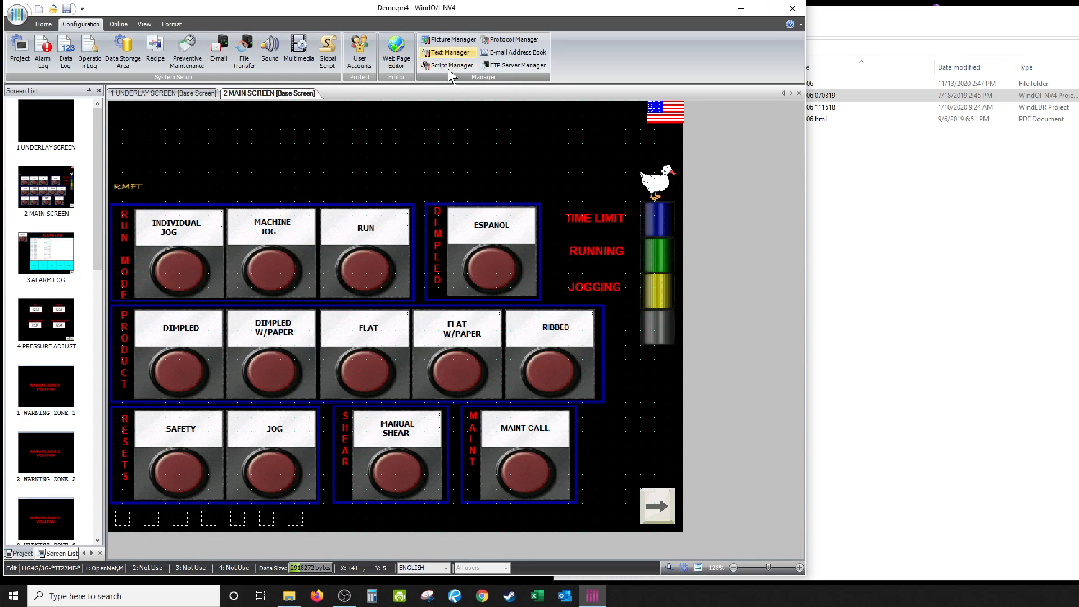
mouse_move(491, 262)
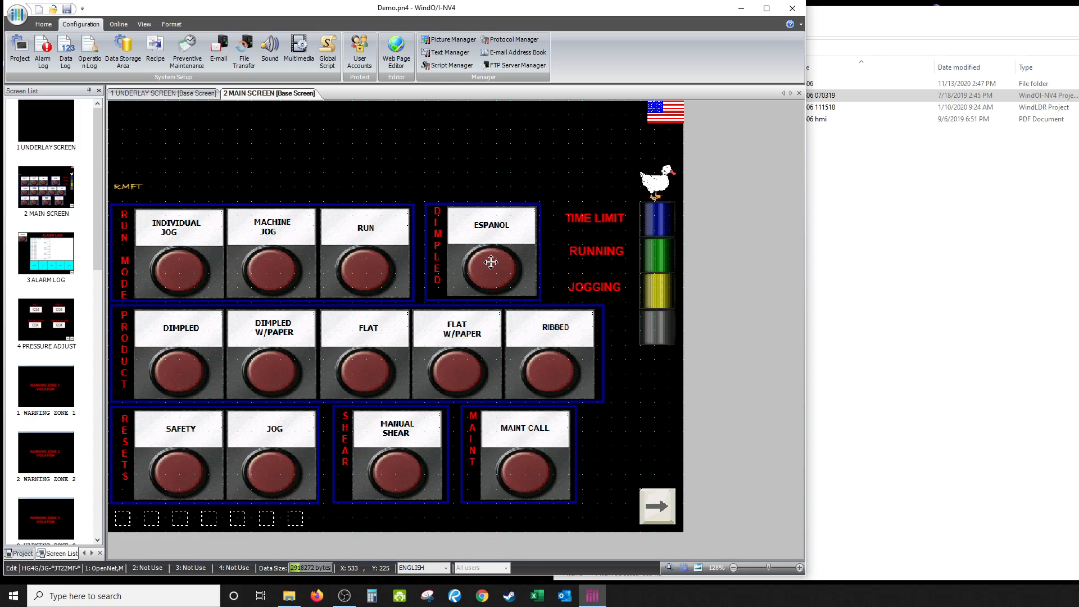
double_click(491, 262)
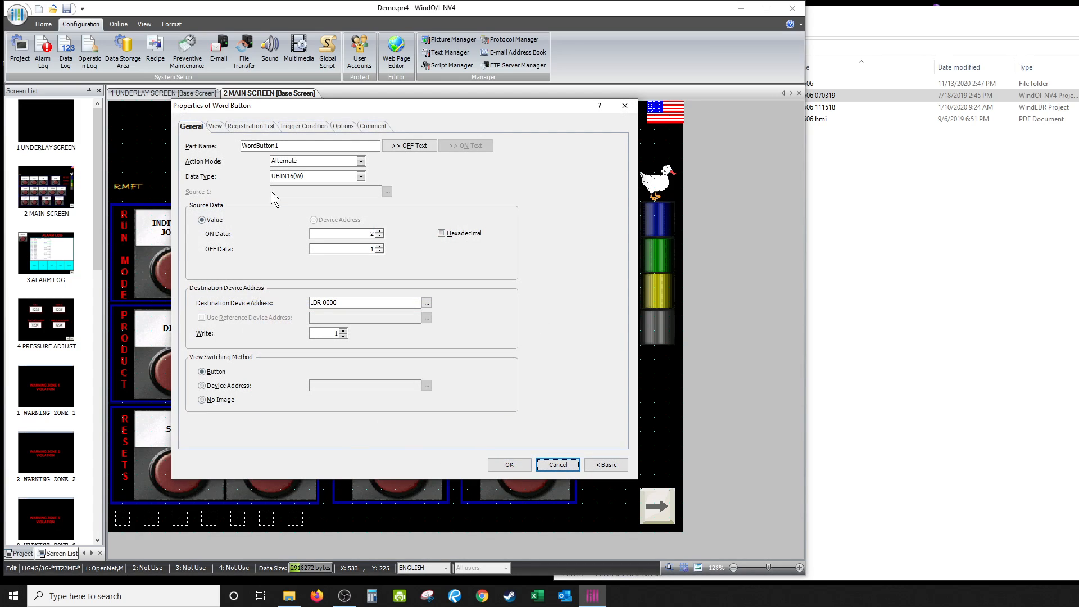
left_click(310, 145)
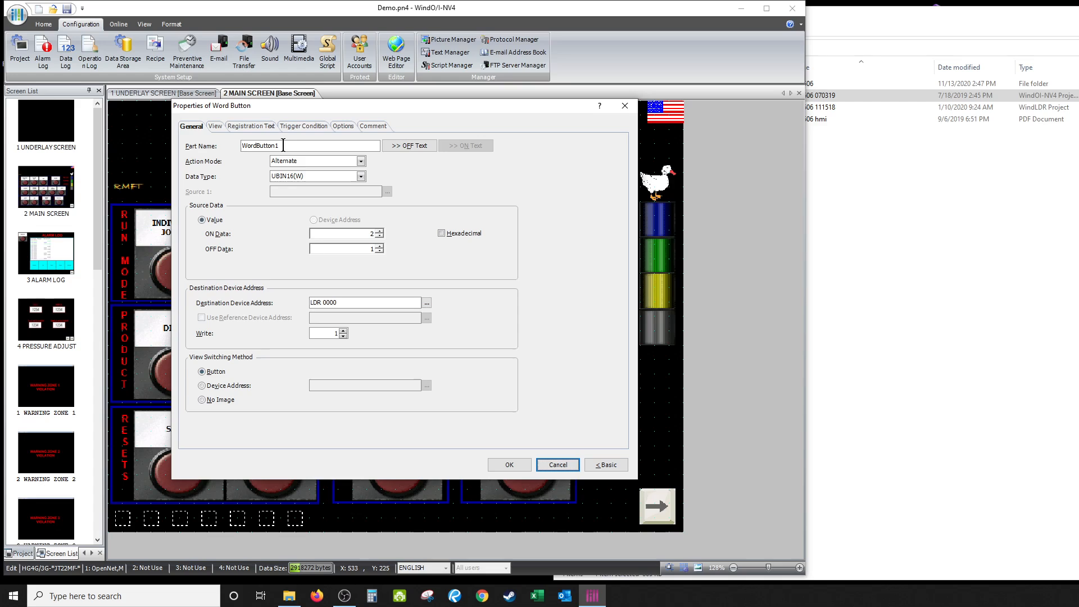
mouse_move(231, 171)
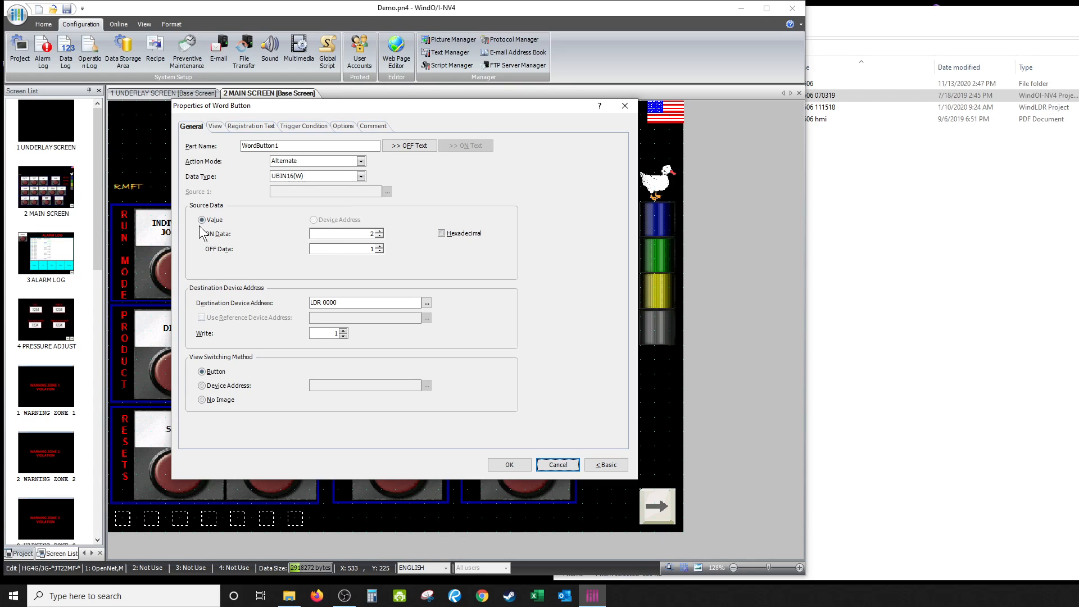
mouse_move(278, 227)
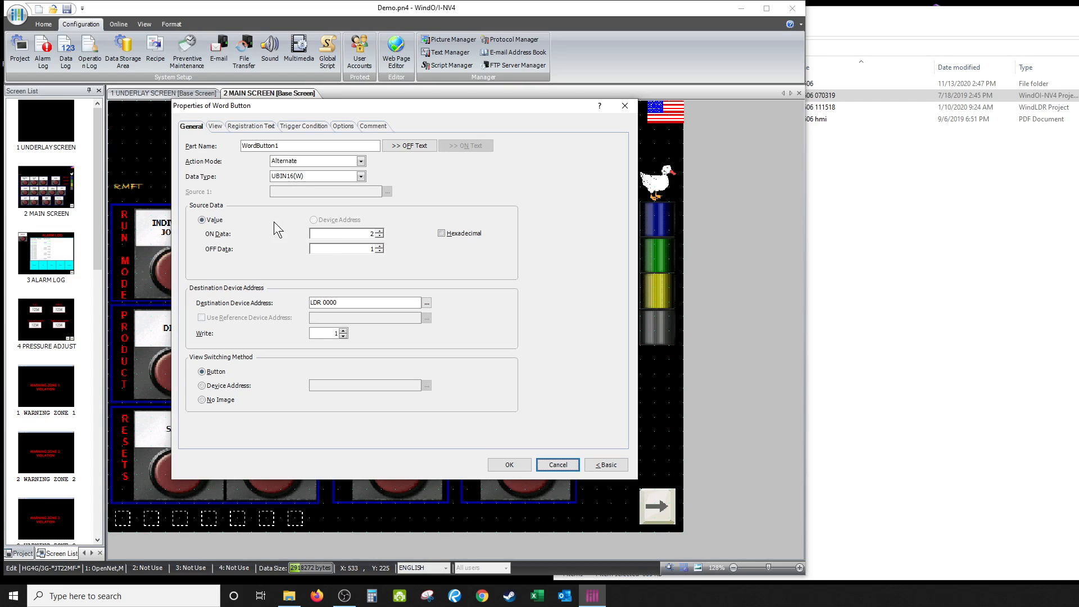
mouse_move(269, 234)
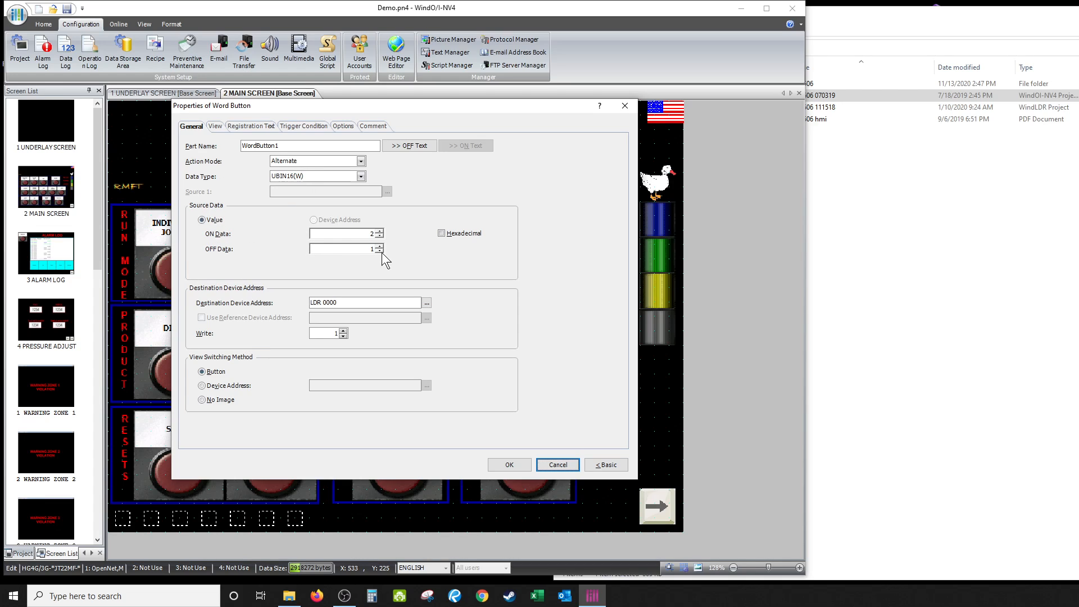
mouse_move(313, 325)
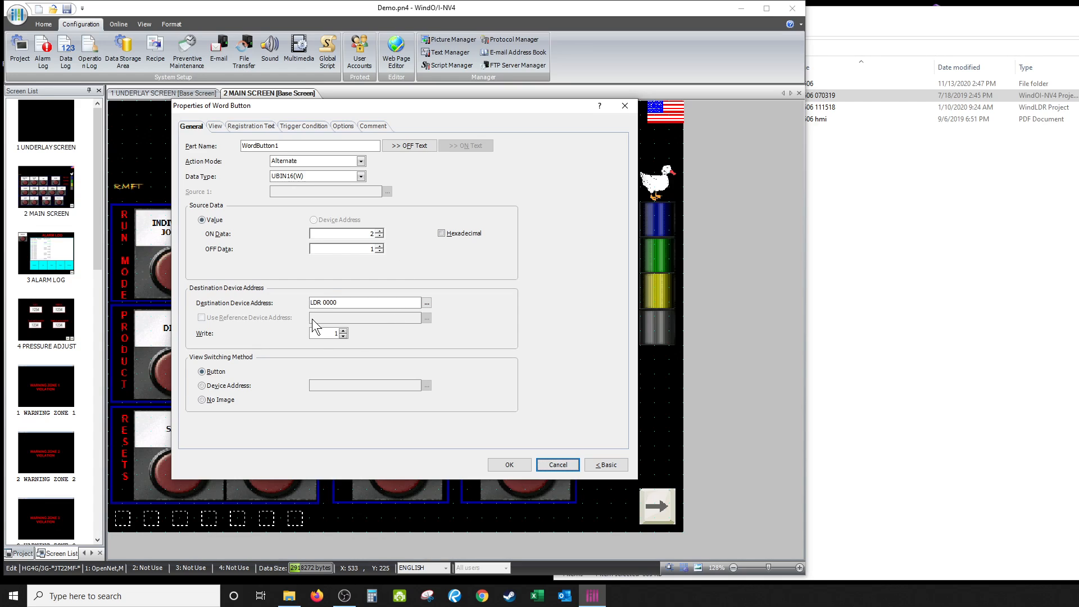
left_click(365, 302)
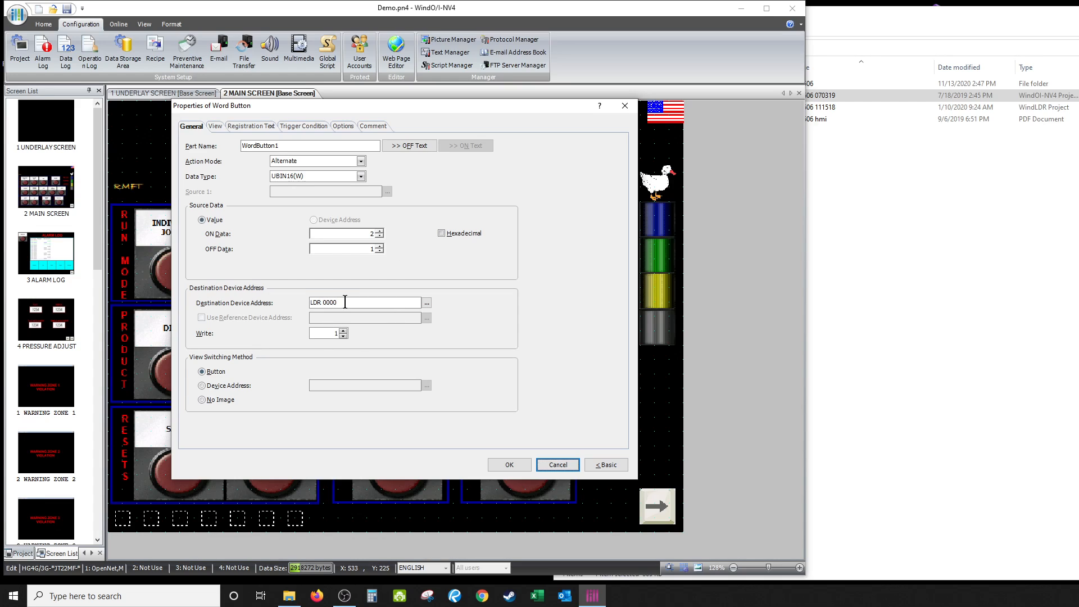
mouse_move(187, 228)
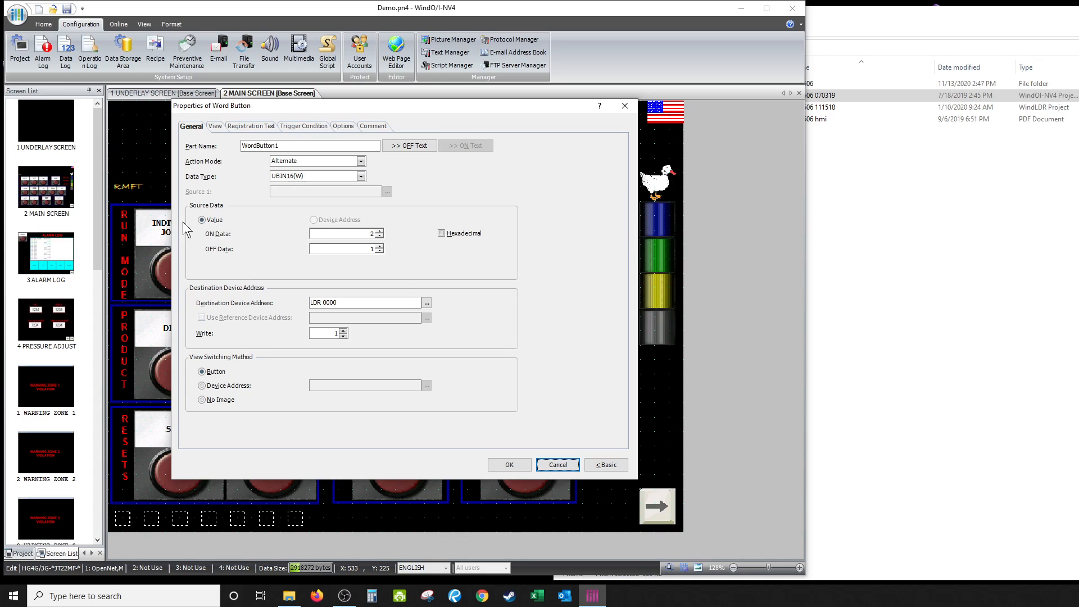
mouse_move(143, 134)
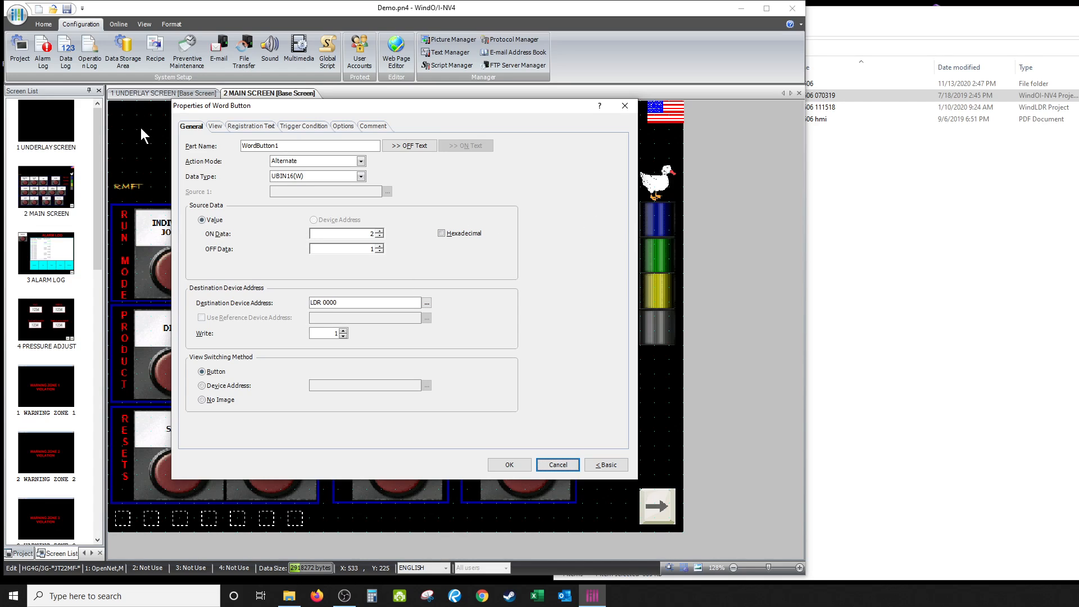
left_click(341, 234)
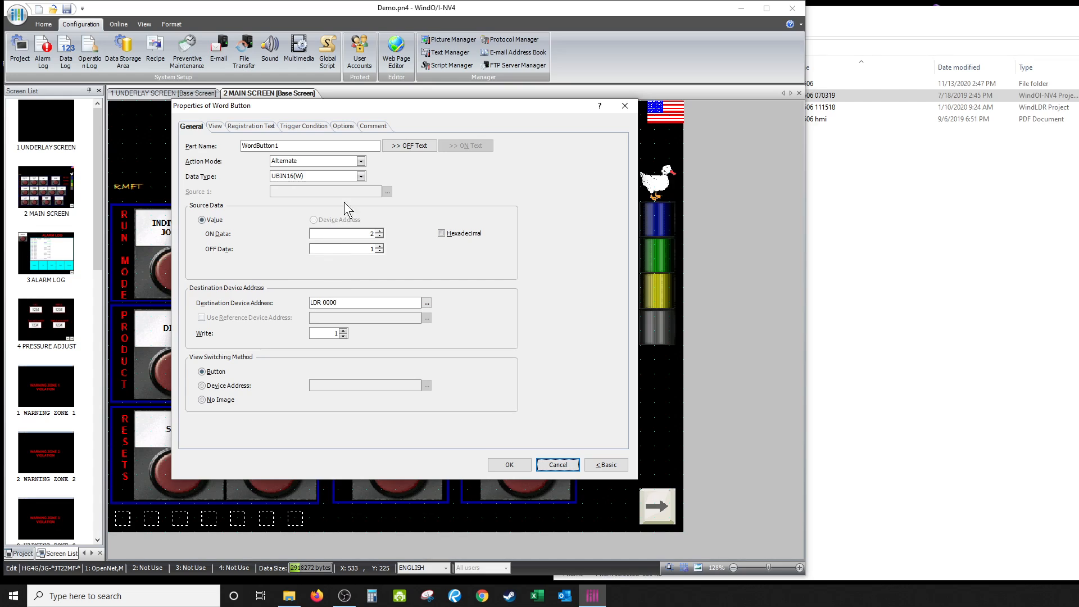
mouse_move(410, 353)
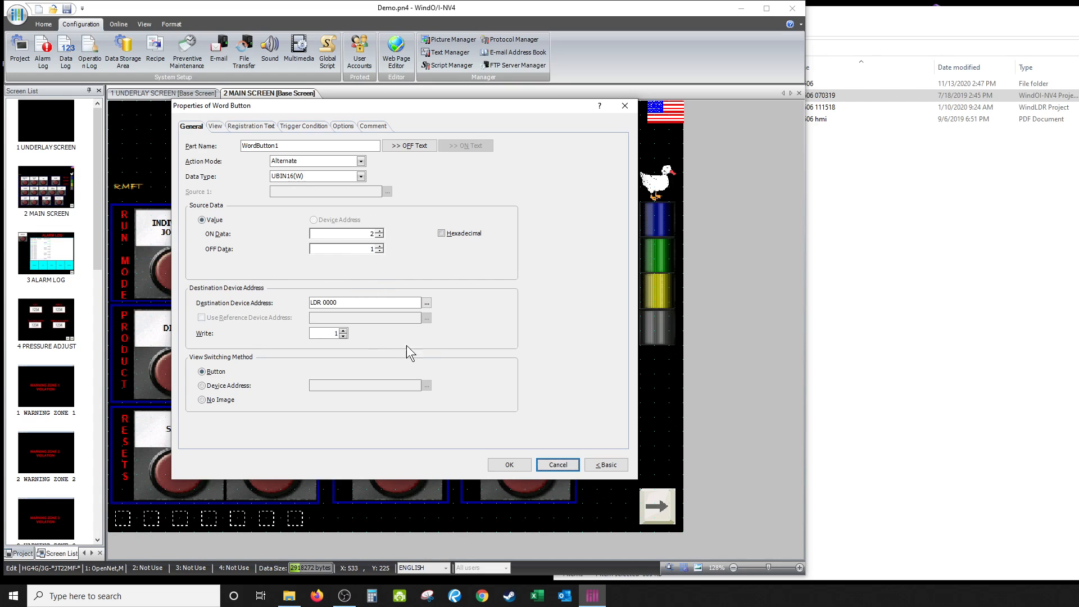
mouse_move(227, 121)
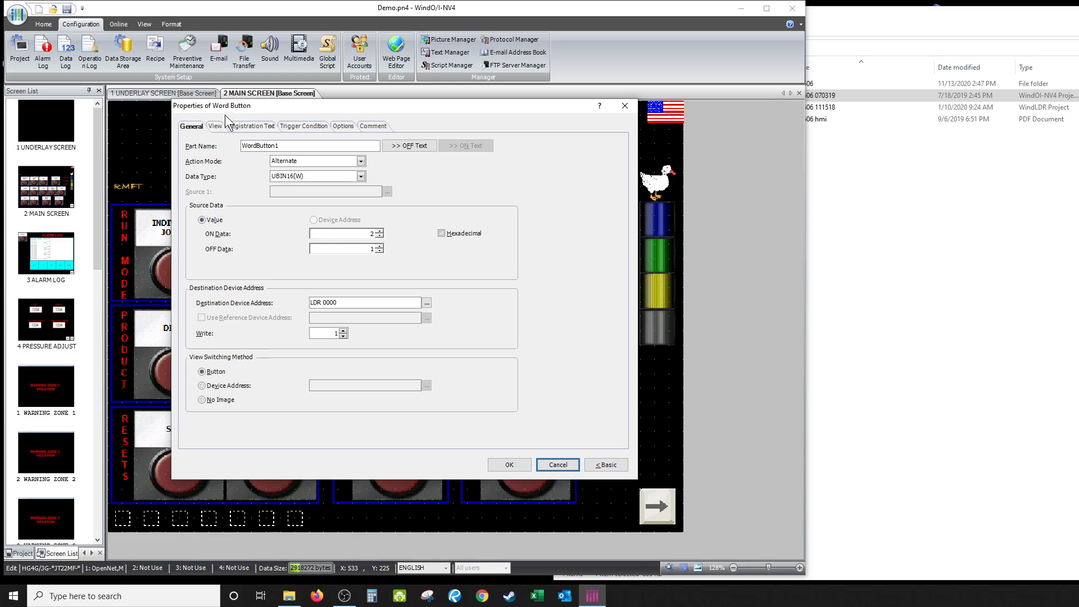
Step: Review the word button's View, Registration Text, Trigger Condition, Options and General pages, then close its properties
left_click(213, 126)
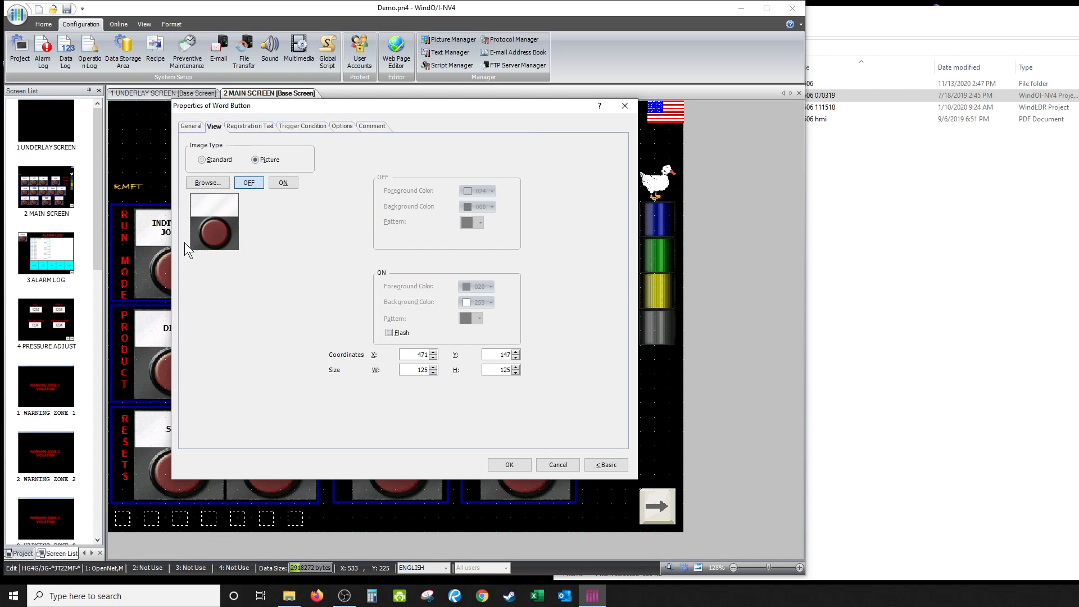
left_click(250, 125)
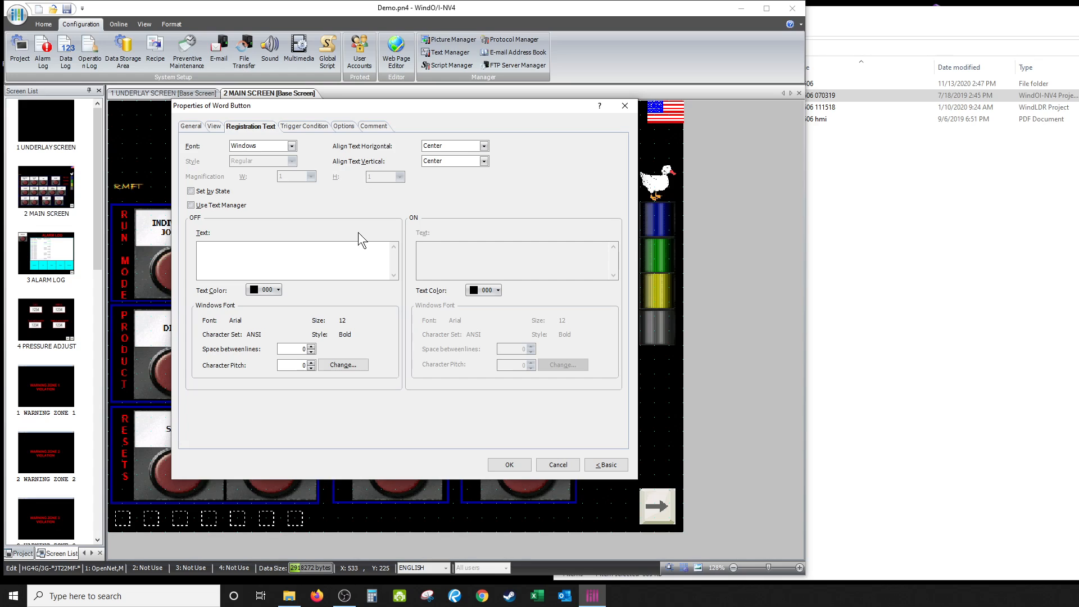
left_click(303, 126)
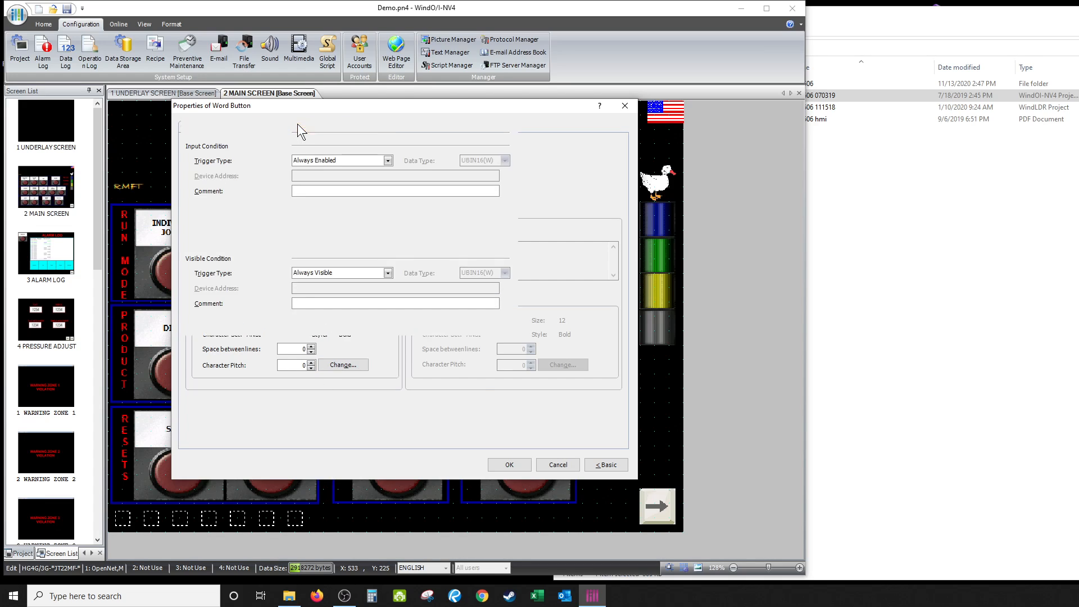
left_click(342, 126)
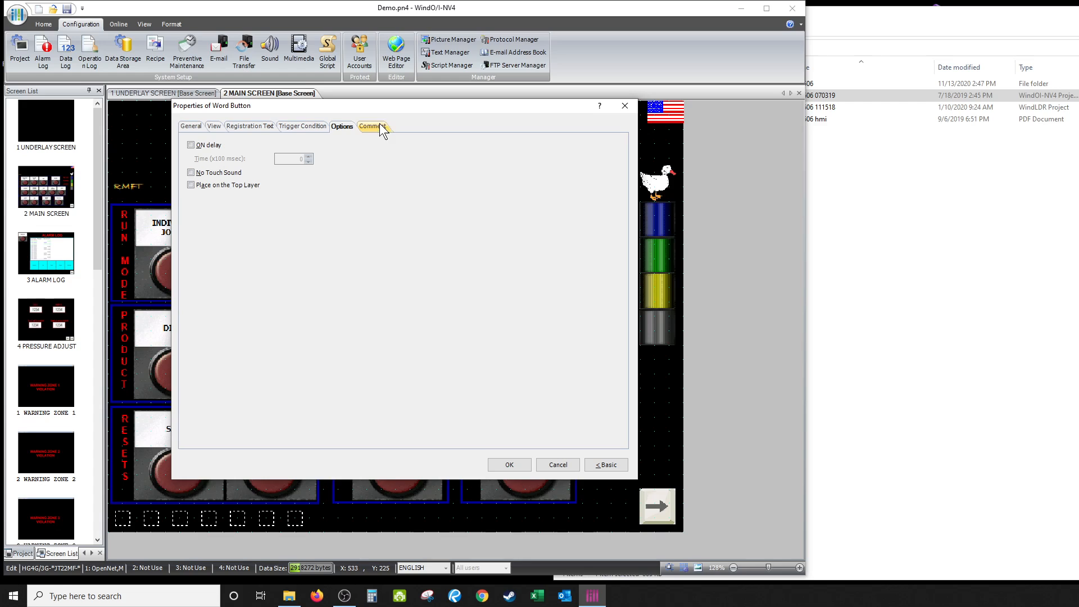
left_click(191, 126)
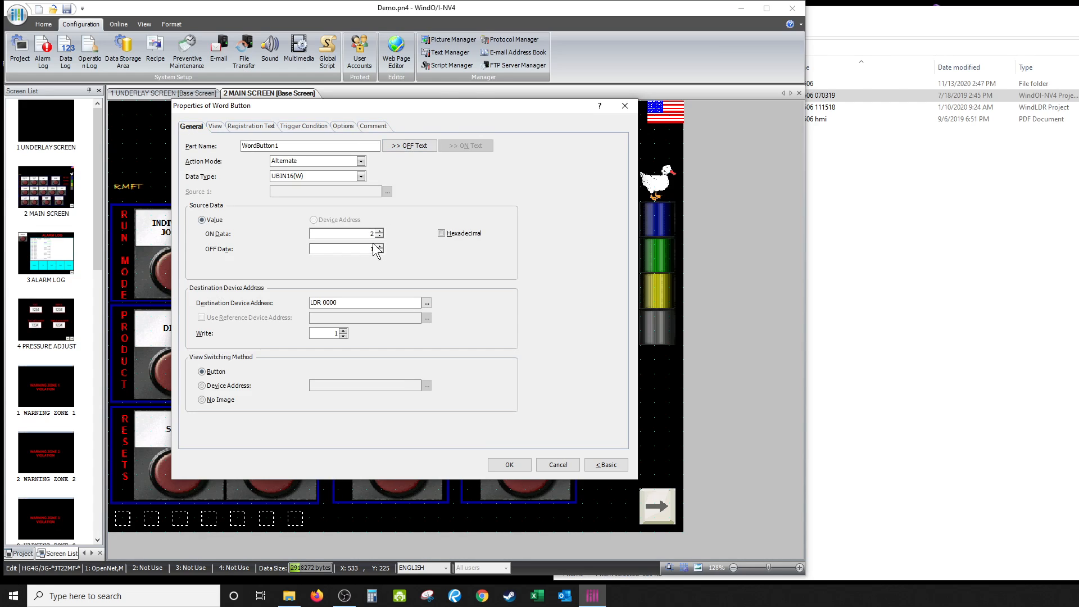
left_click(215, 126)
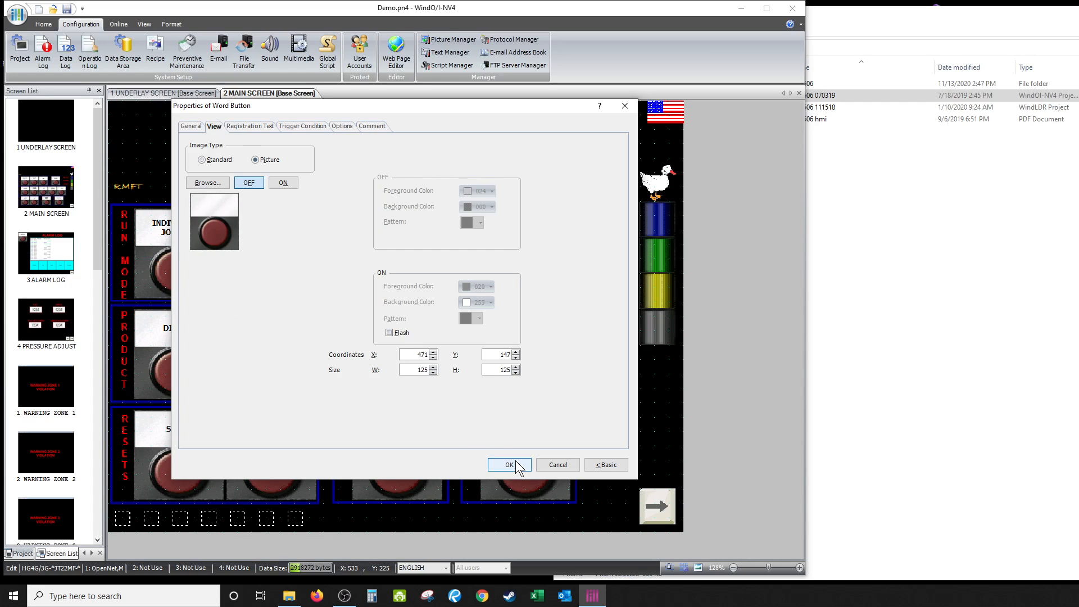
left_click(509, 464)
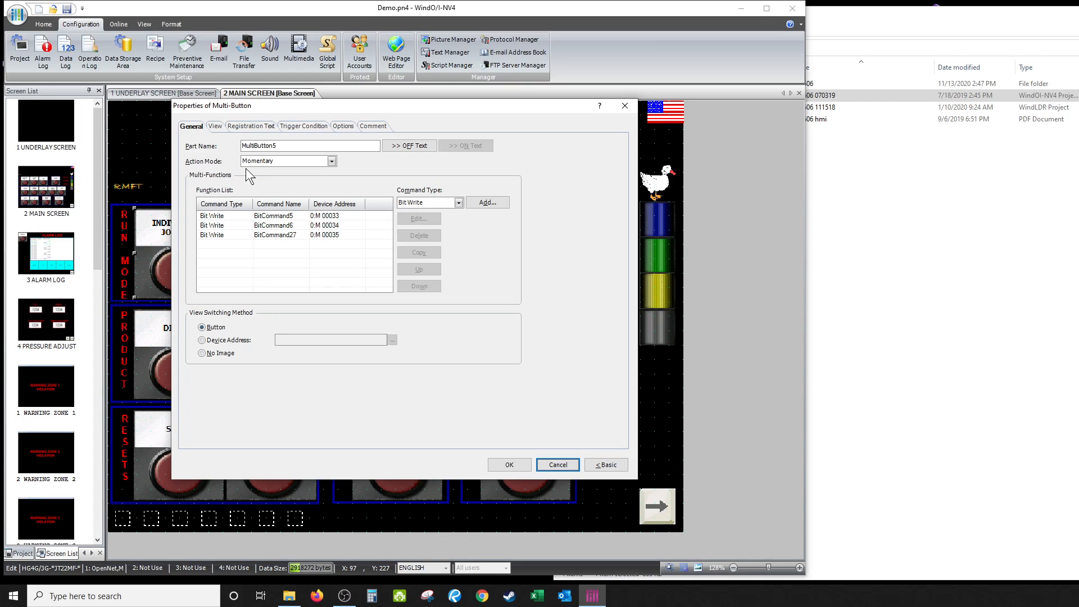
mouse_move(294, 229)
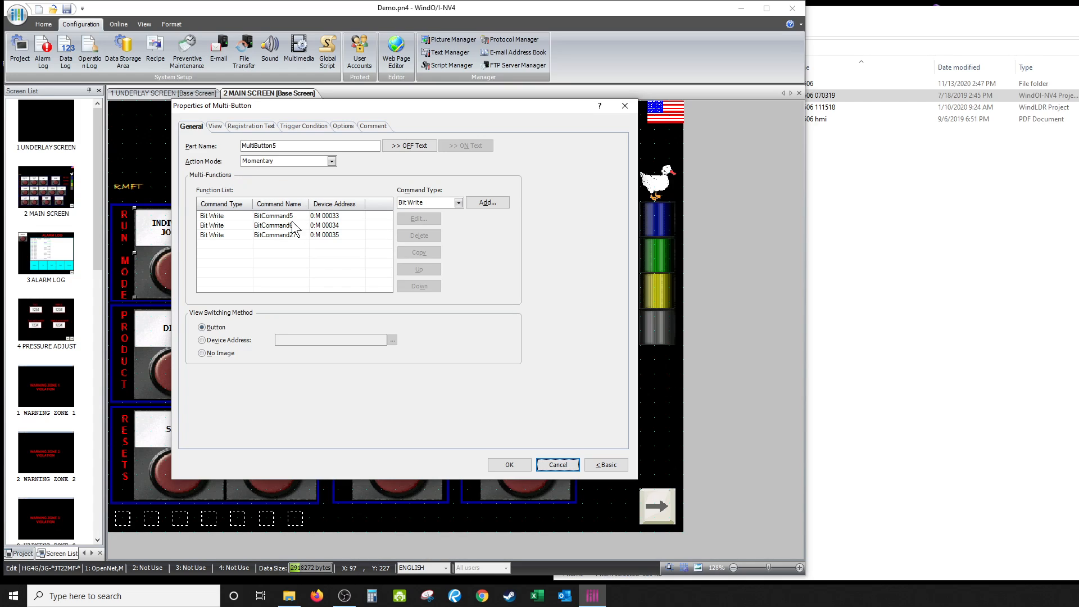
mouse_move(317, 246)
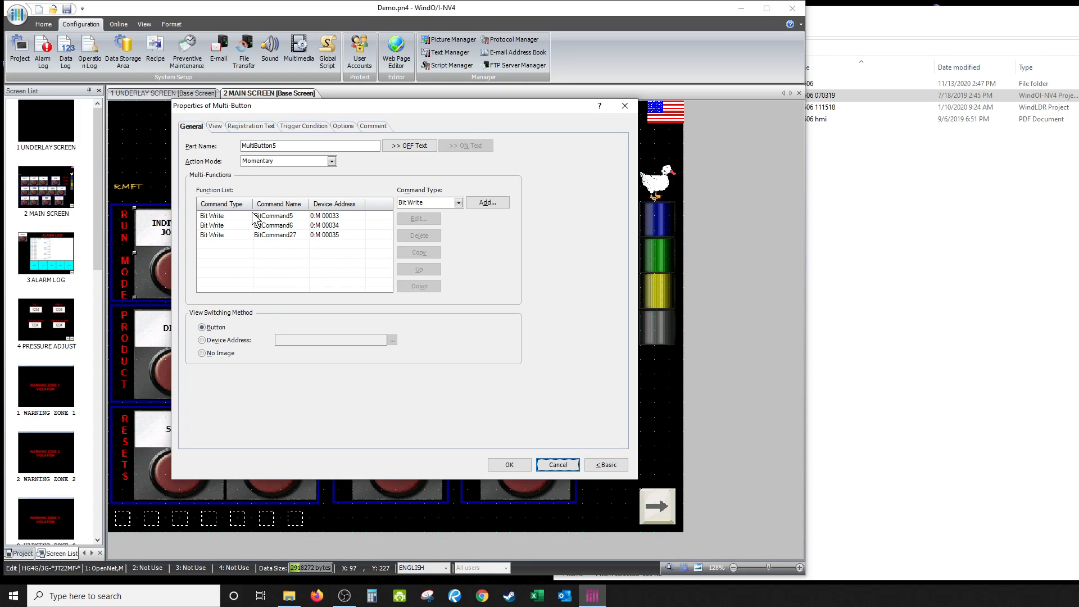
mouse_move(321, 218)
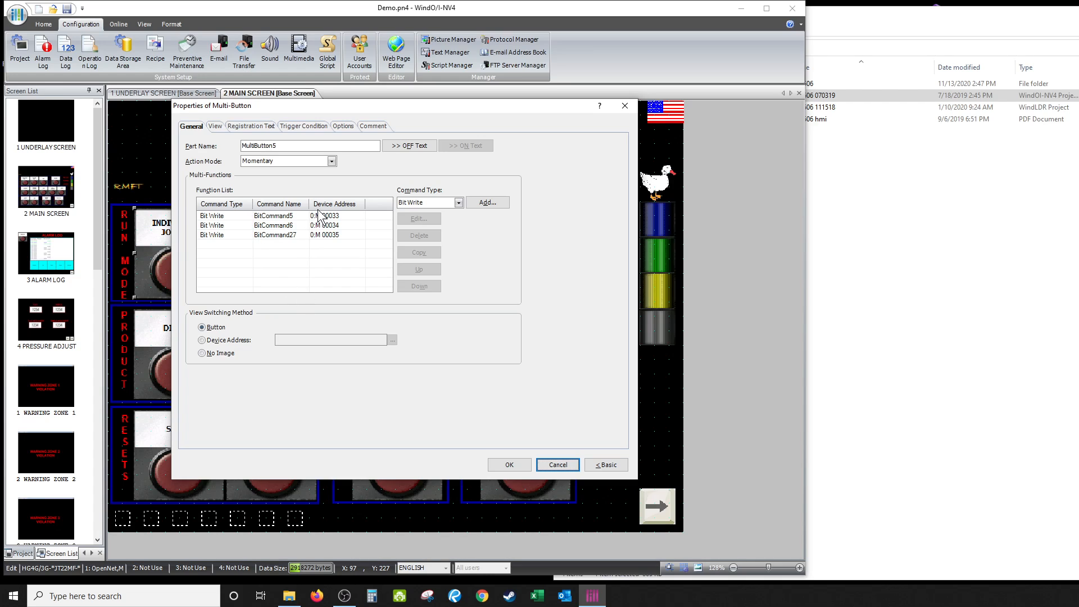
mouse_move(266, 207)
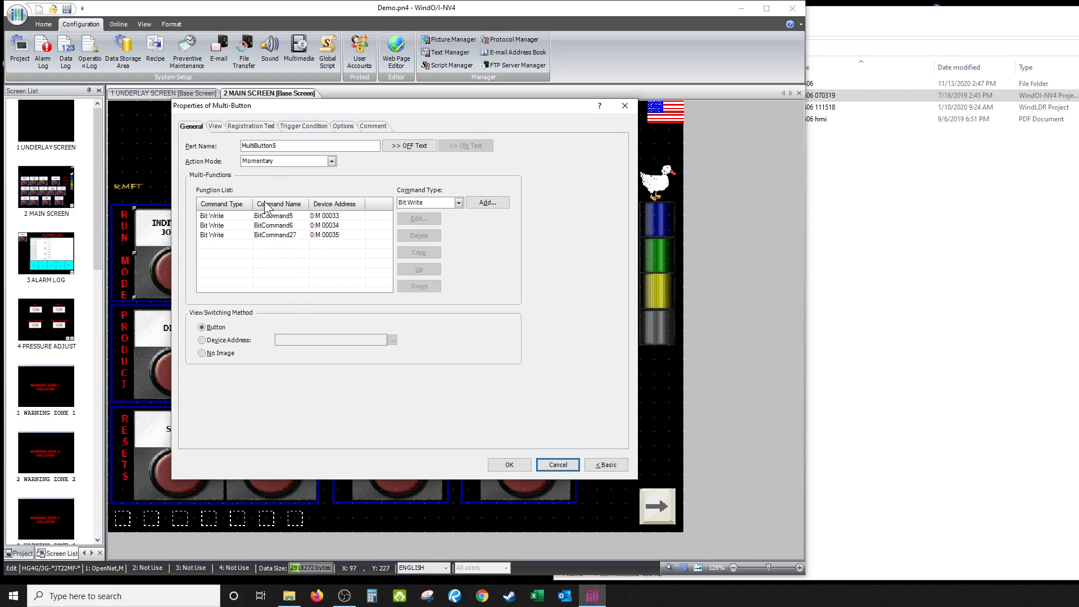
mouse_move(216, 142)
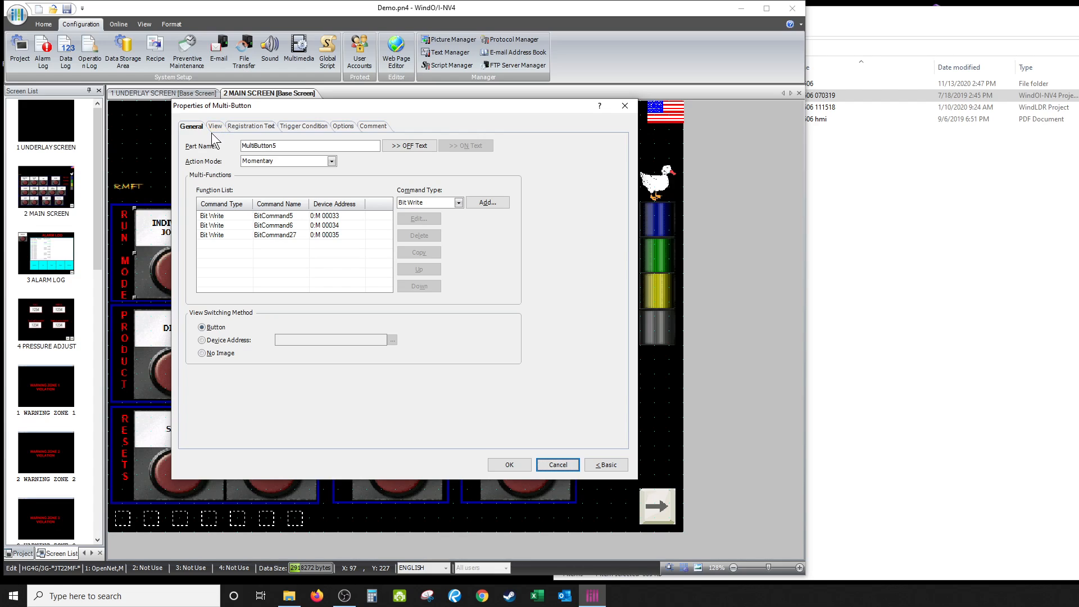
left_click(213, 126)
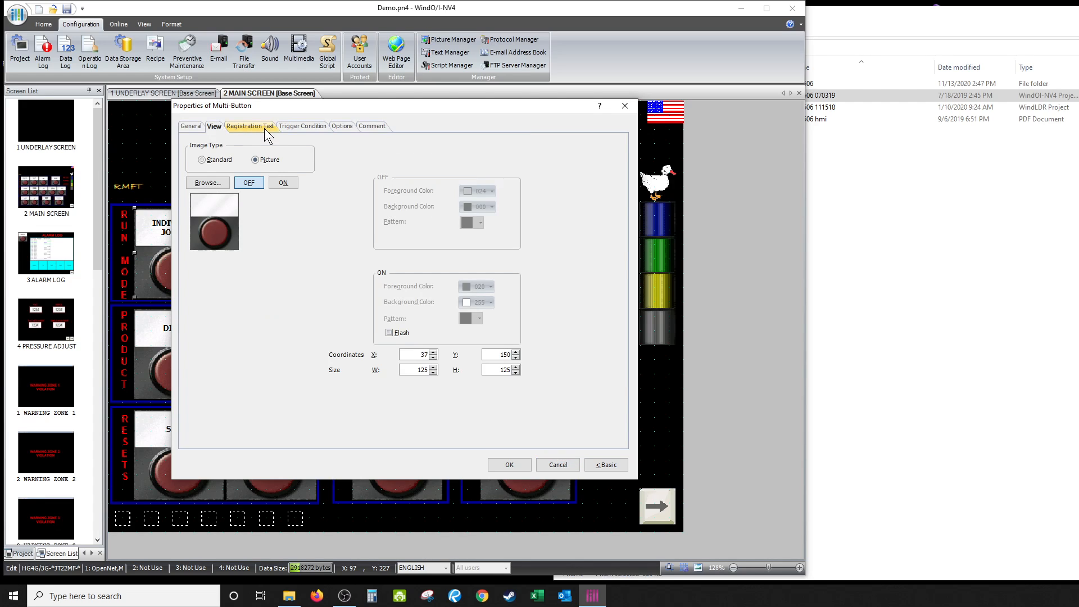
left_click(249, 126)
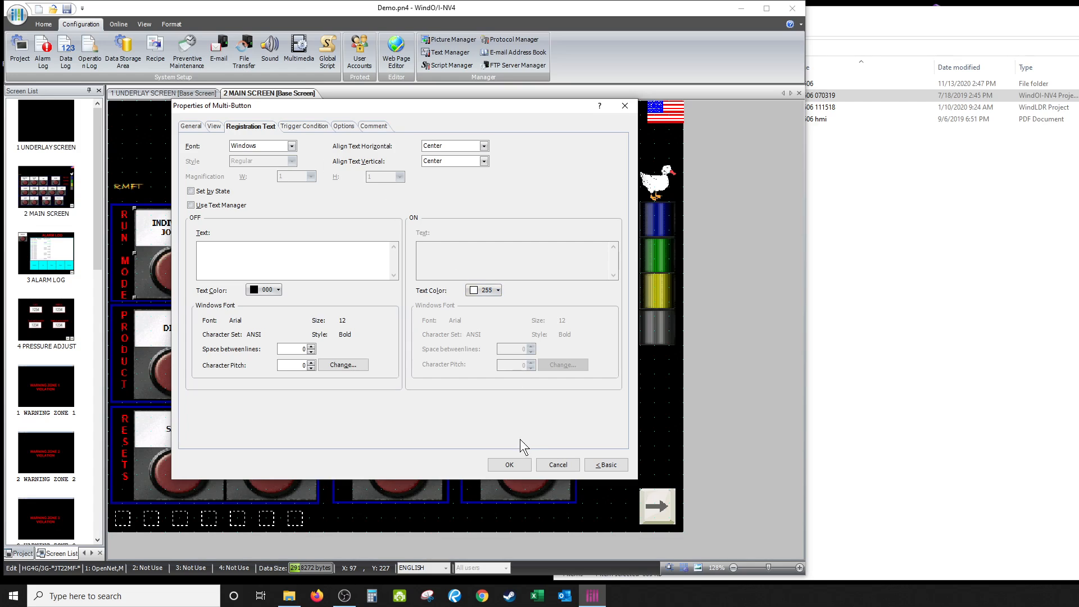
mouse_move(489, 473)
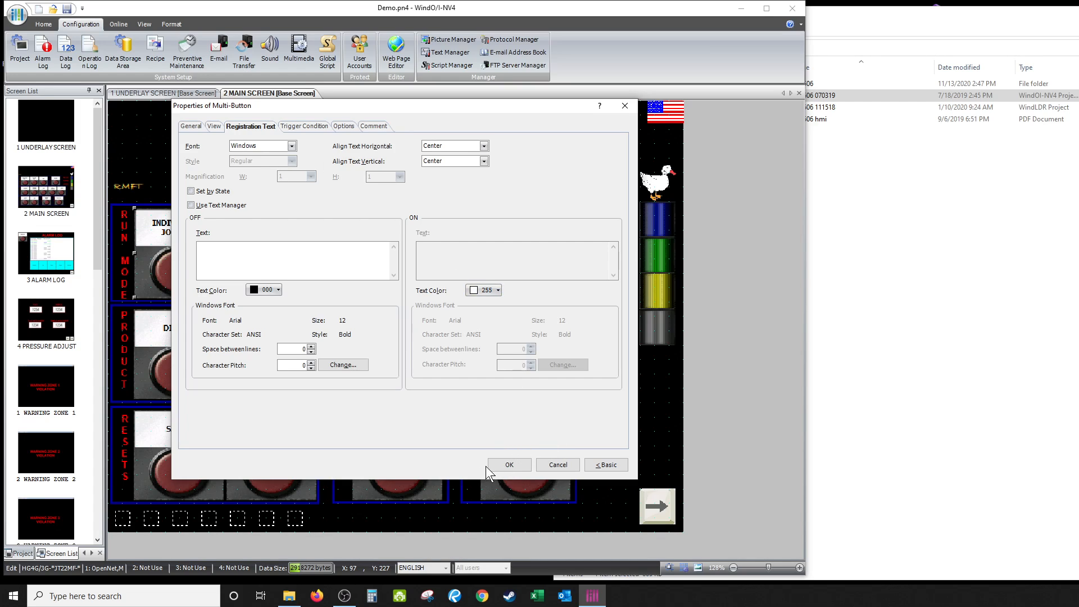
mouse_move(409, 360)
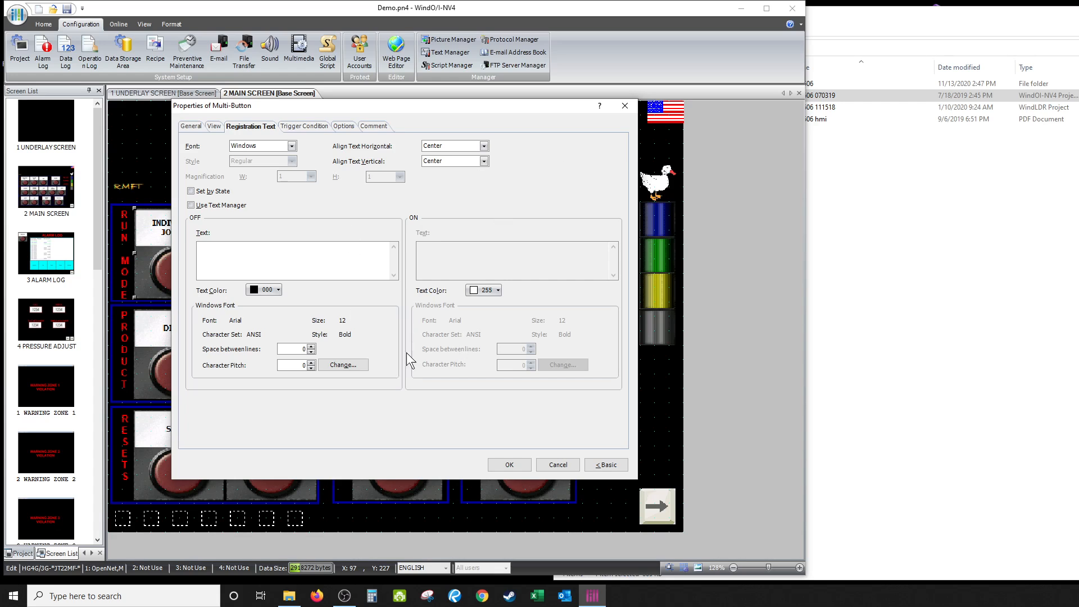
left_click(558, 464)
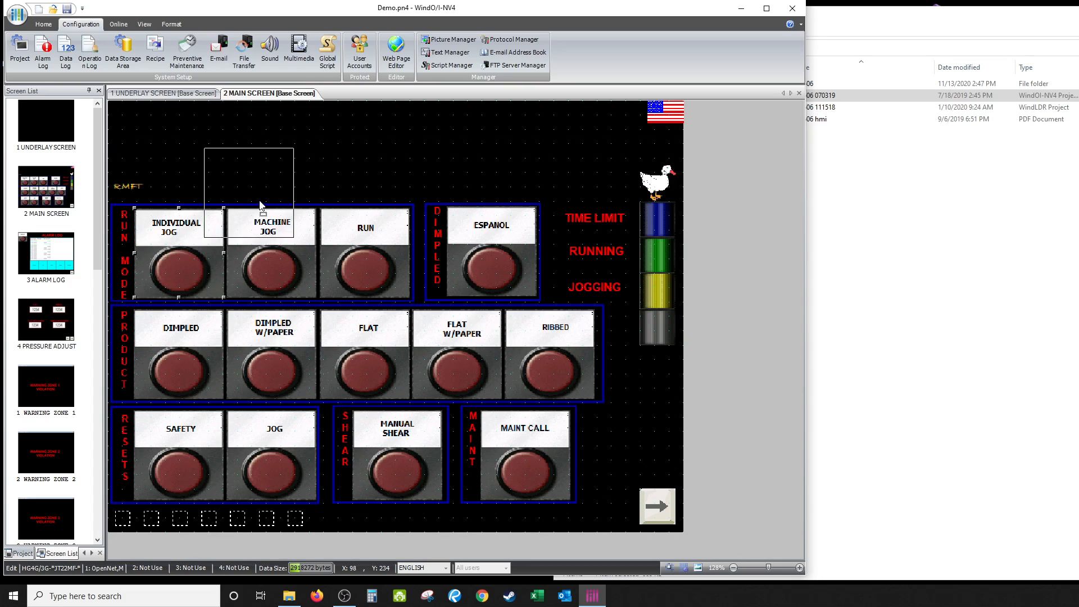
left_click_drag(175, 247, 289, 159)
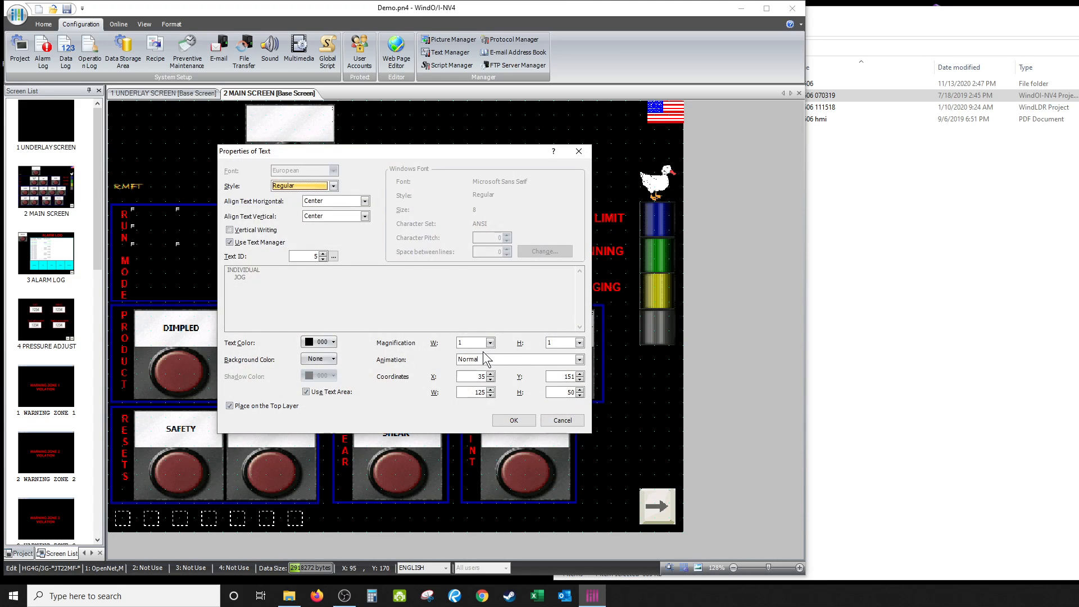
mouse_move(233, 164)
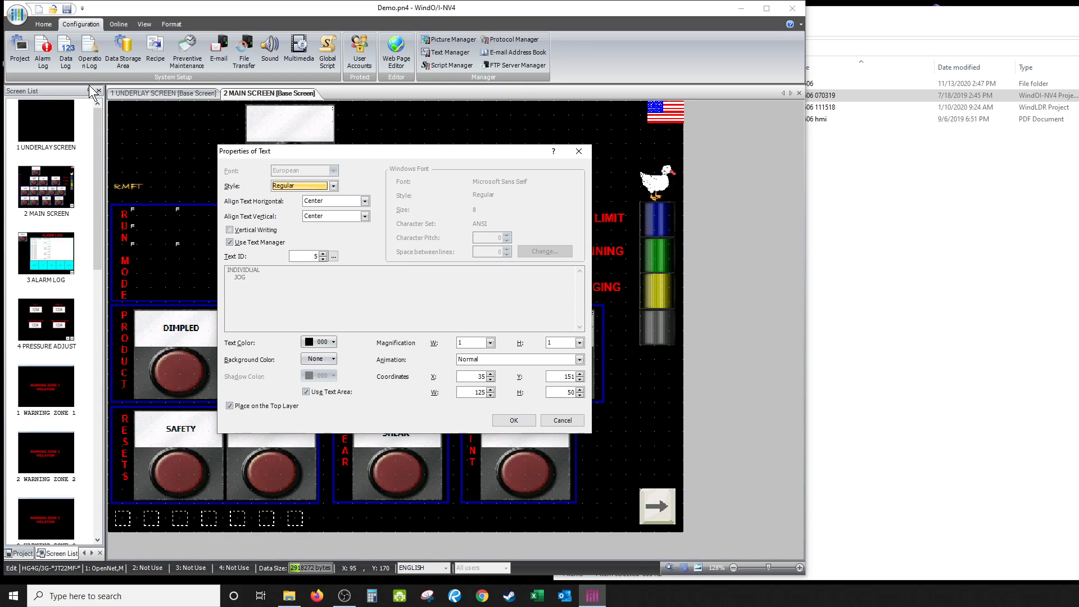
mouse_move(289, 129)
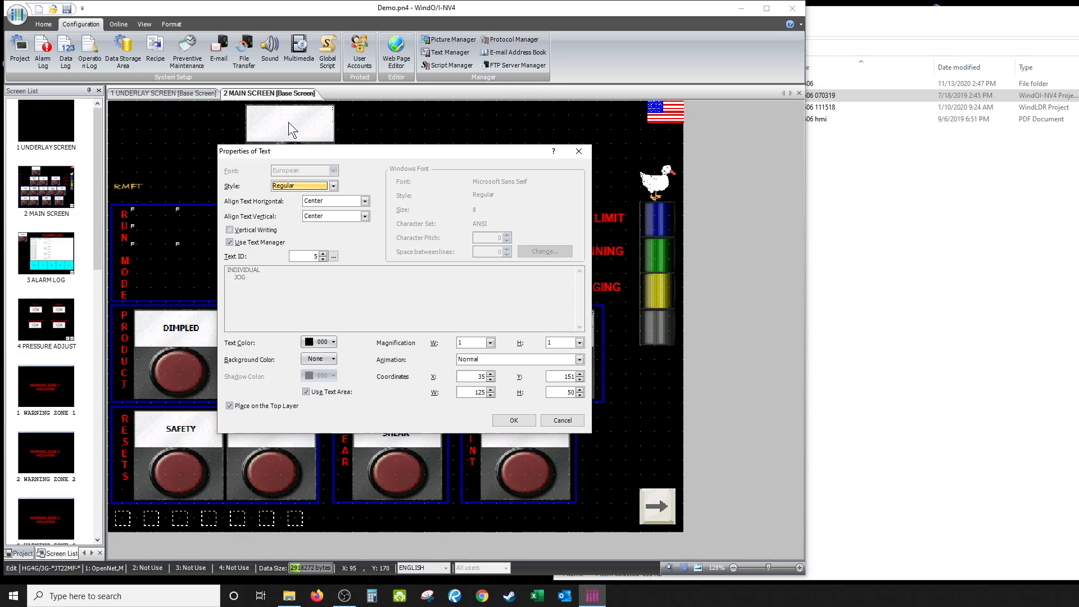
mouse_move(297, 142)
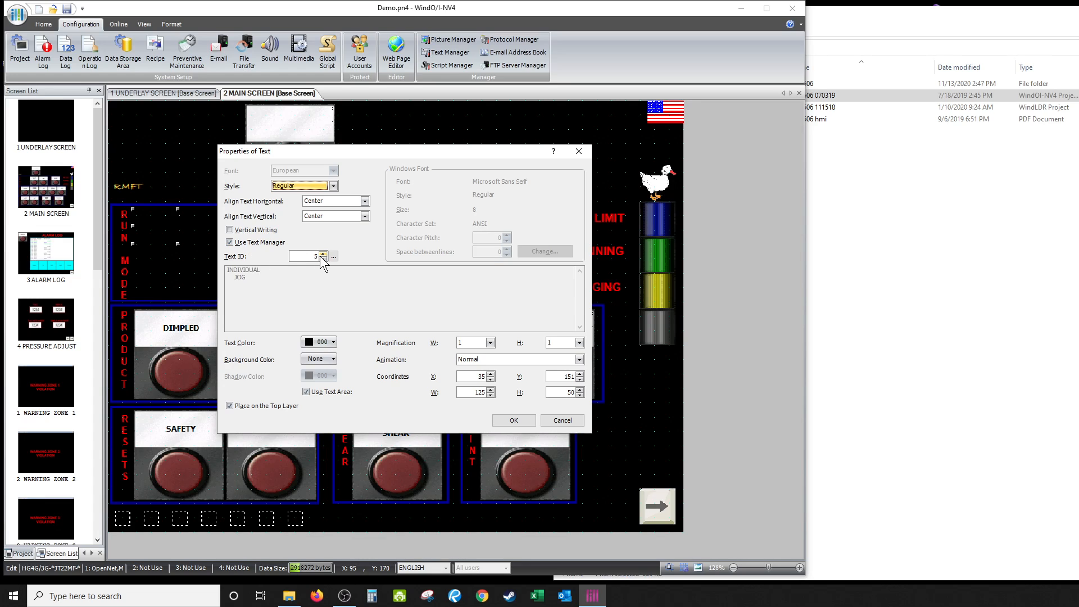
mouse_move(383, 266)
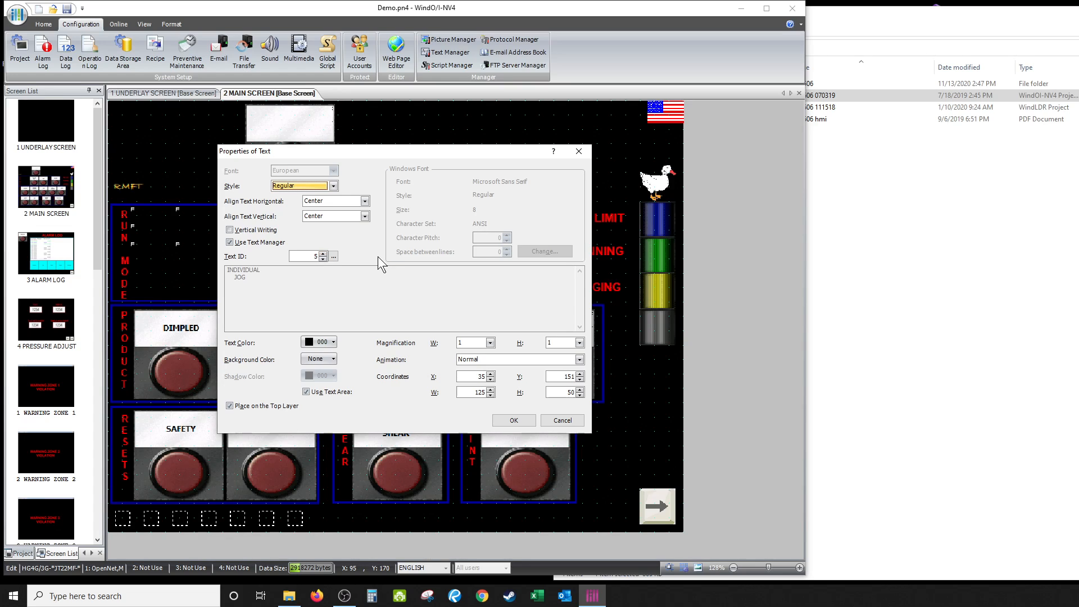
mouse_move(551, 210)
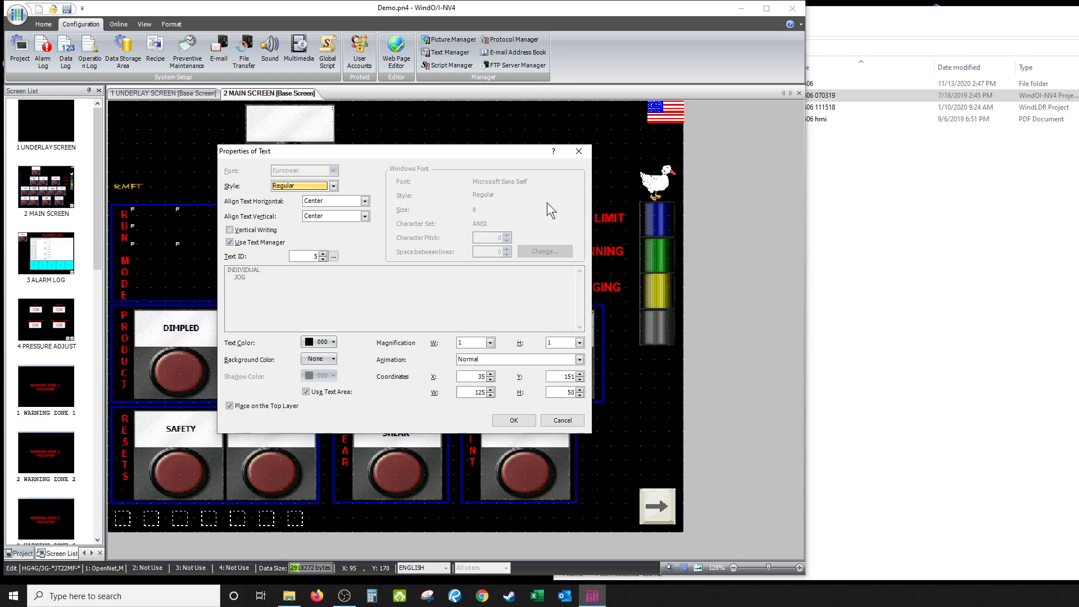
mouse_move(330, 246)
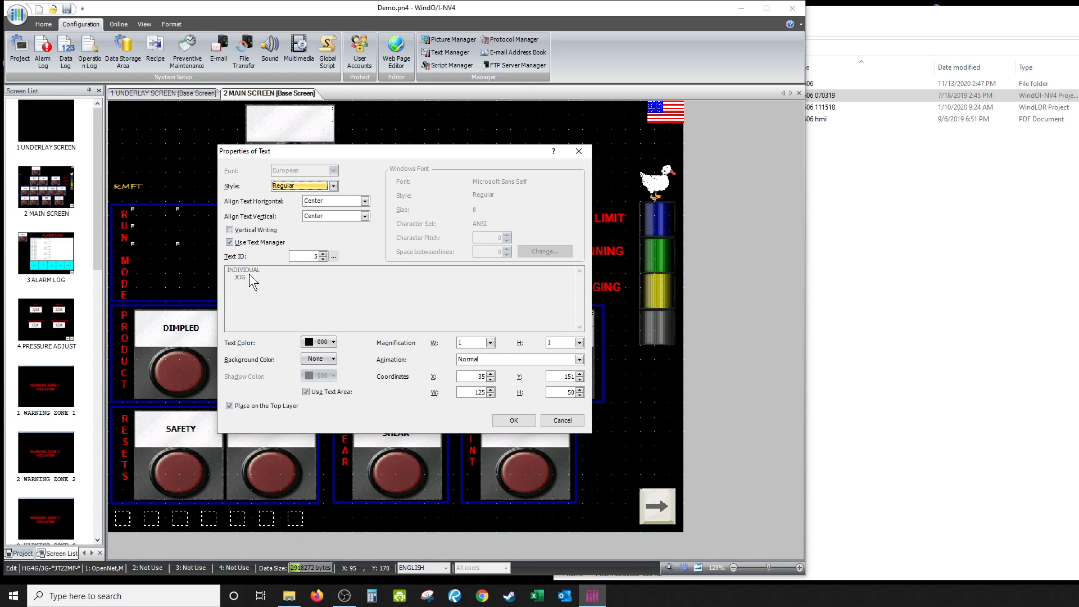
mouse_move(498, 376)
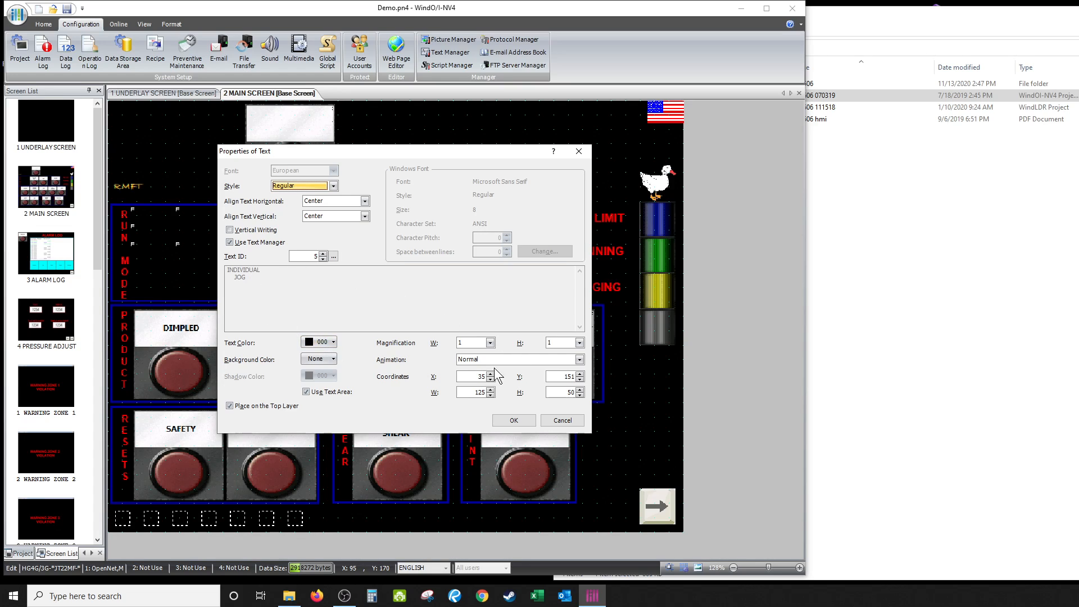
mouse_move(342, 279)
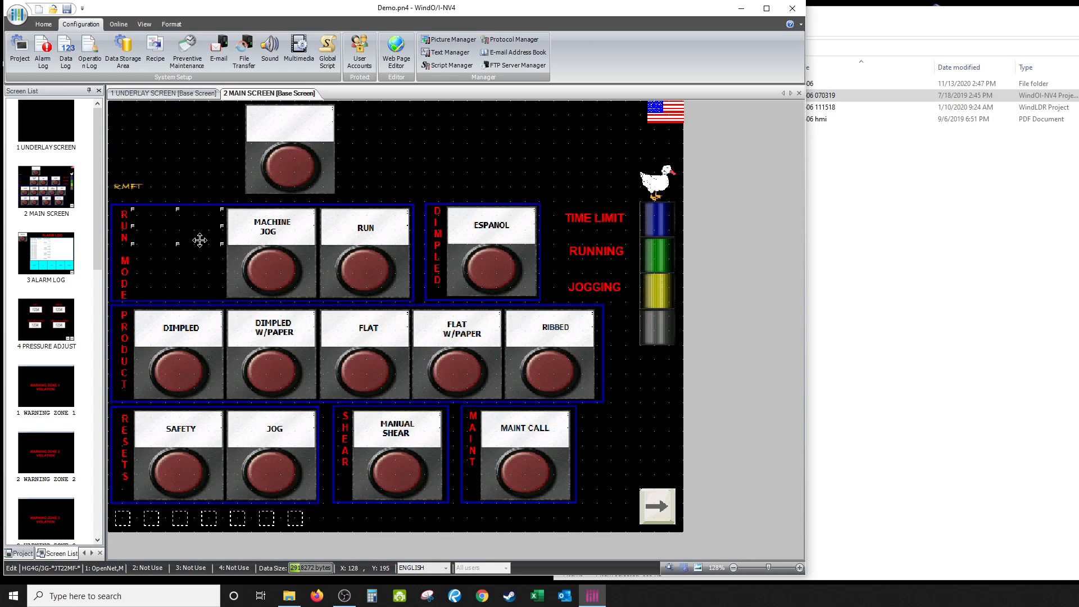
mouse_move(448, 66)
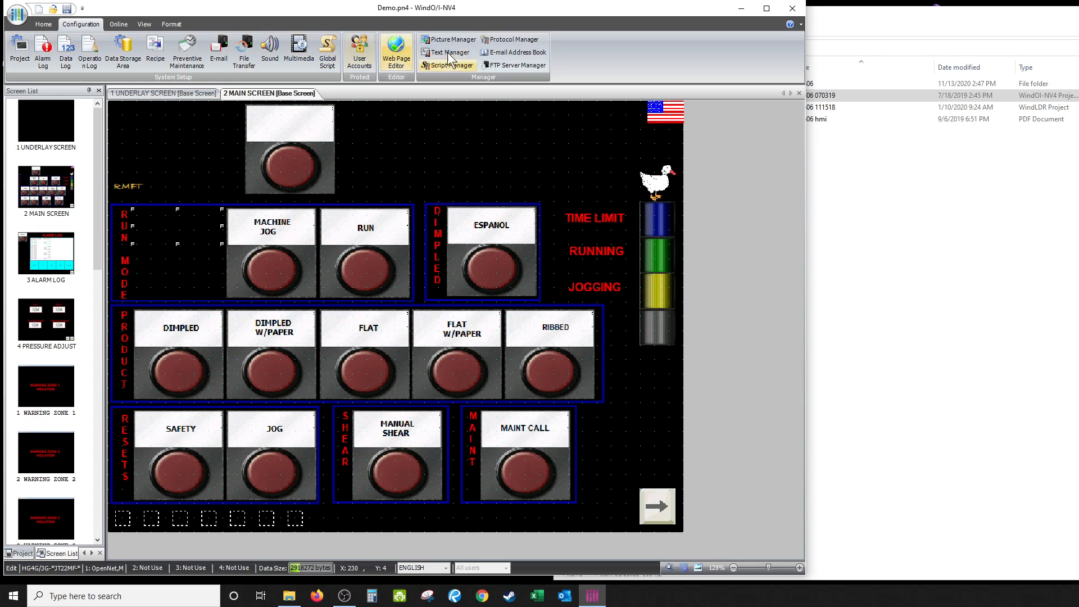
left_click(448, 53)
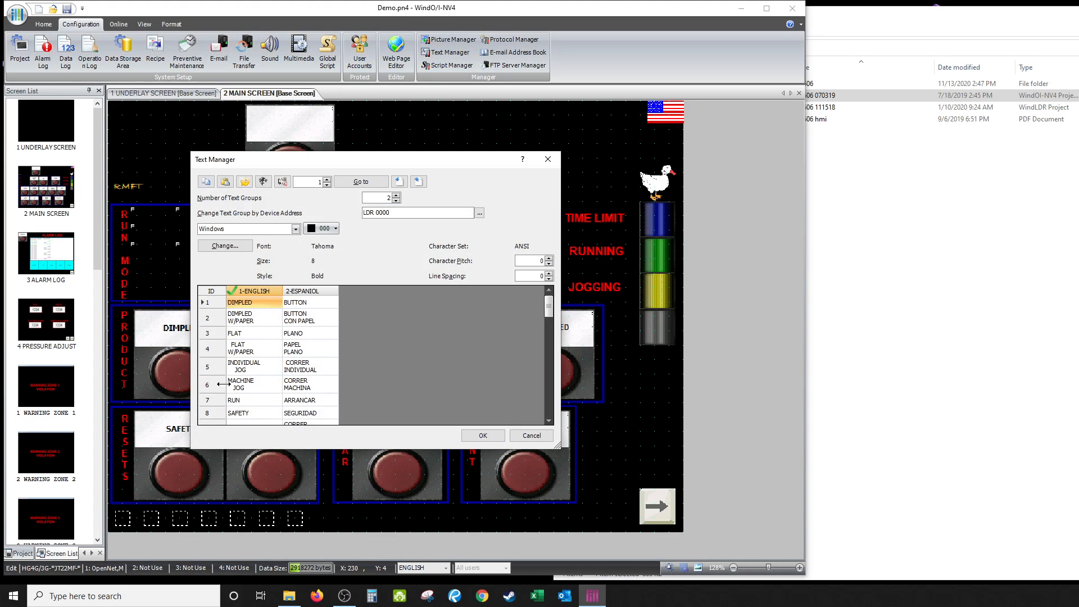
mouse_move(260, 372)
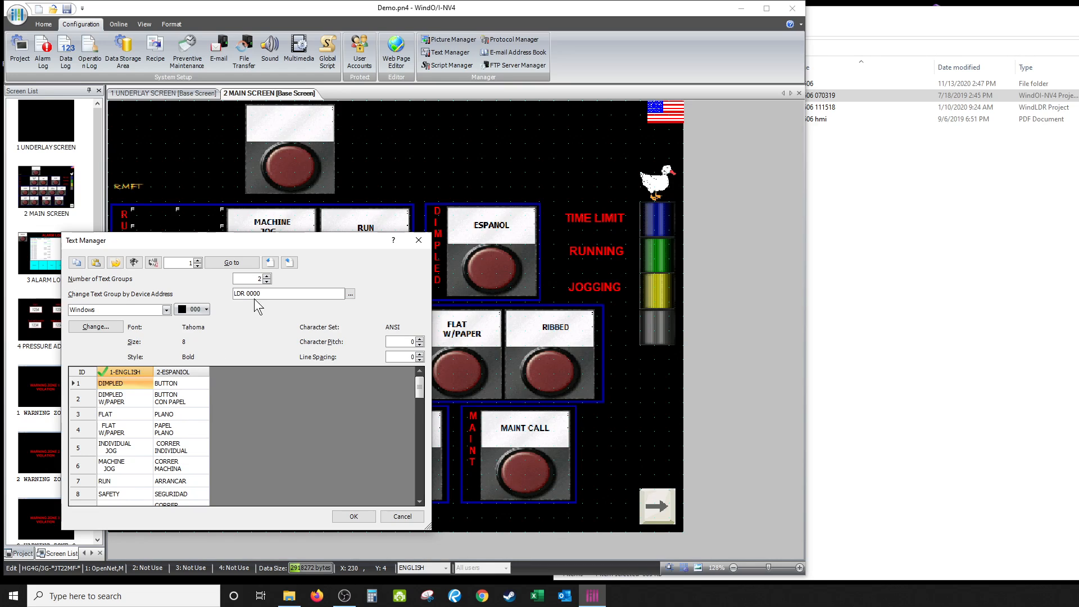
mouse_move(238, 360)
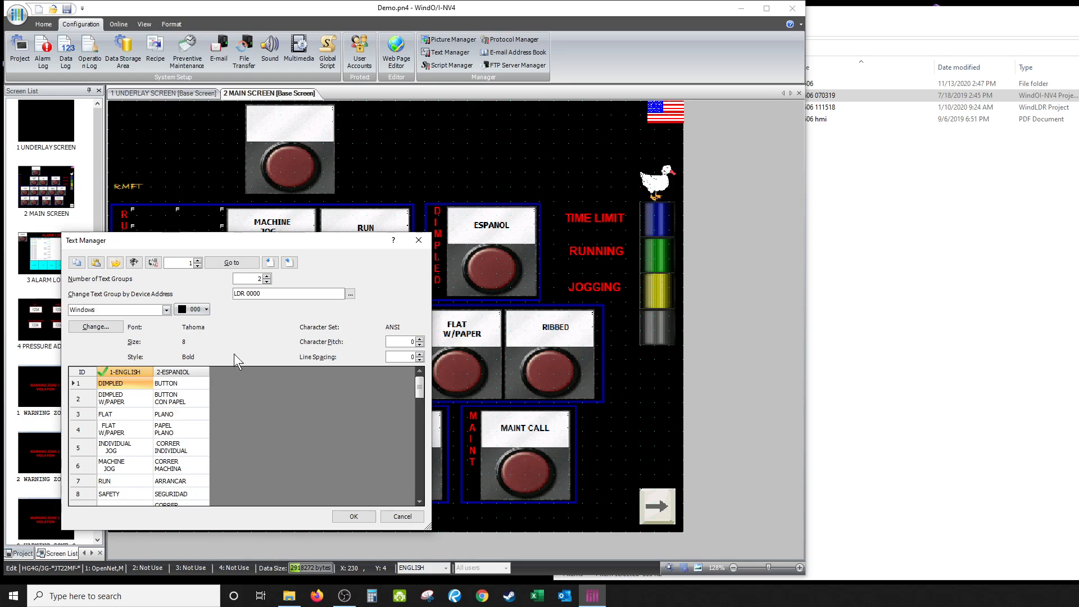
mouse_move(165, 460)
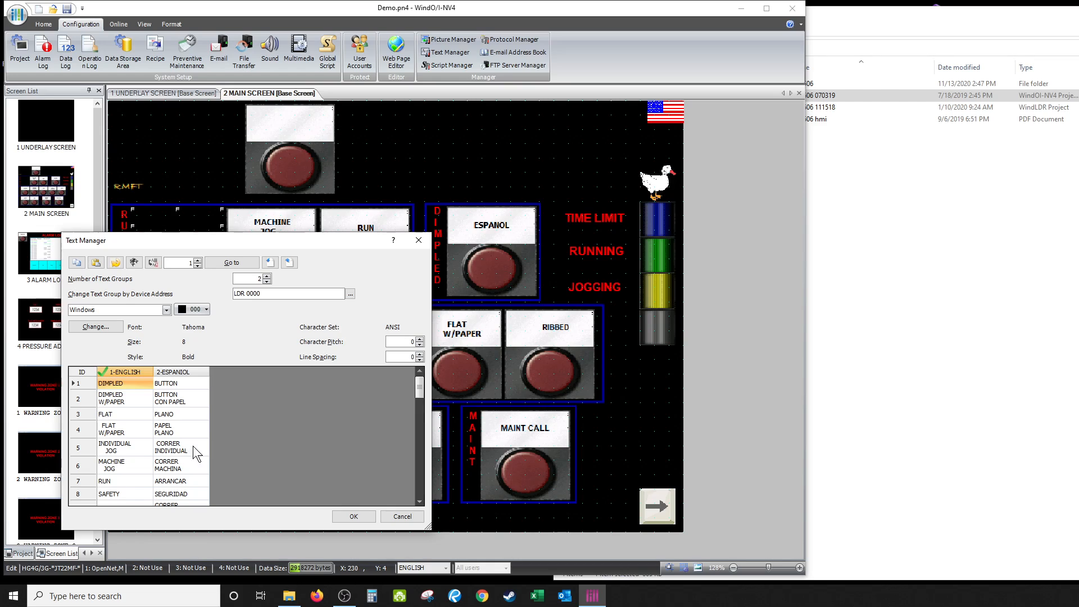
mouse_move(165, 428)
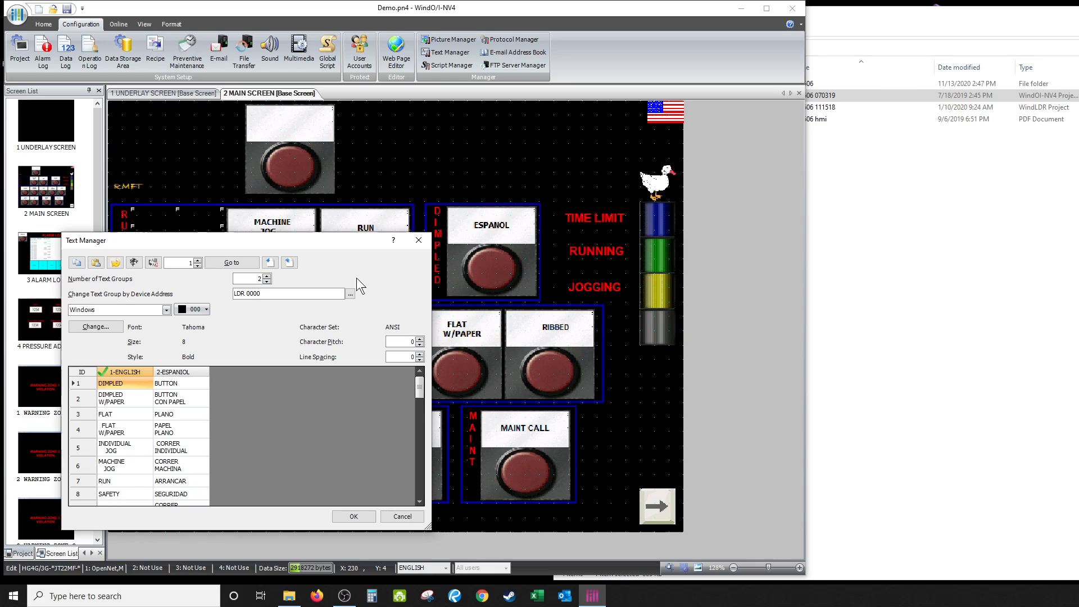
mouse_move(171, 385)
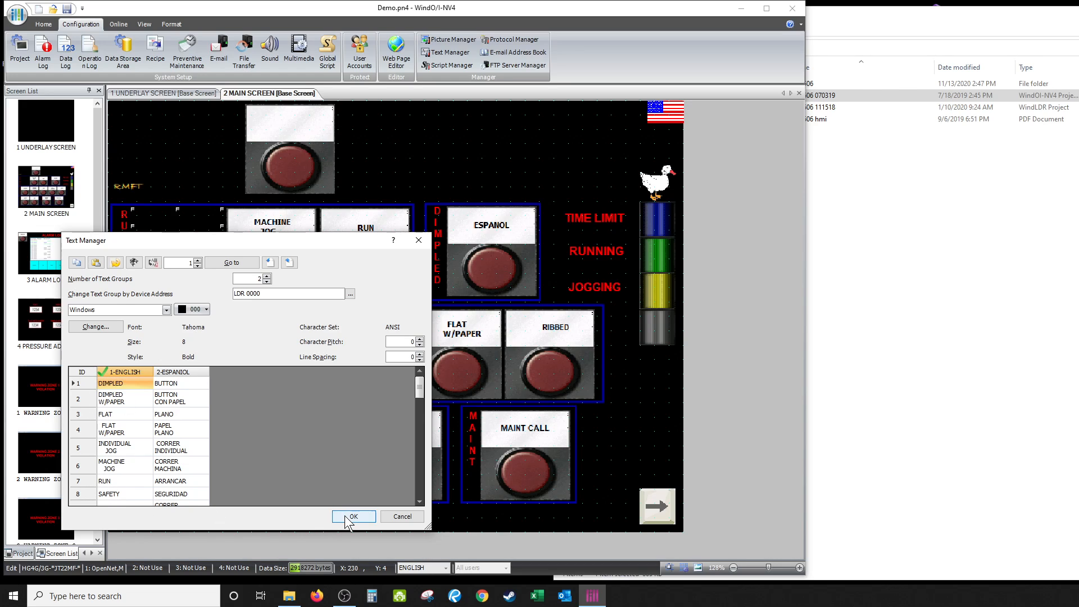
left_click(353, 516)
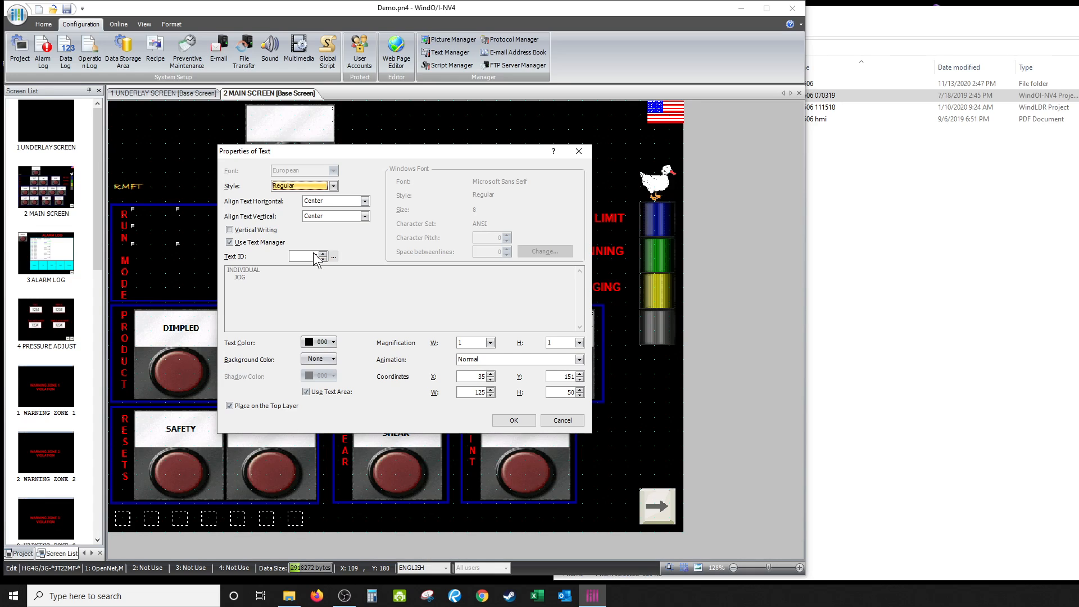
Step: Set the text object's Text ID to 5 so it reads INDIVIDUAL JOG from the Text Manager
type("5")
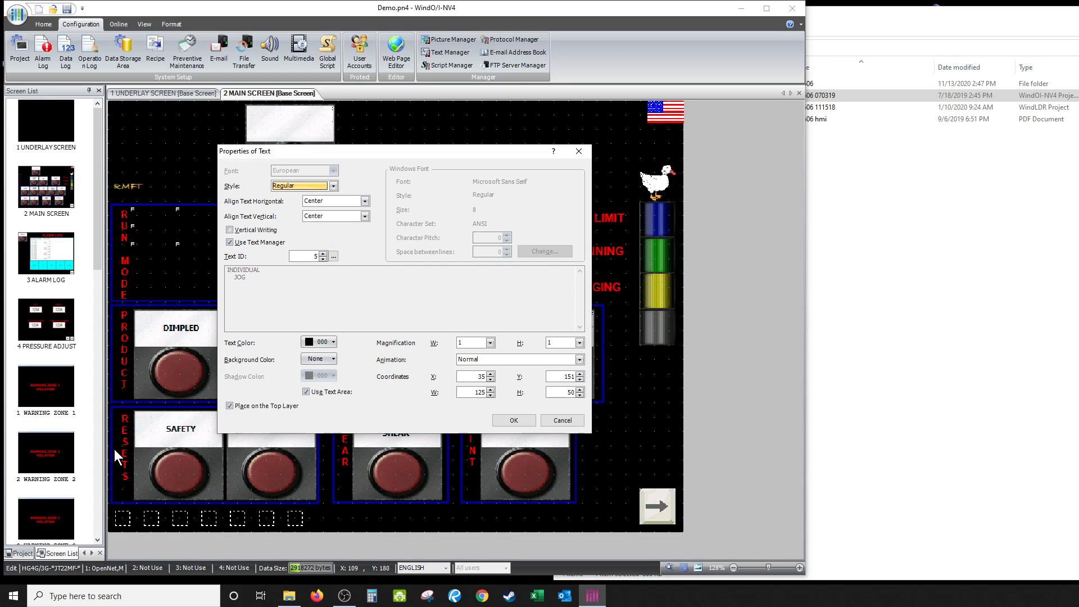
mouse_move(238, 483)
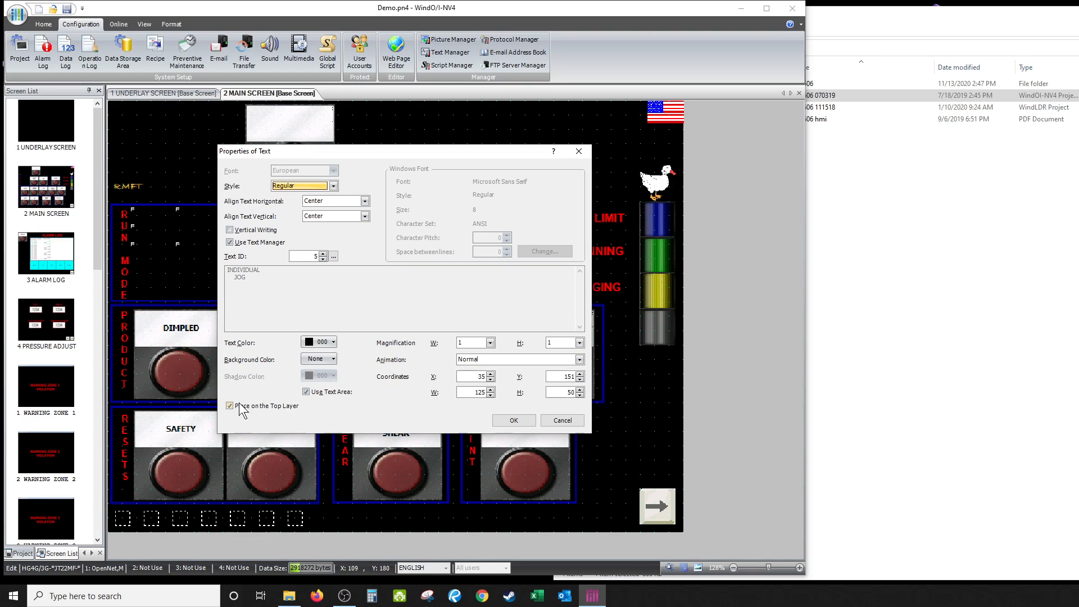
mouse_move(232, 413)
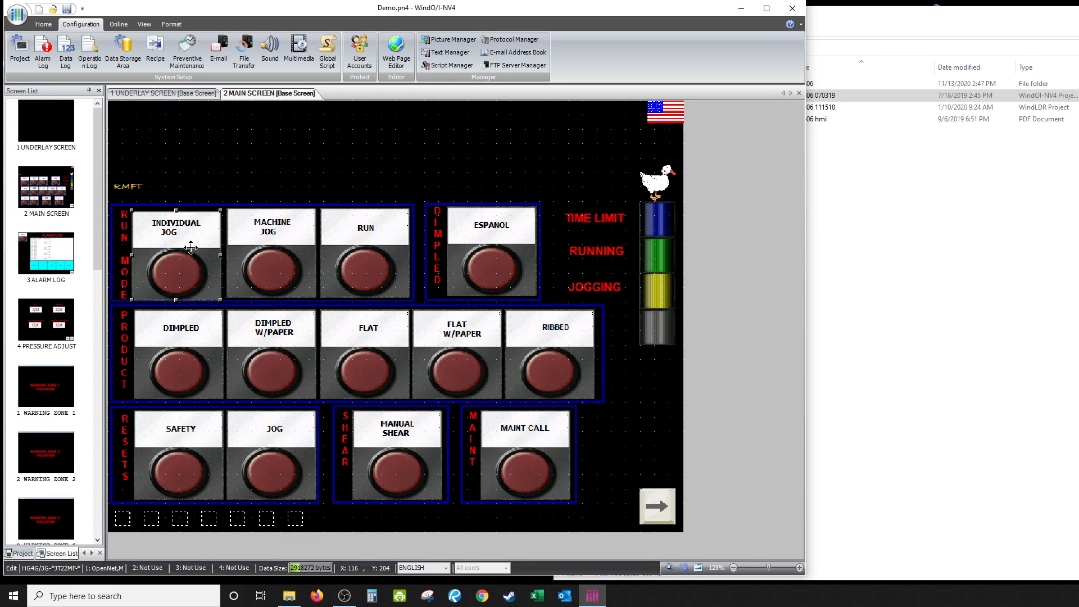
mouse_move(202, 261)
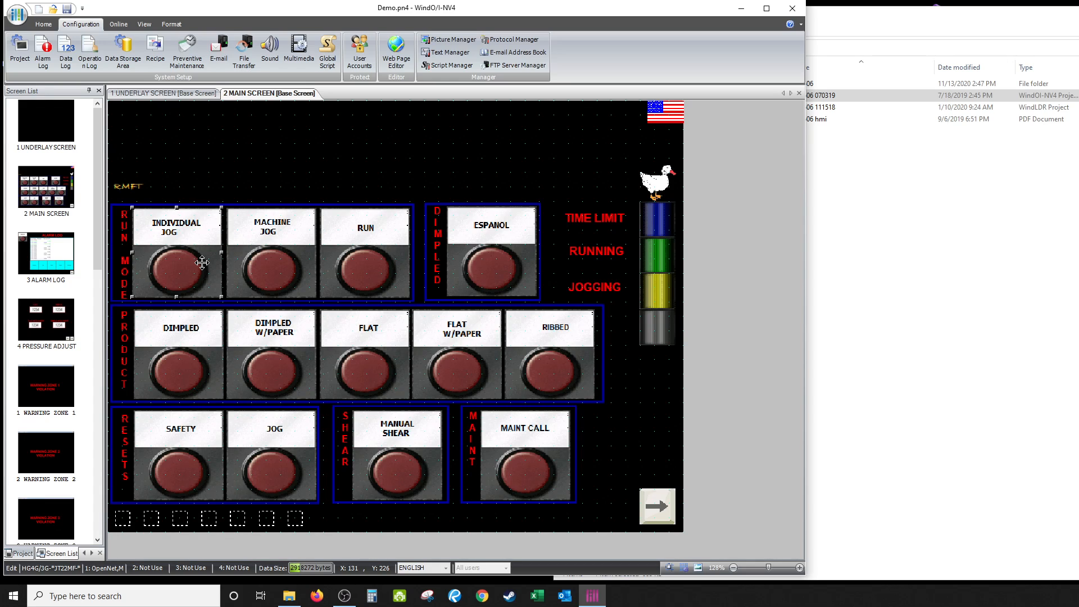
mouse_move(305, 149)
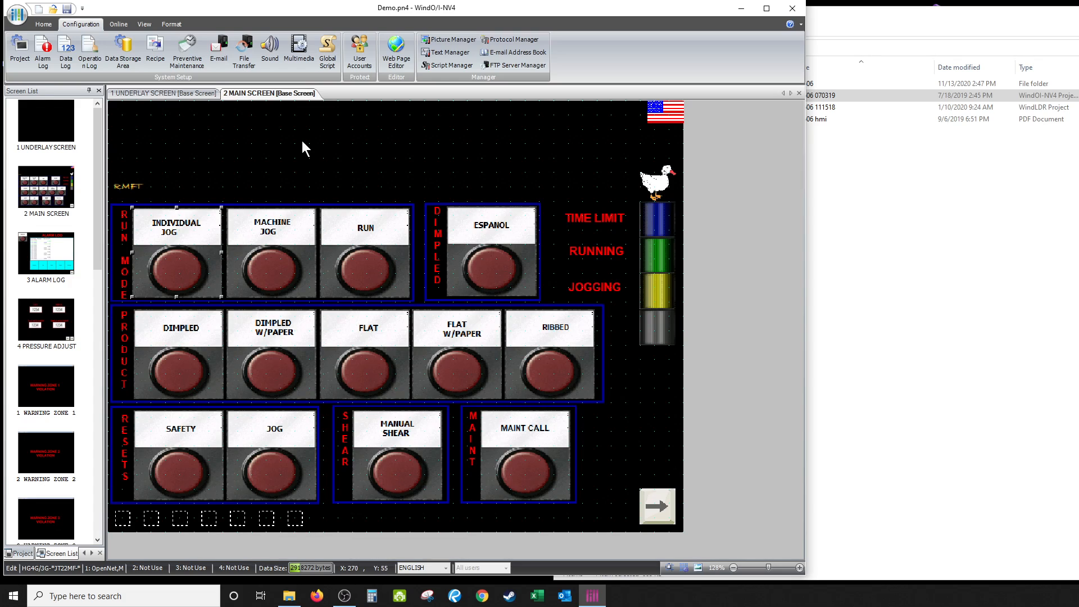
mouse_move(544, 195)
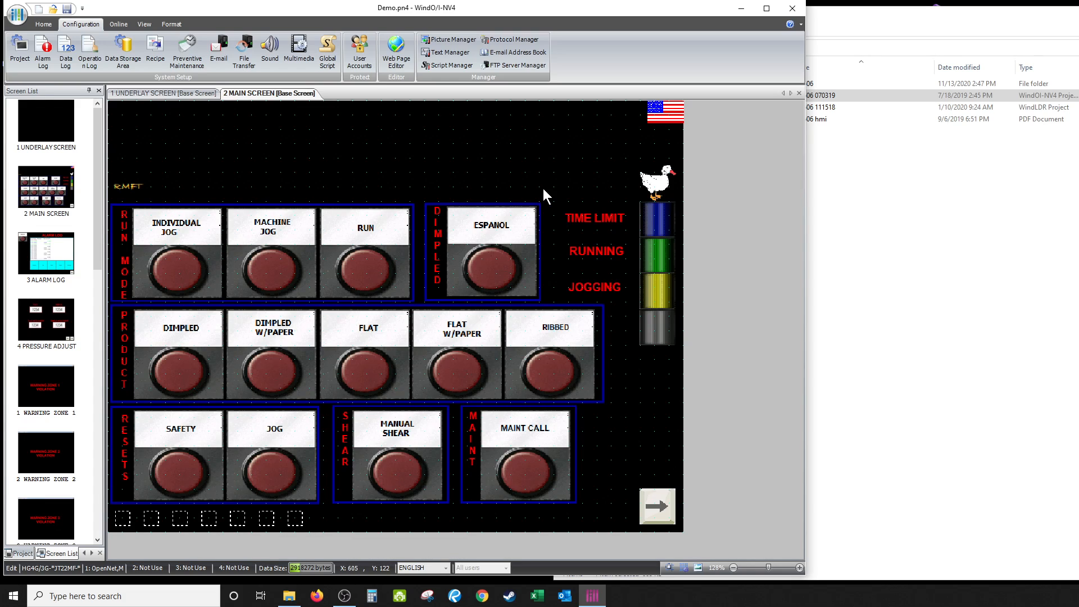
mouse_move(178, 269)
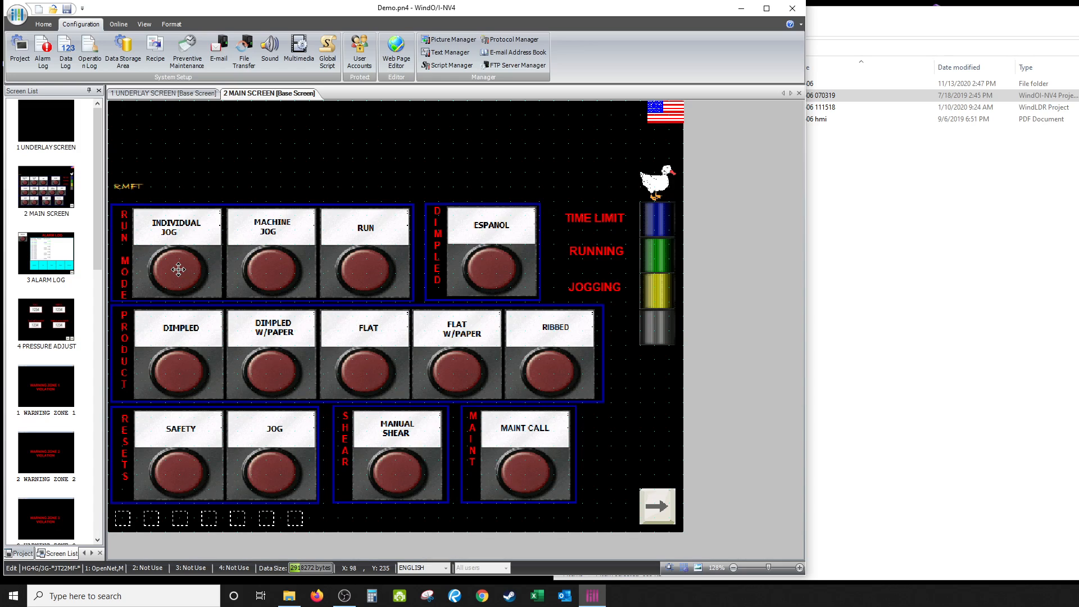
mouse_move(247, 279)
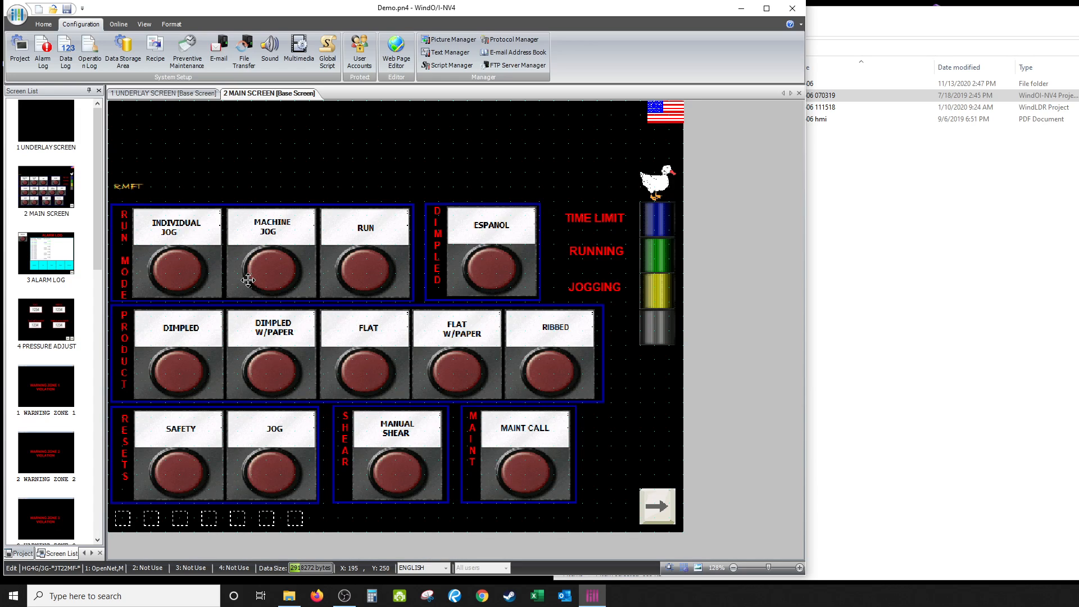
double_click(271, 269)
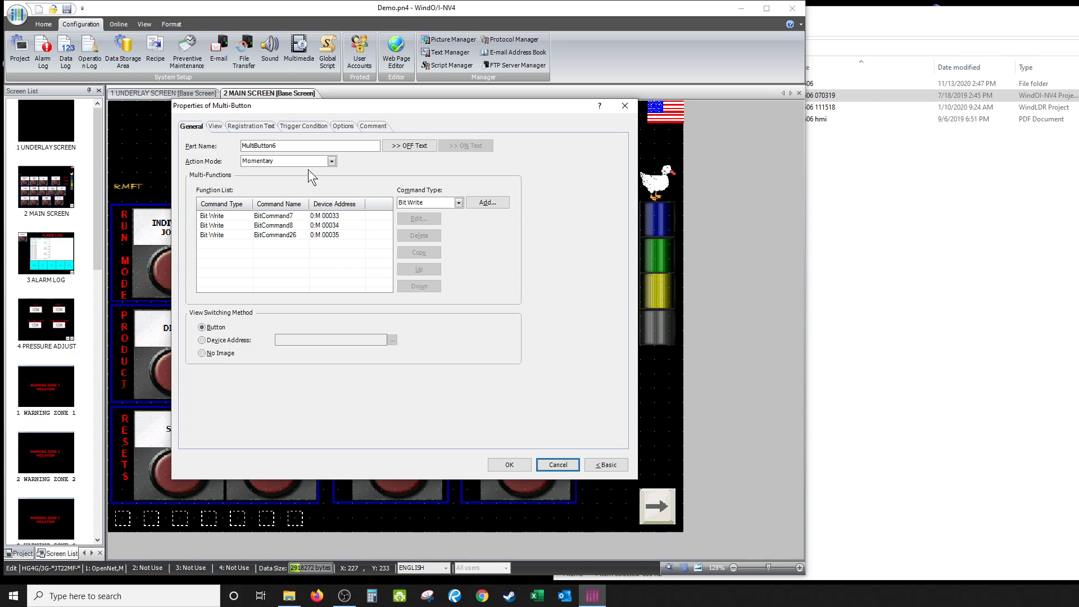
mouse_move(625, 106)
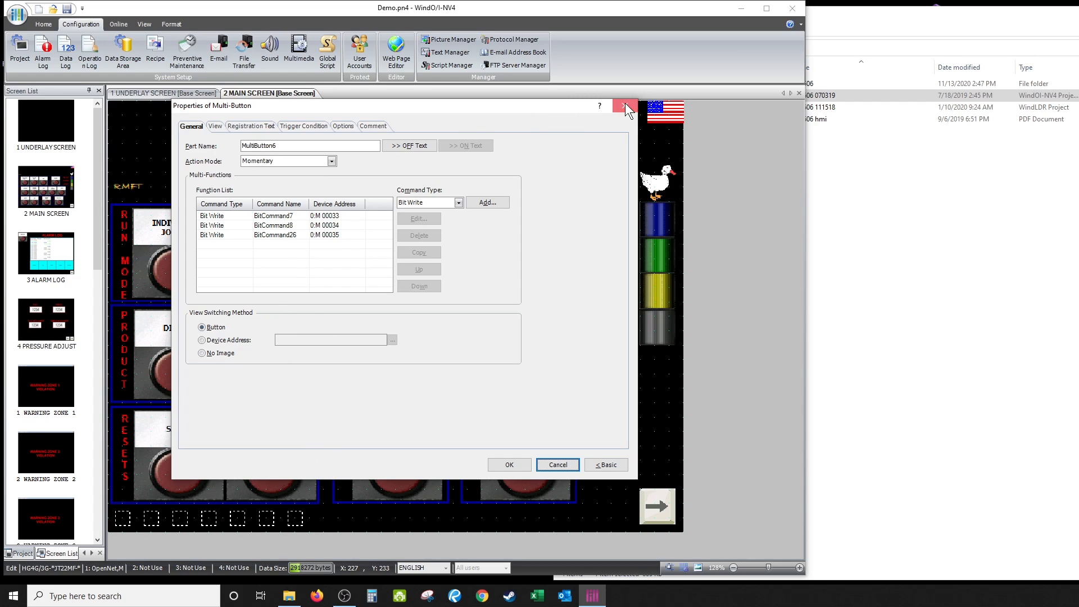
left_click(625, 105)
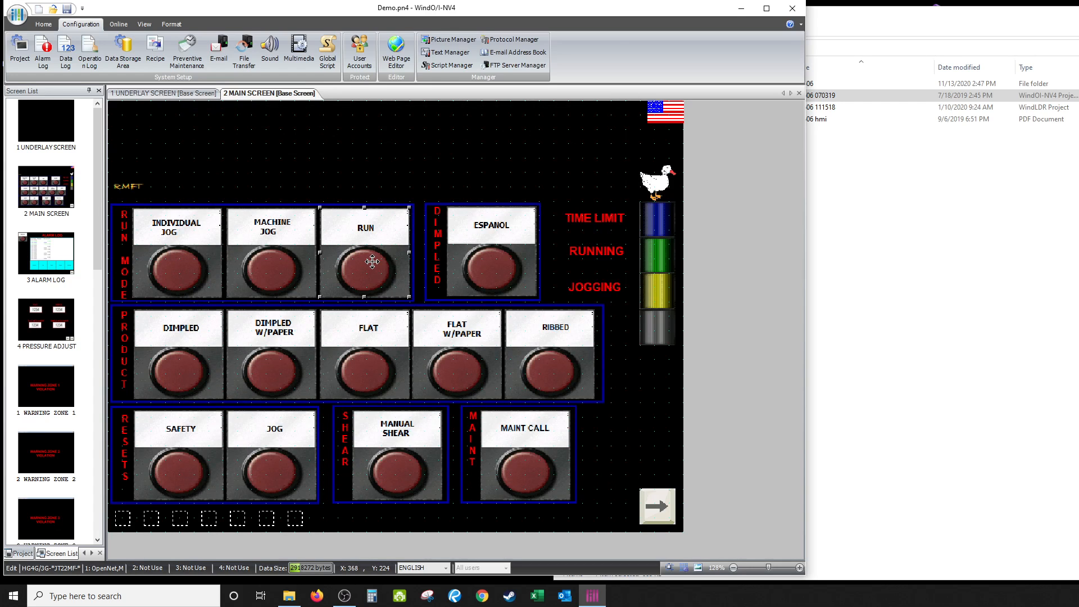
double_click(372, 262)
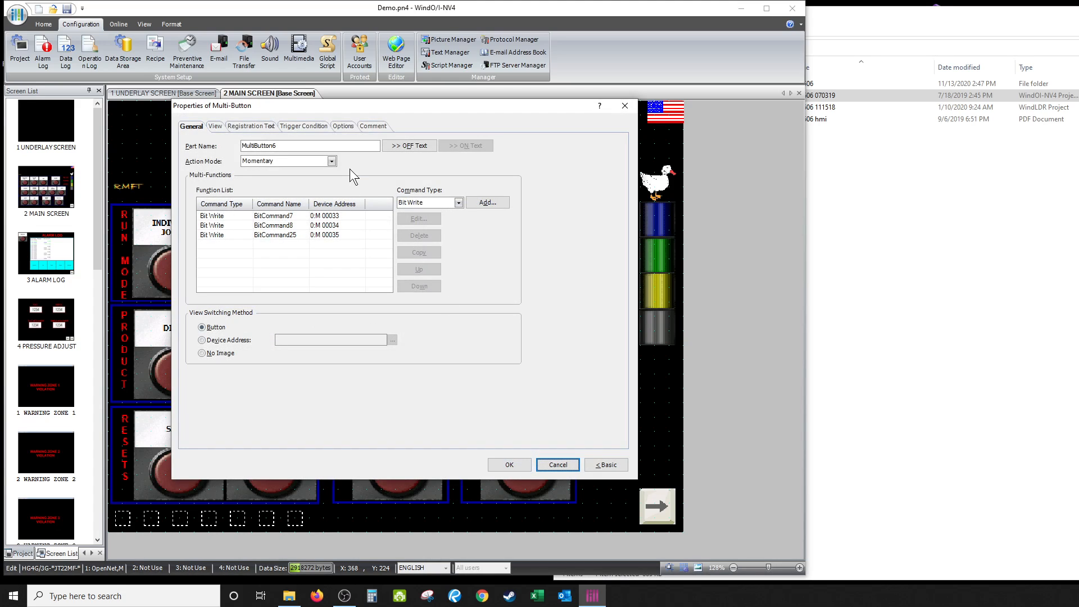
mouse_move(284, 293)
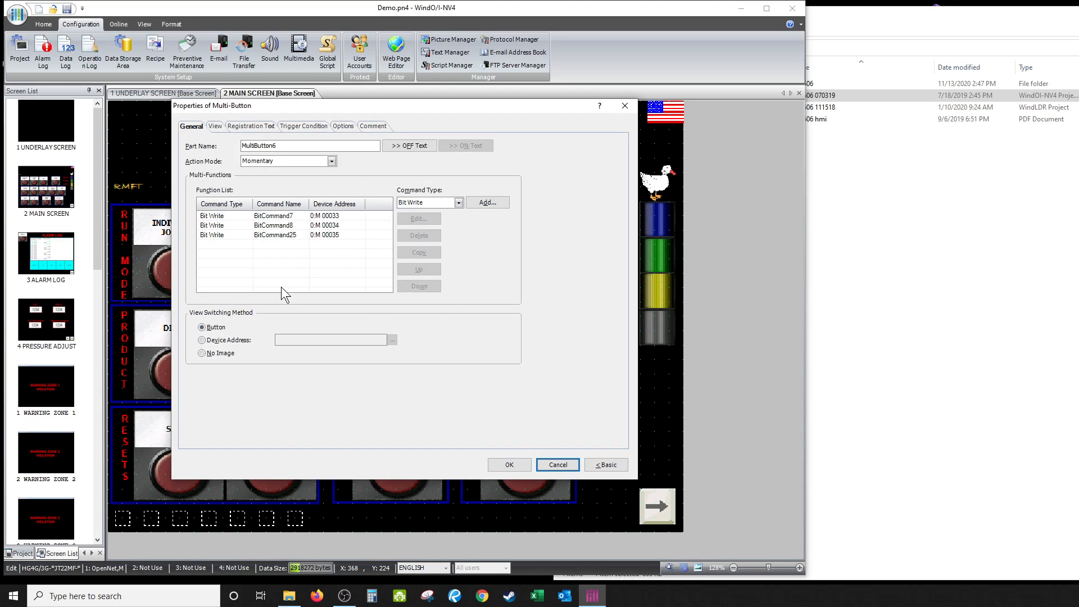
mouse_move(256, 186)
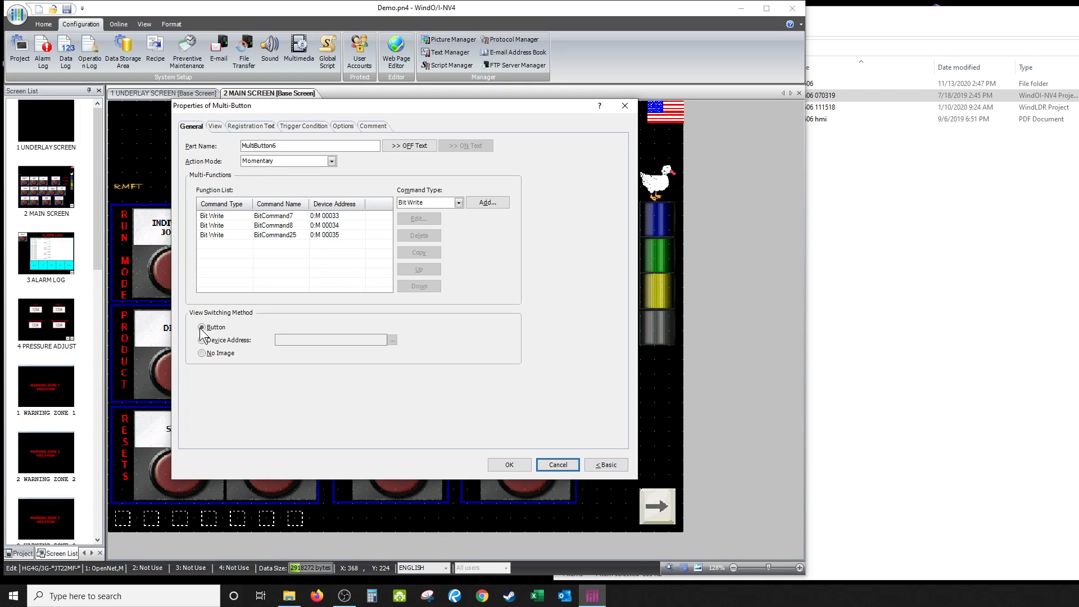
mouse_move(222, 223)
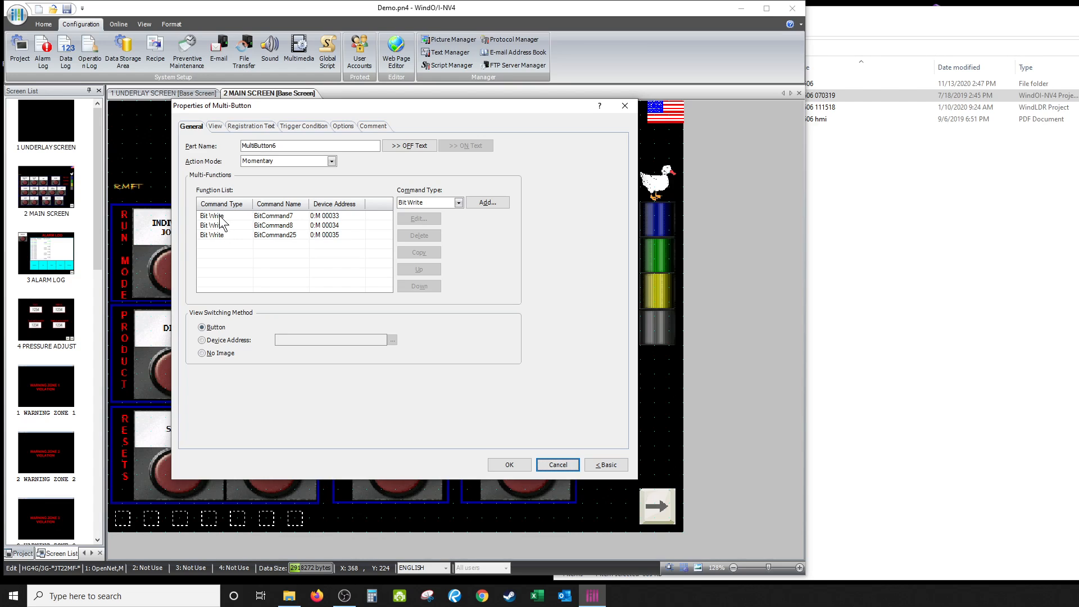
mouse_move(335, 225)
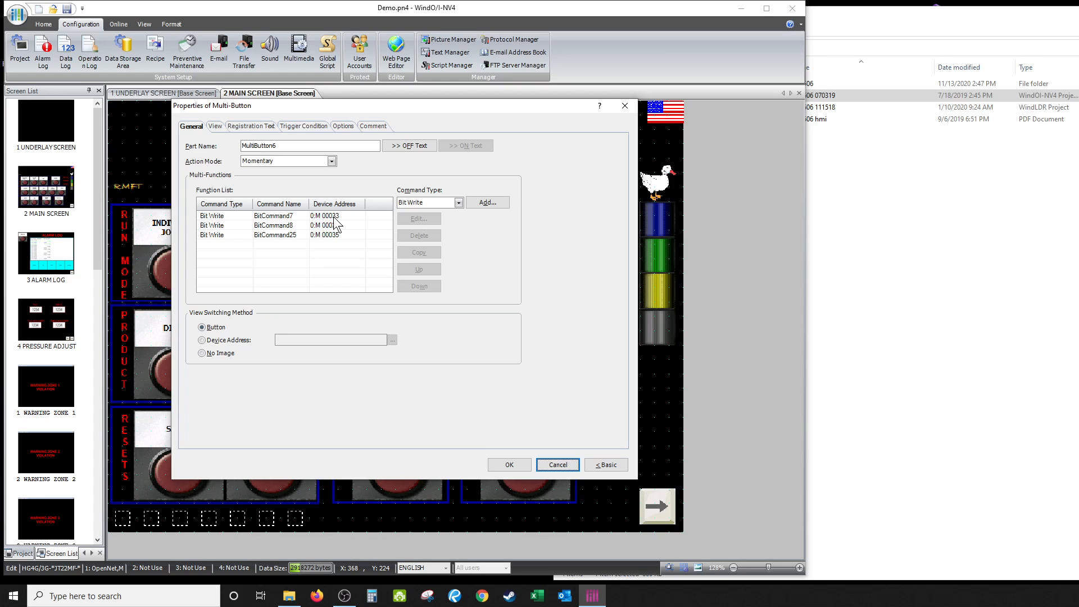
left_click(273, 216)
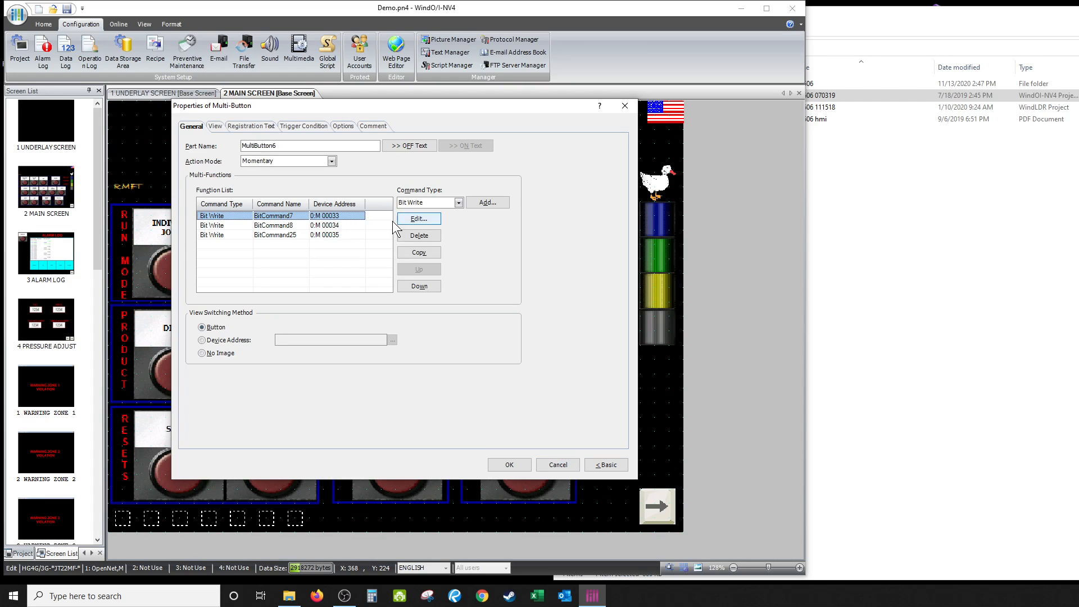
left_click(276, 225)
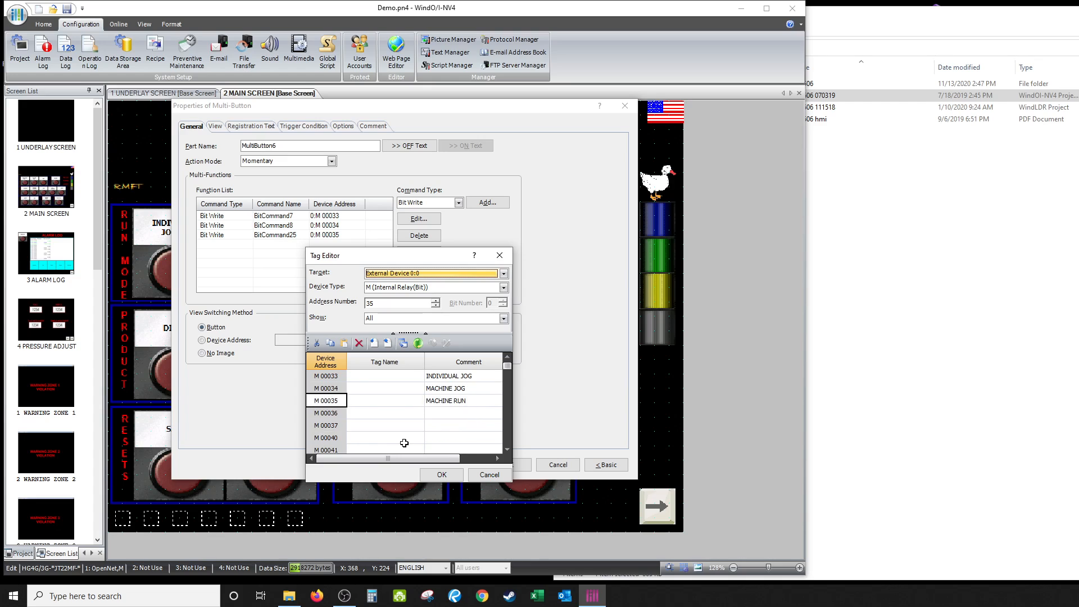
left_click(442, 474)
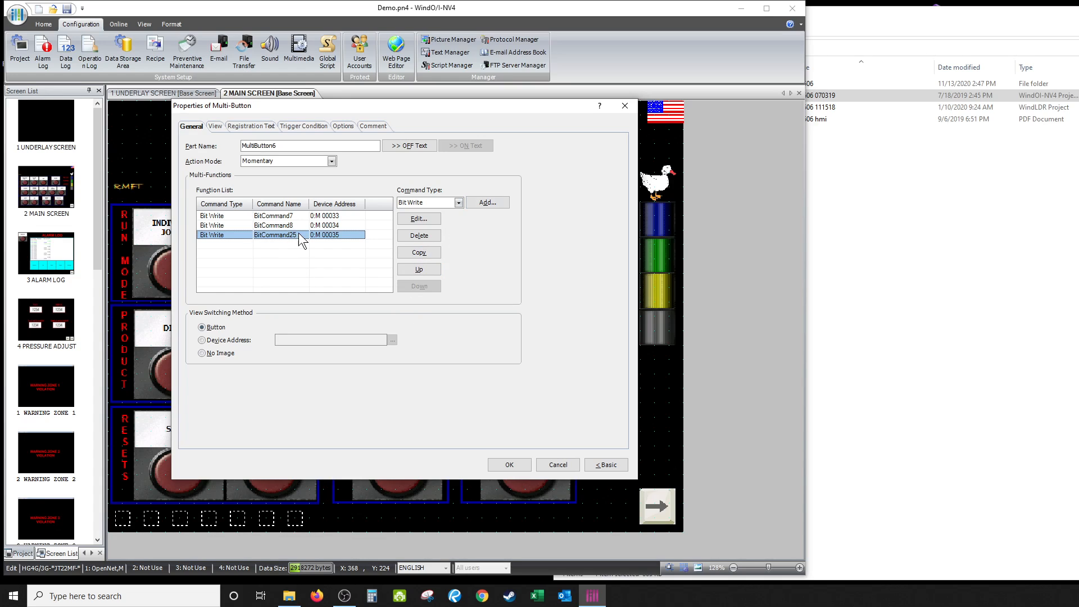
mouse_move(418, 218)
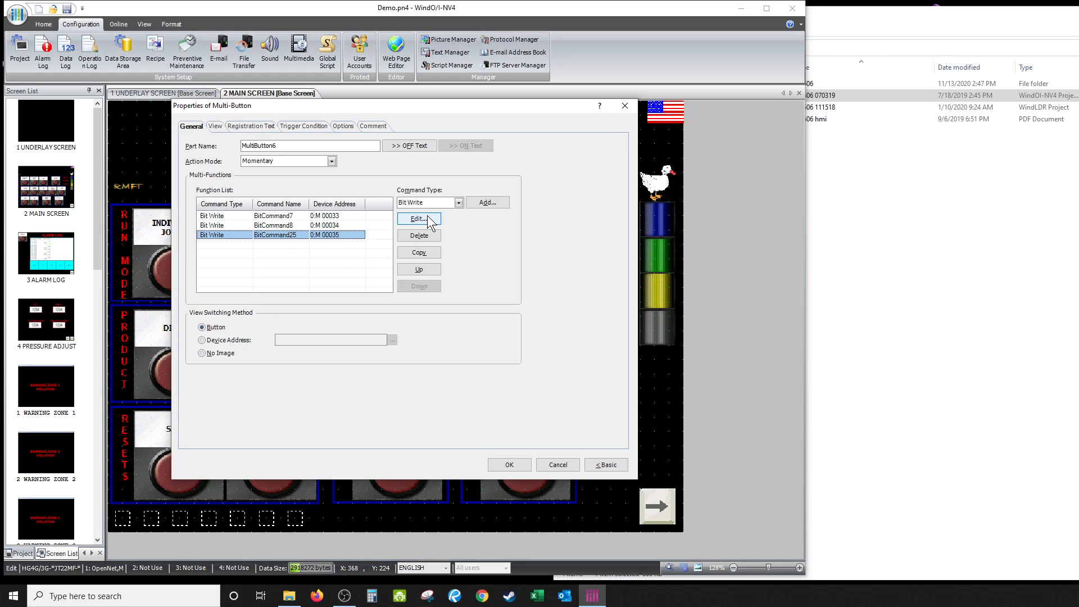
Step: Verify MultiButton6's bit writes: M 00035 as Set, M 00033 and M 00034 as Reset, leaving them unchanged
left_click(418, 218)
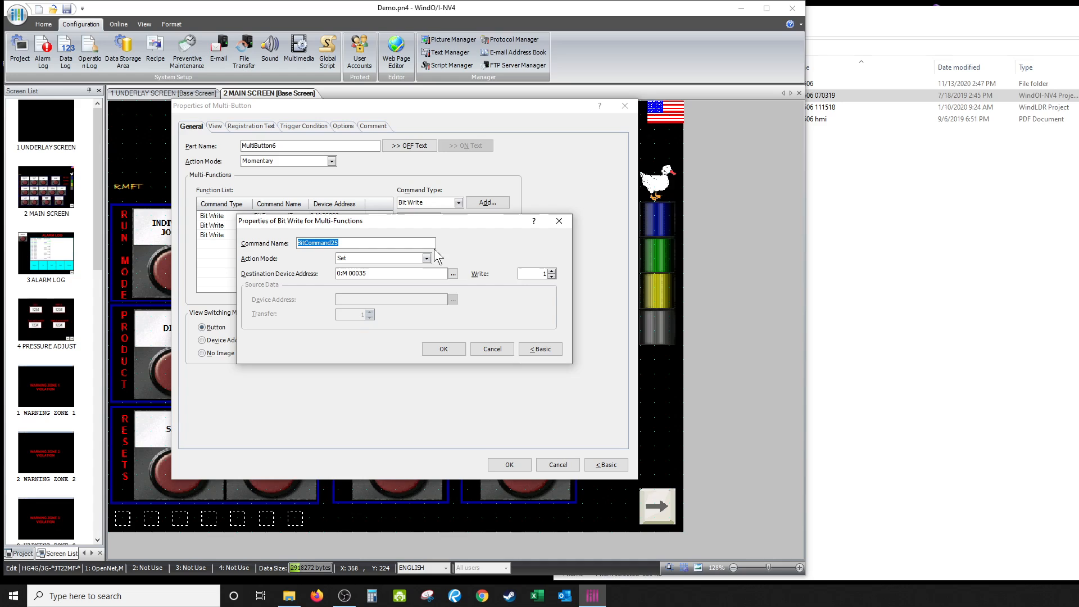
left_click(426, 258)
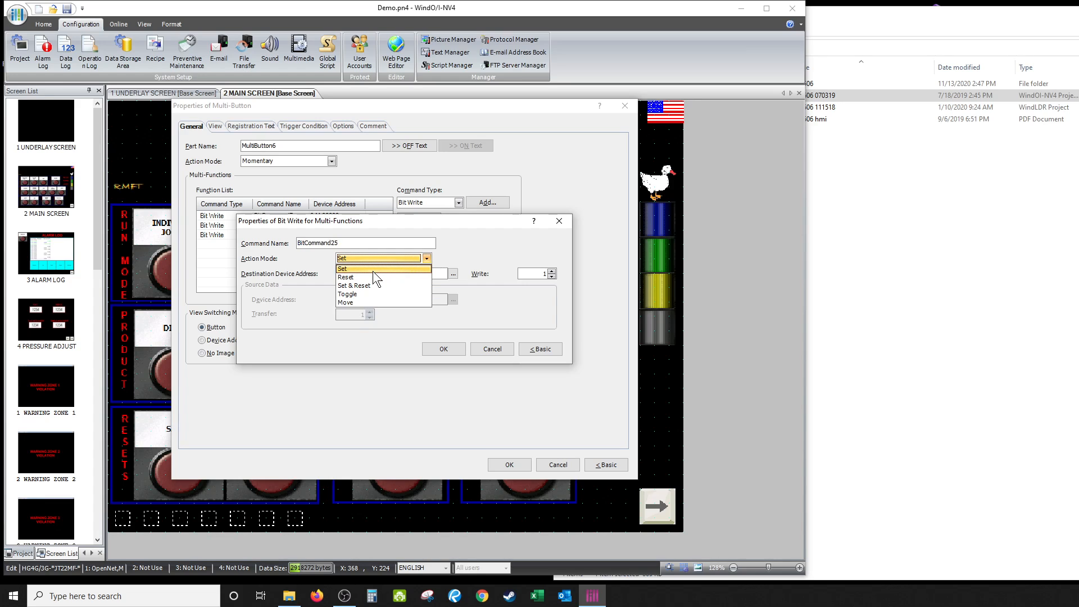
mouse_move(372, 276)
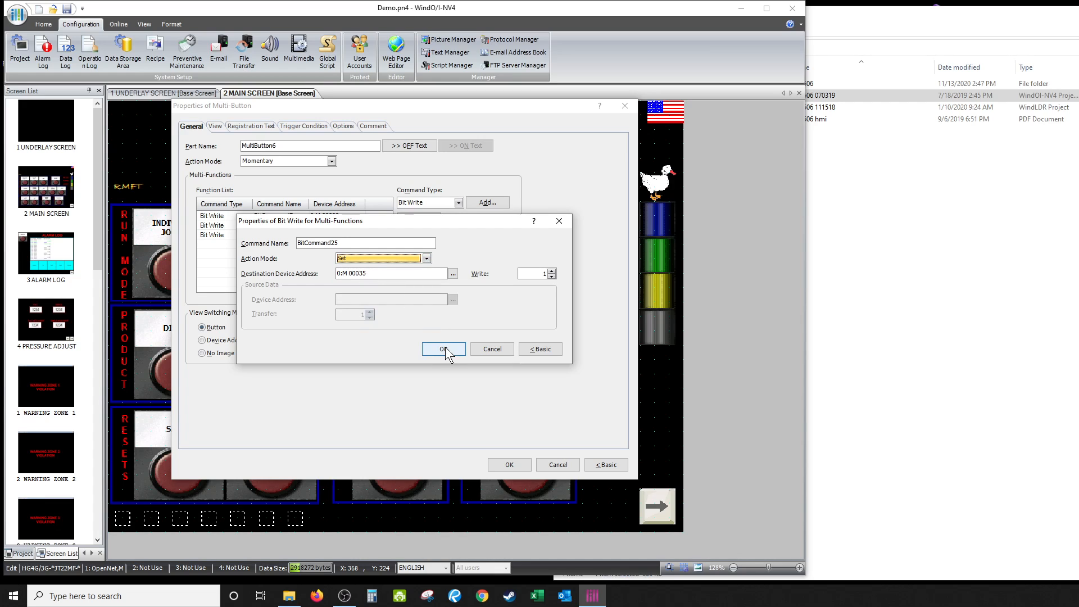
left_click(443, 349)
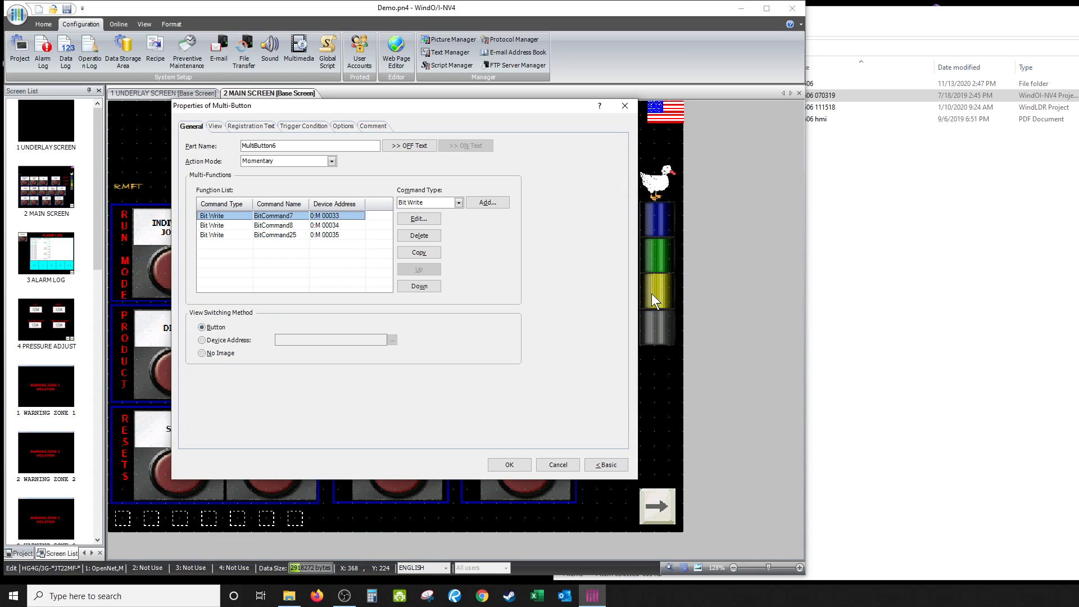
left_click(418, 218)
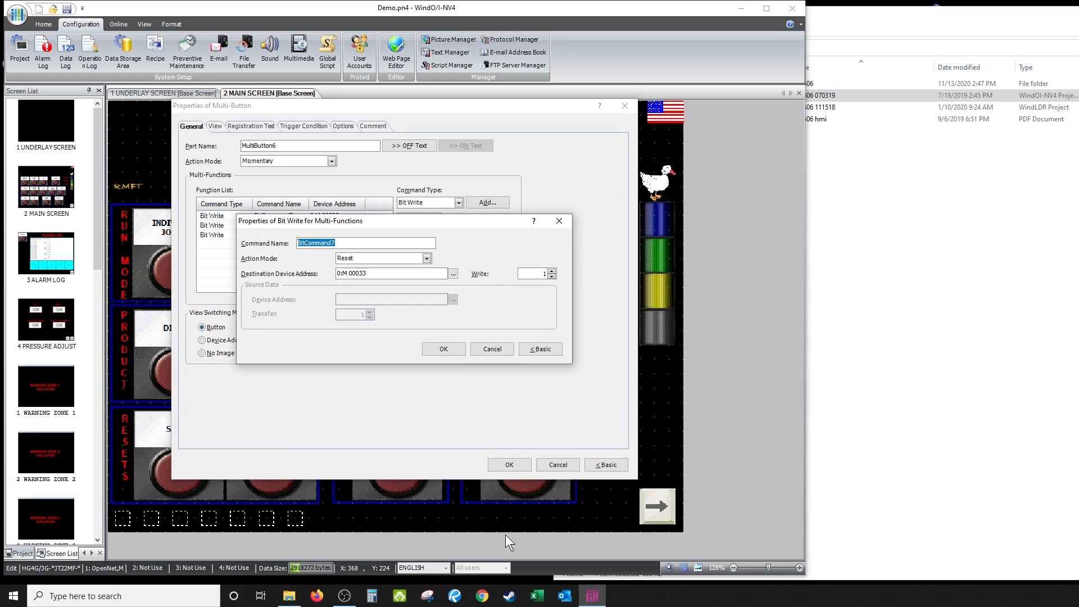
left_click(442, 348)
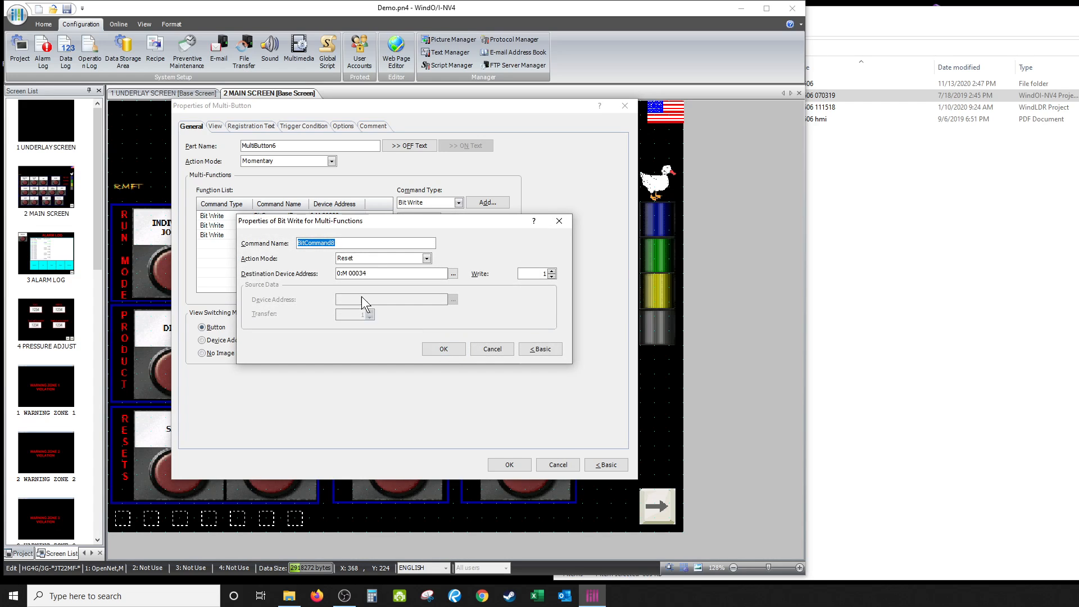
left_click(443, 348)
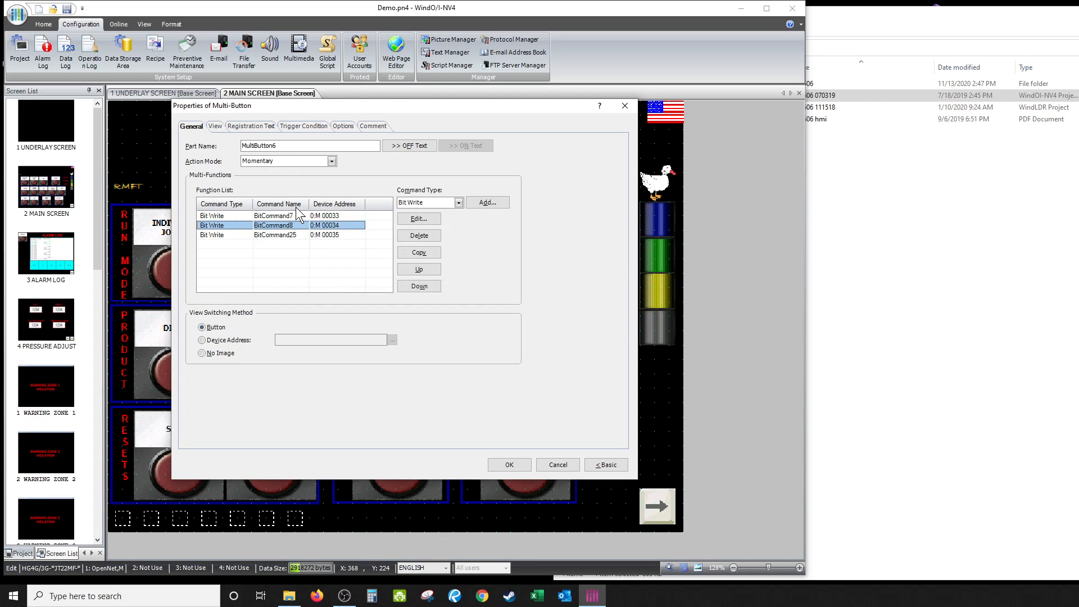
mouse_move(340, 243)
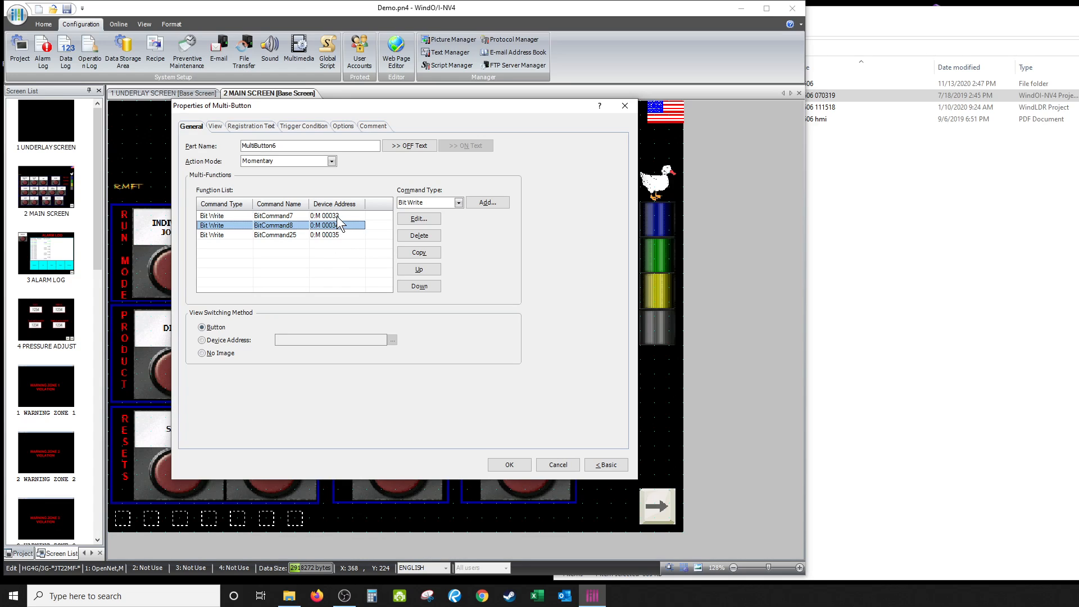
mouse_move(343, 239)
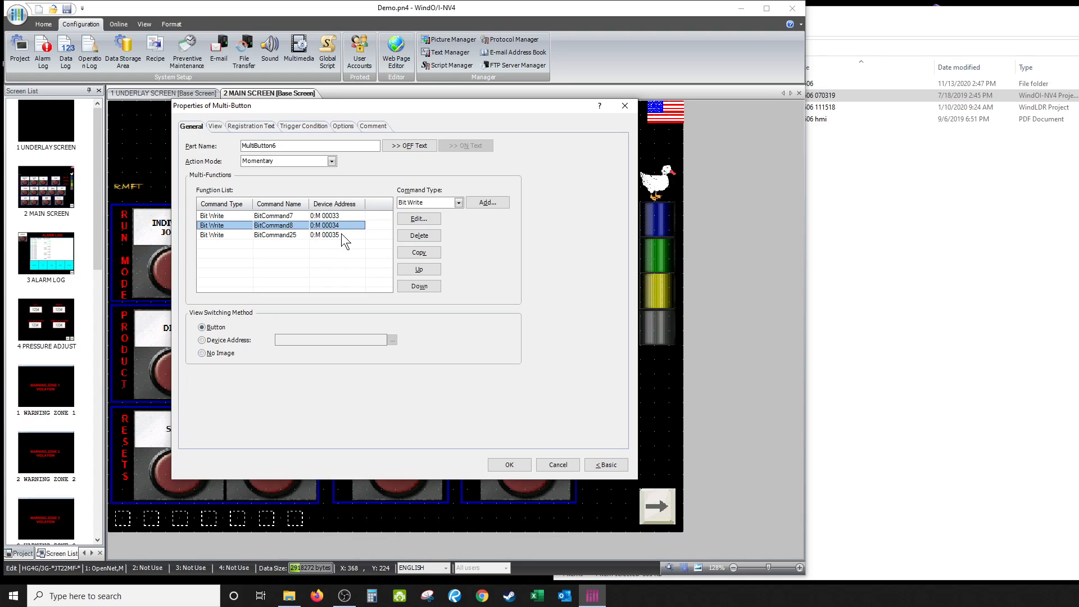
mouse_move(338, 244)
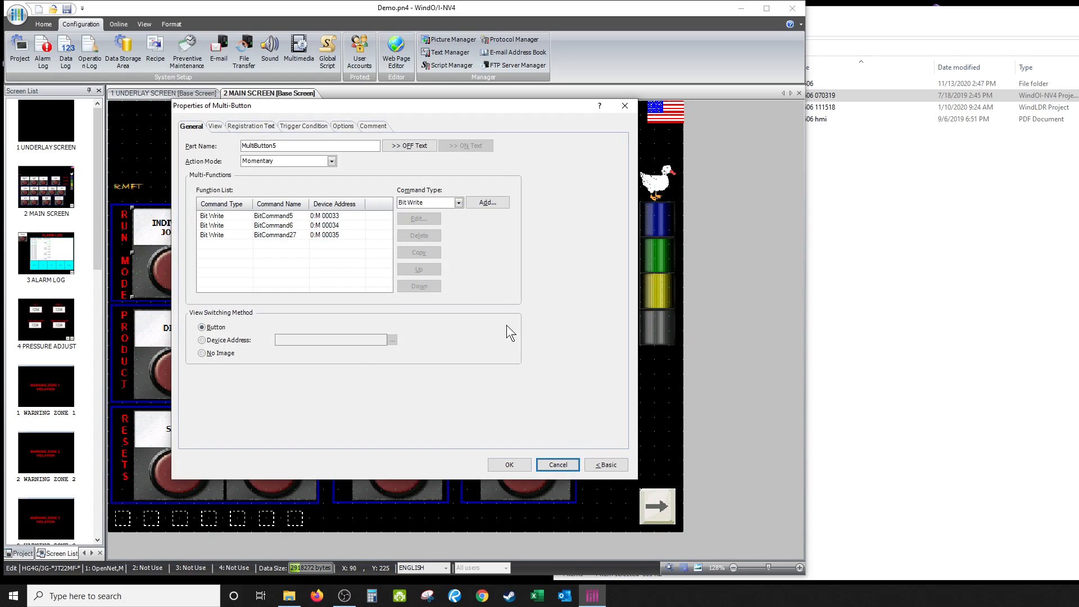
mouse_move(306, 224)
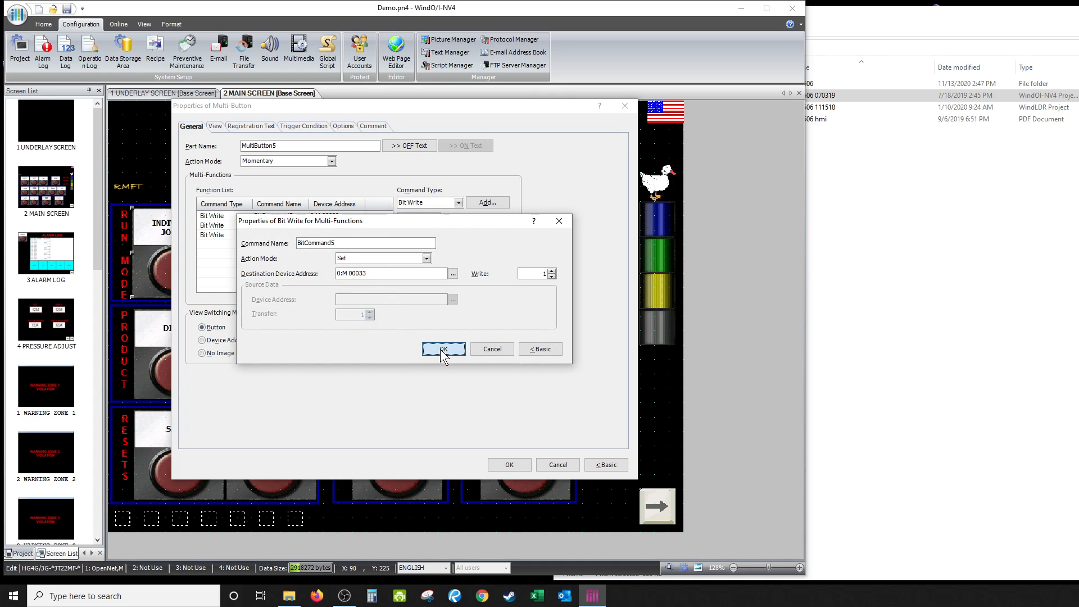
Step: Verify MultiButton5's bit writes — M 00033 Set, M 00034 and M 00035 Reset — and accept its properties
left_click(443, 349)
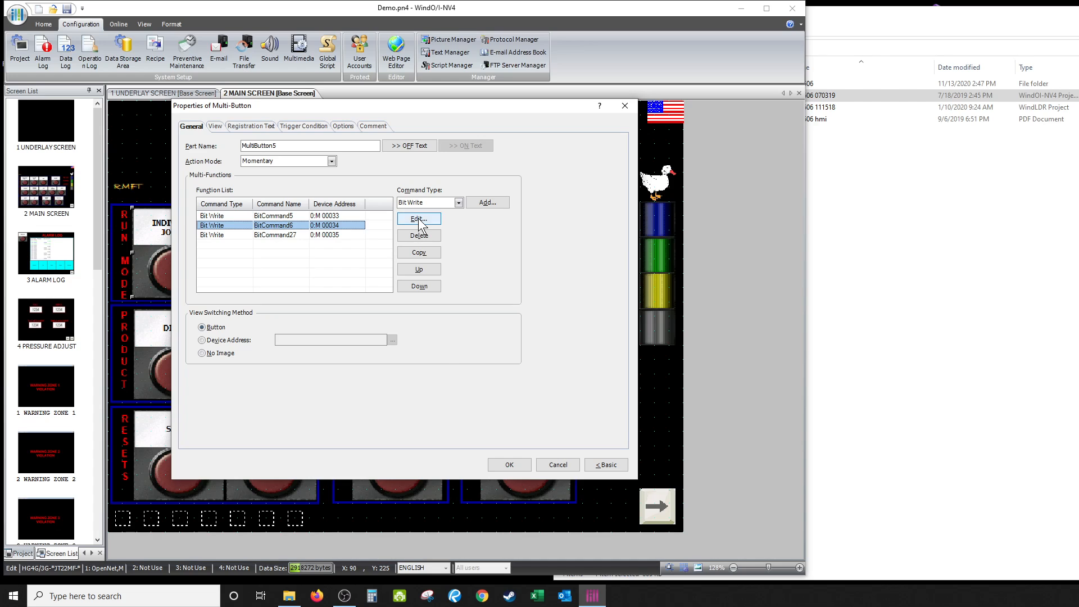
left_click(418, 219)
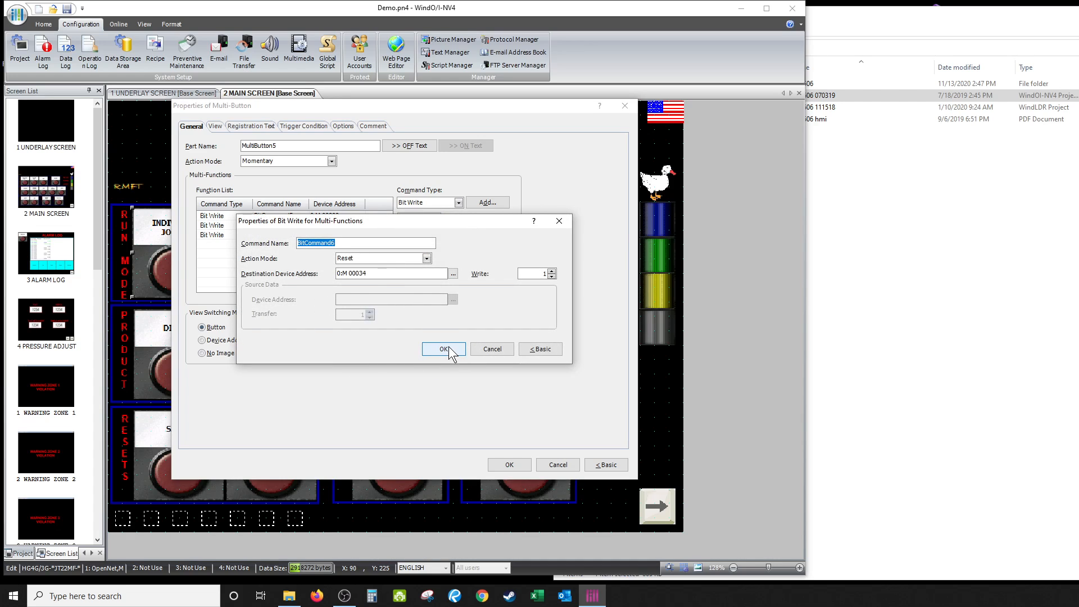
left_click(443, 349)
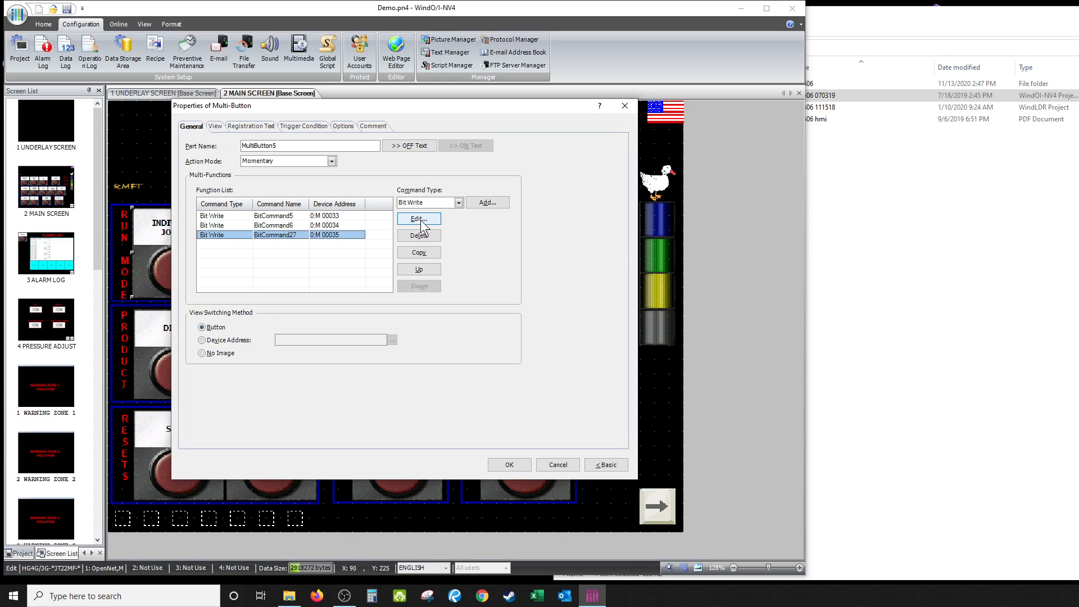
left_click(418, 219)
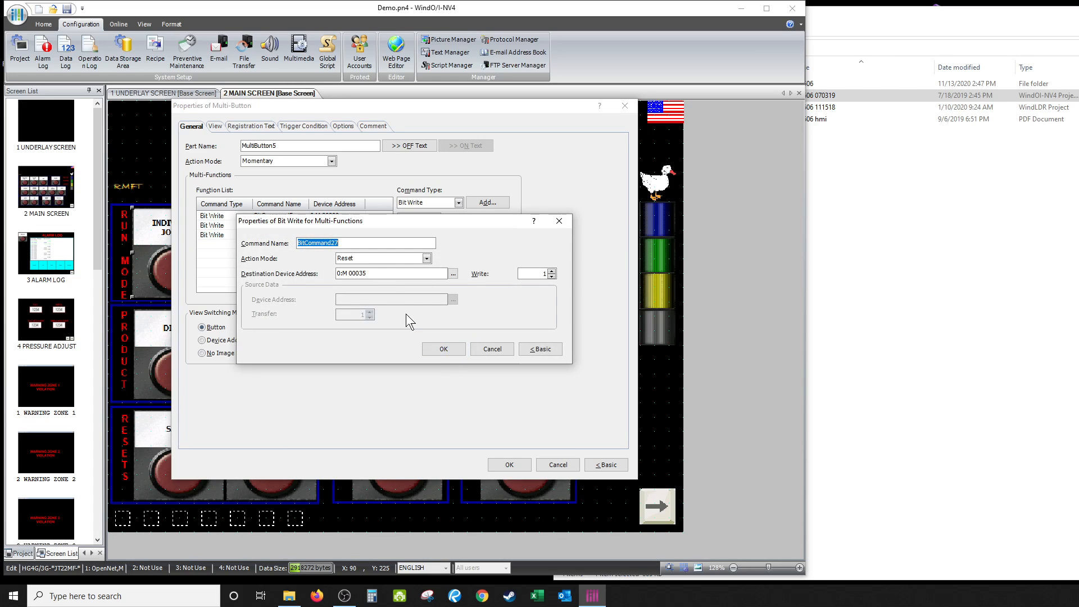
left_click(443, 349)
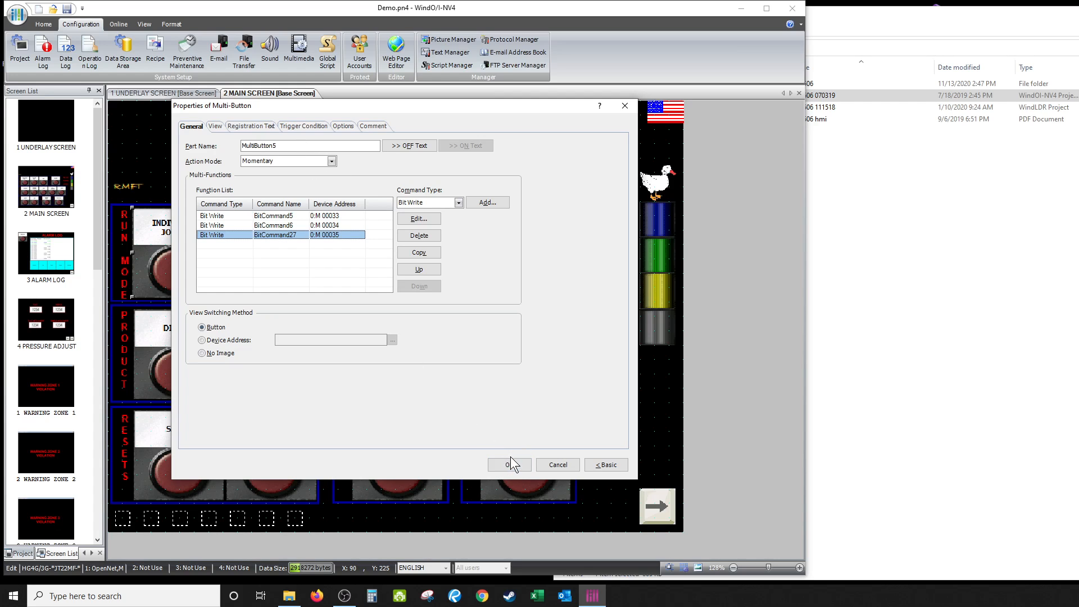
left_click(509, 464)
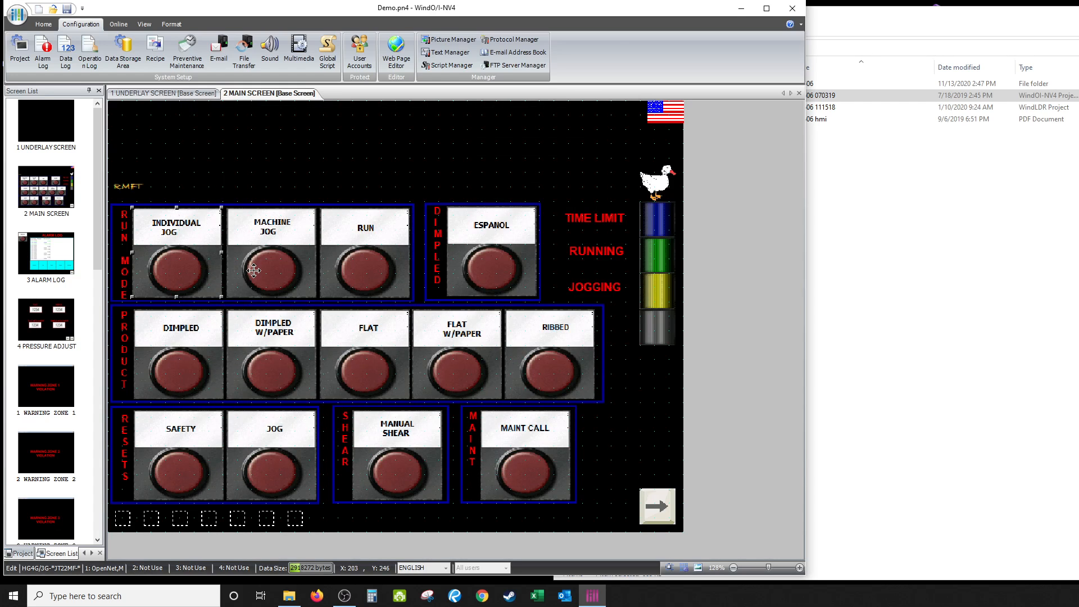
mouse_move(328, 235)
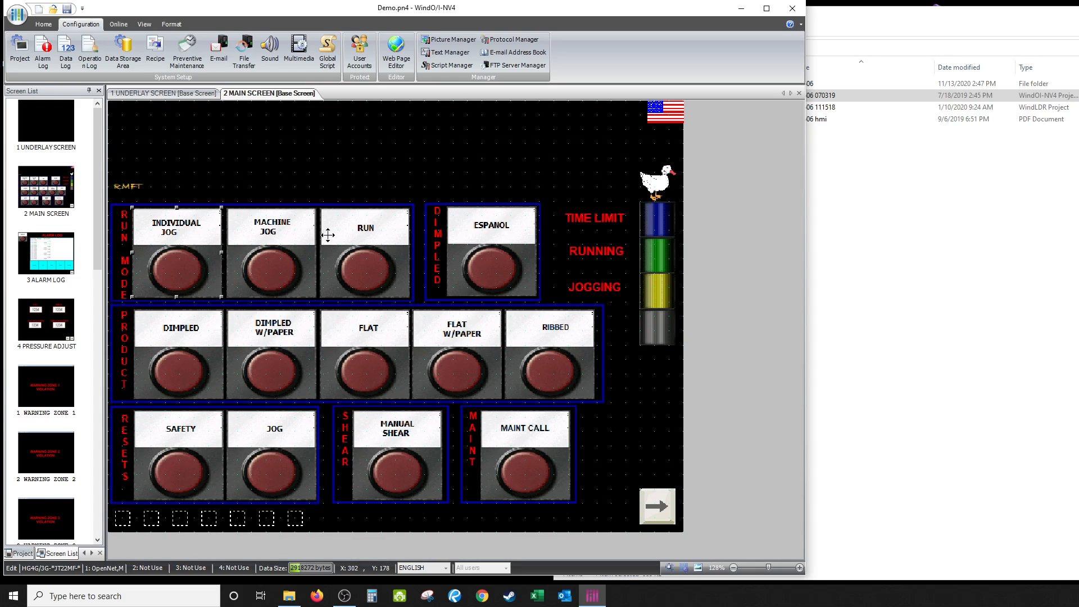
mouse_move(255, 247)
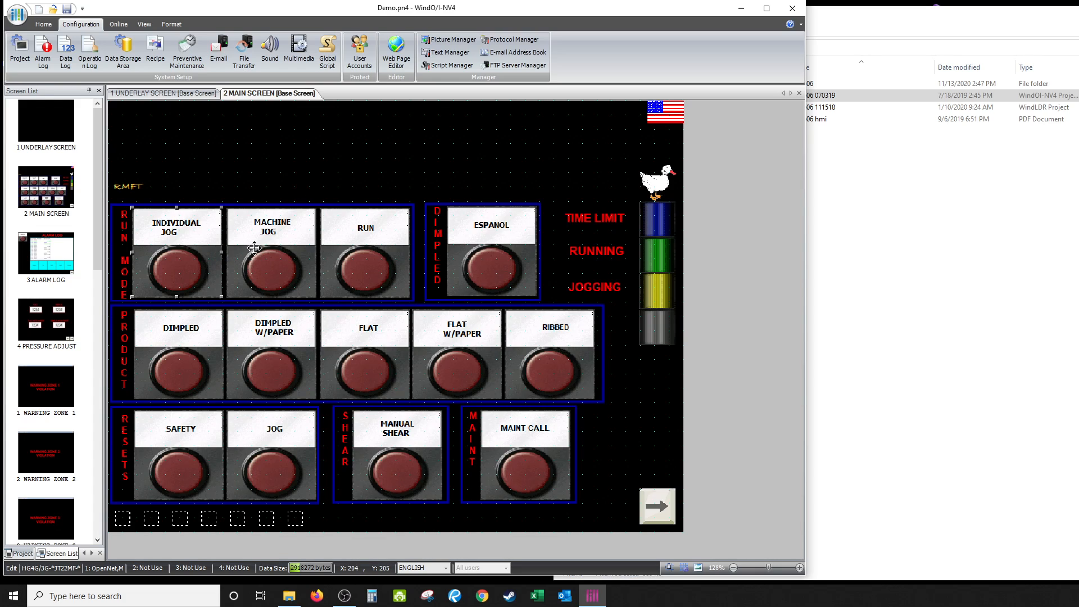
mouse_move(182, 226)
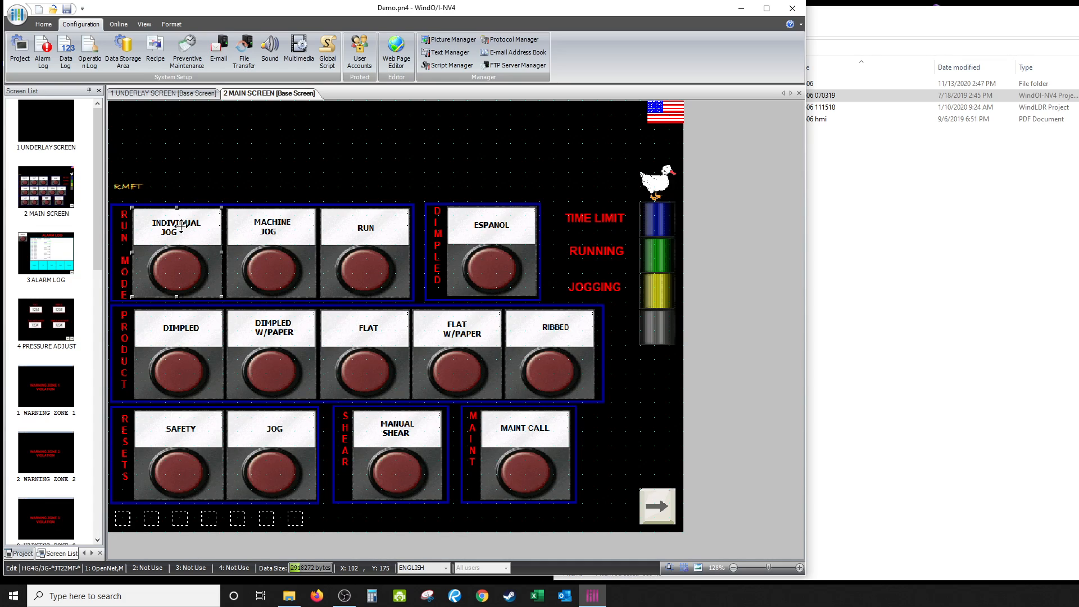
mouse_move(305, 238)
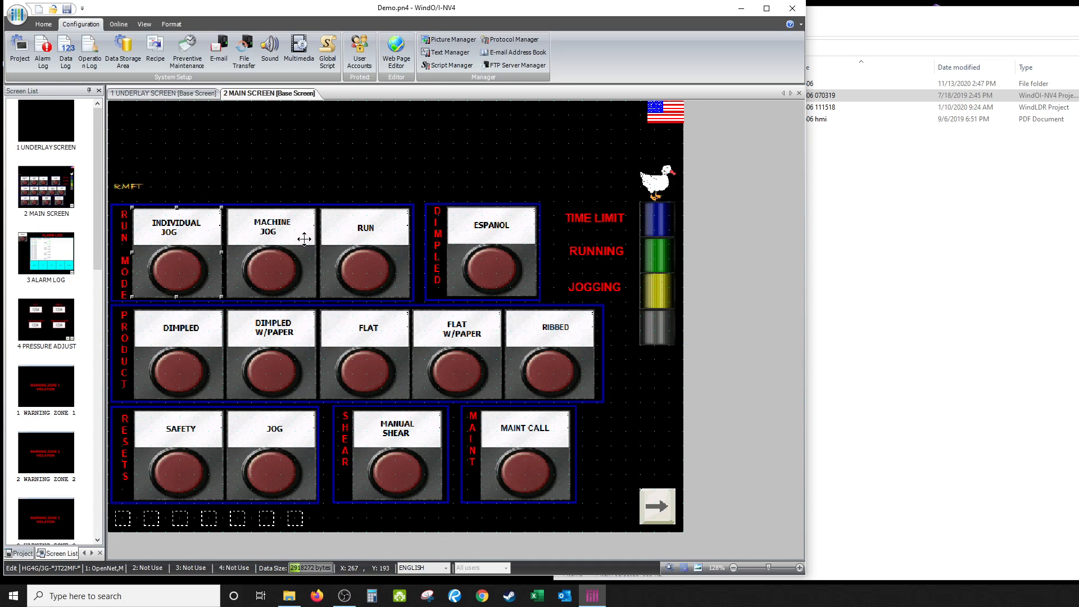
mouse_move(169, 232)
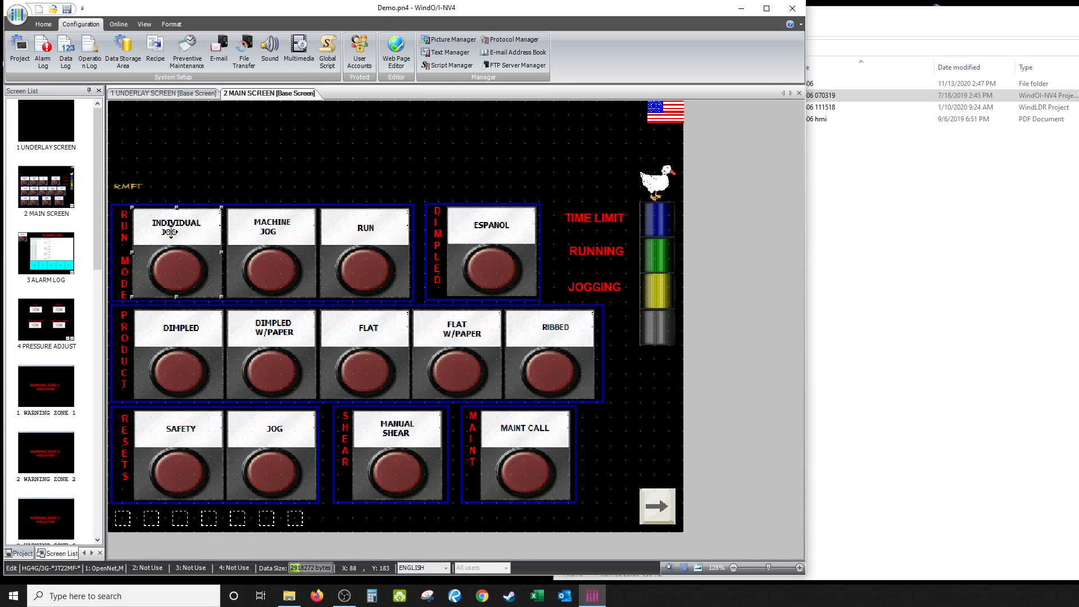
mouse_move(183, 242)
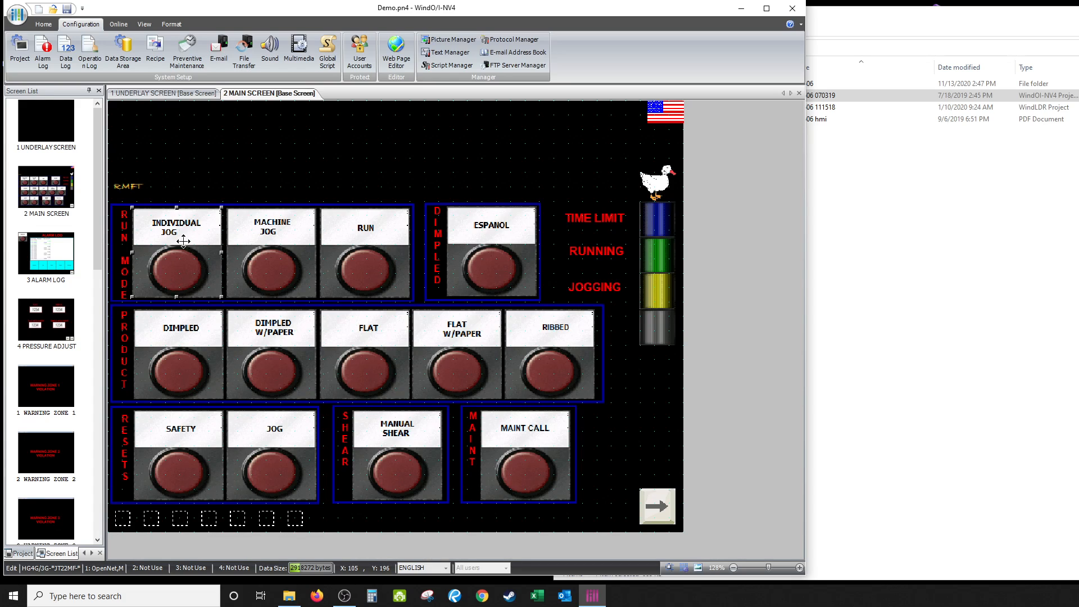
mouse_move(267, 262)
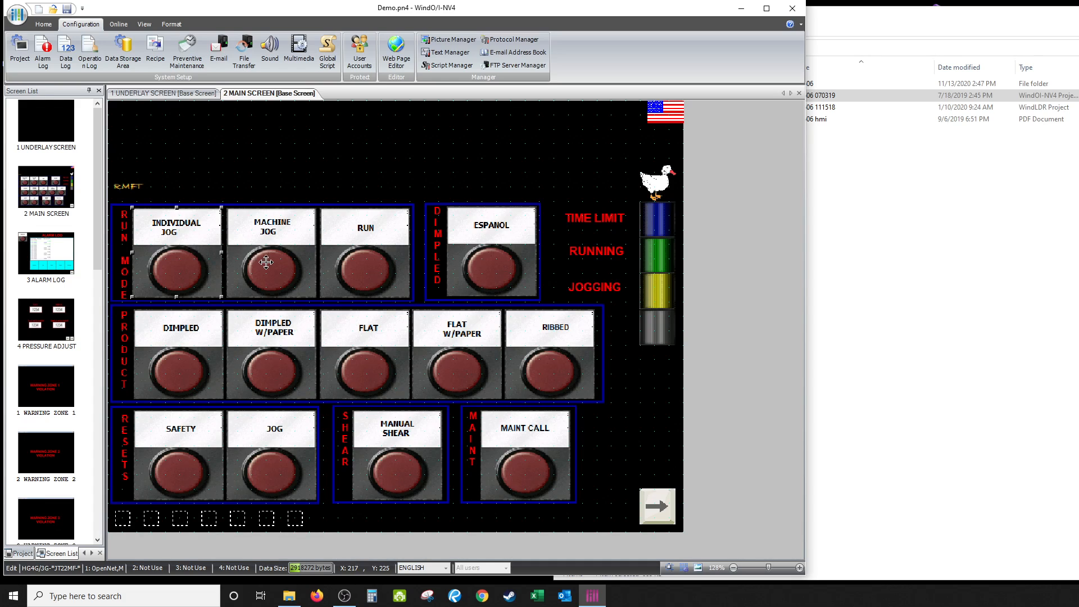
mouse_move(268, 253)
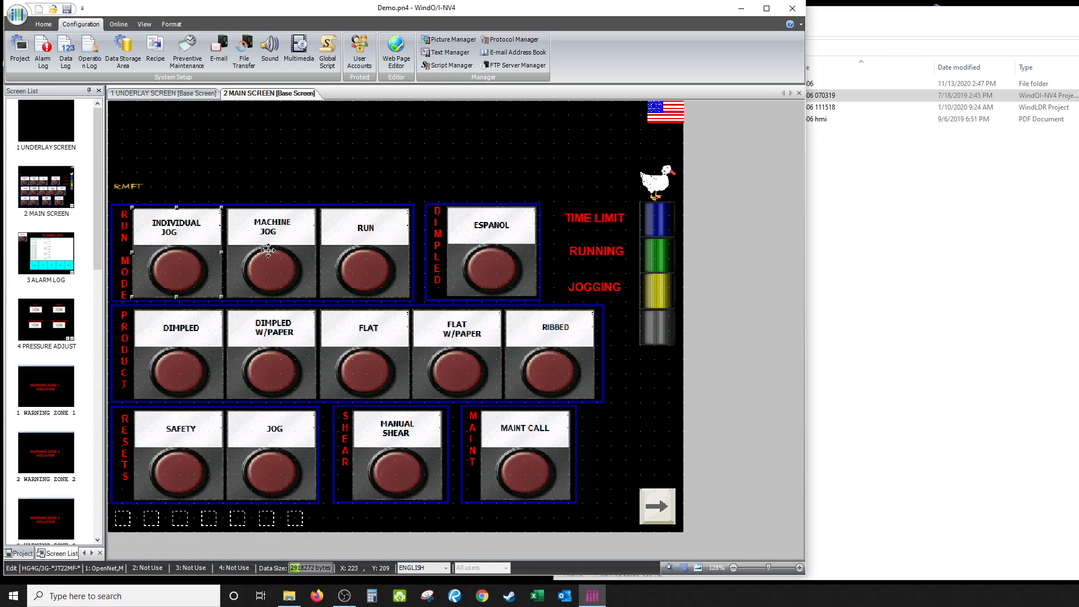
mouse_move(337, 262)
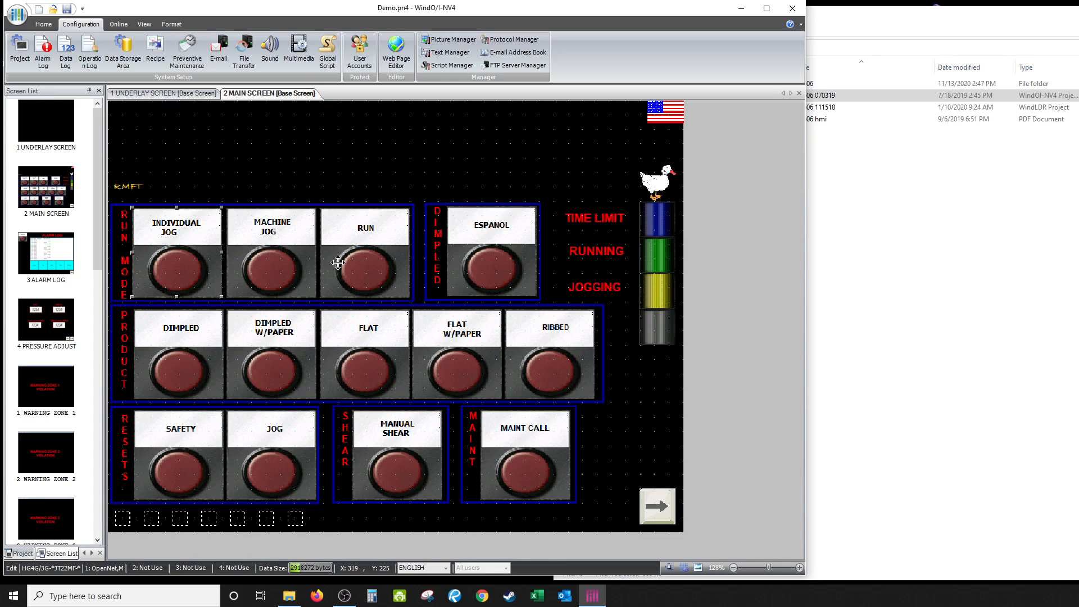
mouse_move(366, 266)
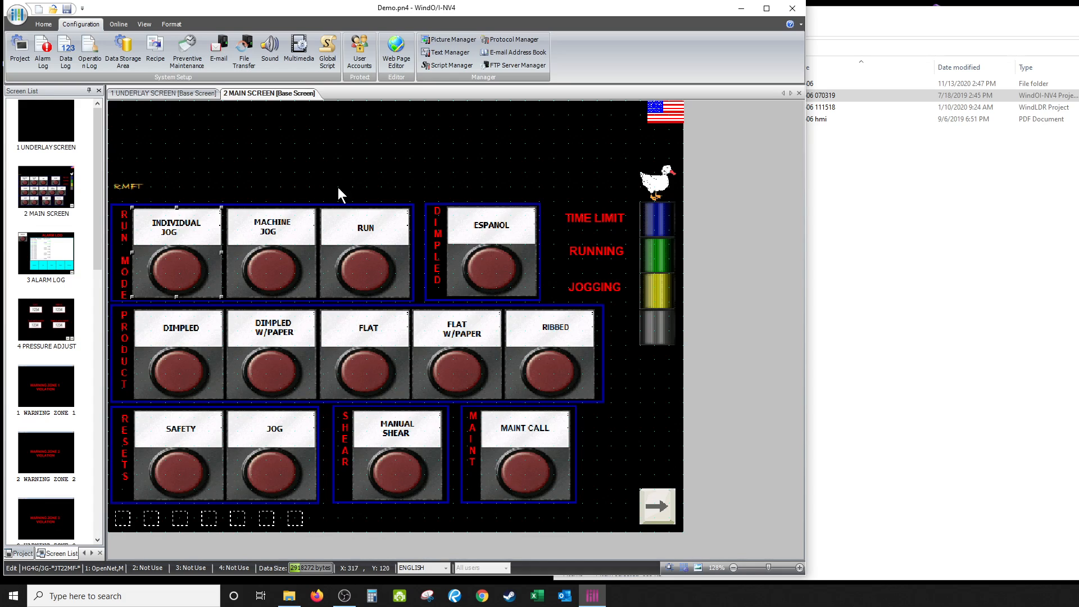
mouse_move(440, 293)
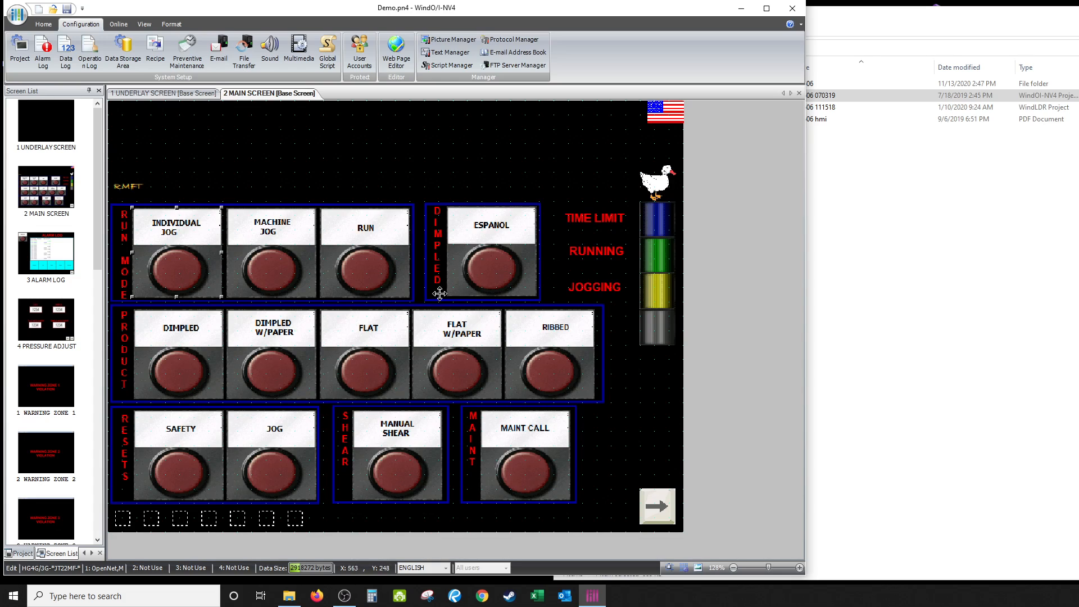
mouse_move(492, 272)
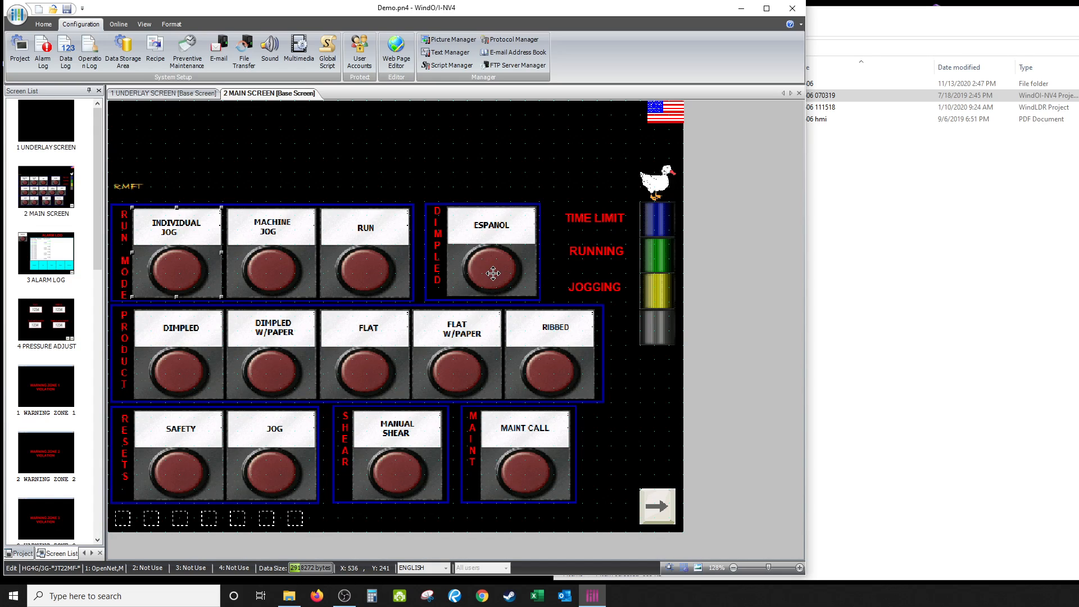
mouse_move(445, 418)
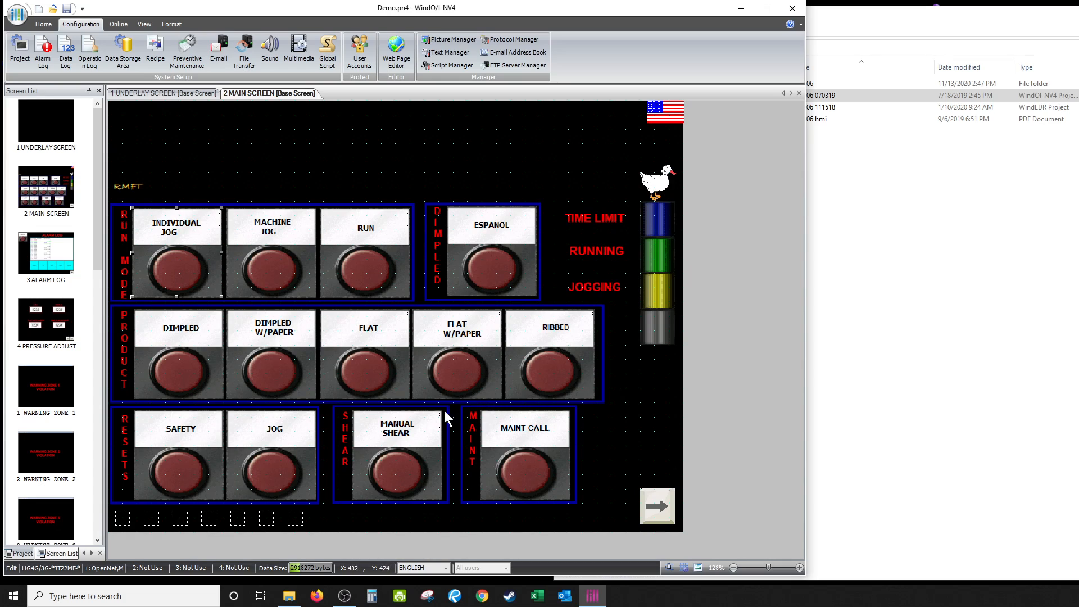
mouse_move(54, 308)
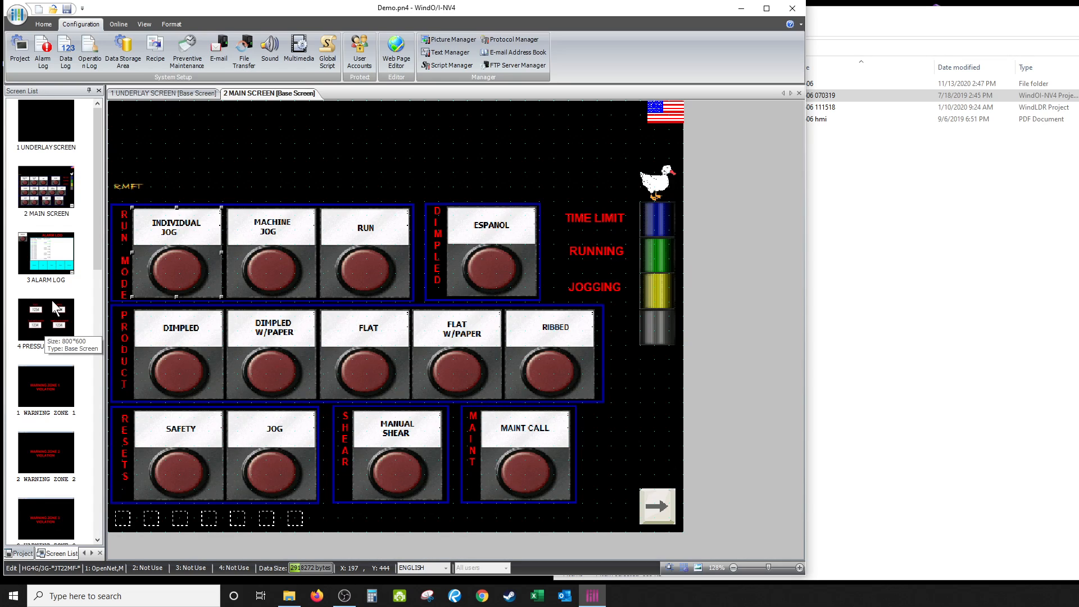
mouse_move(398, 404)
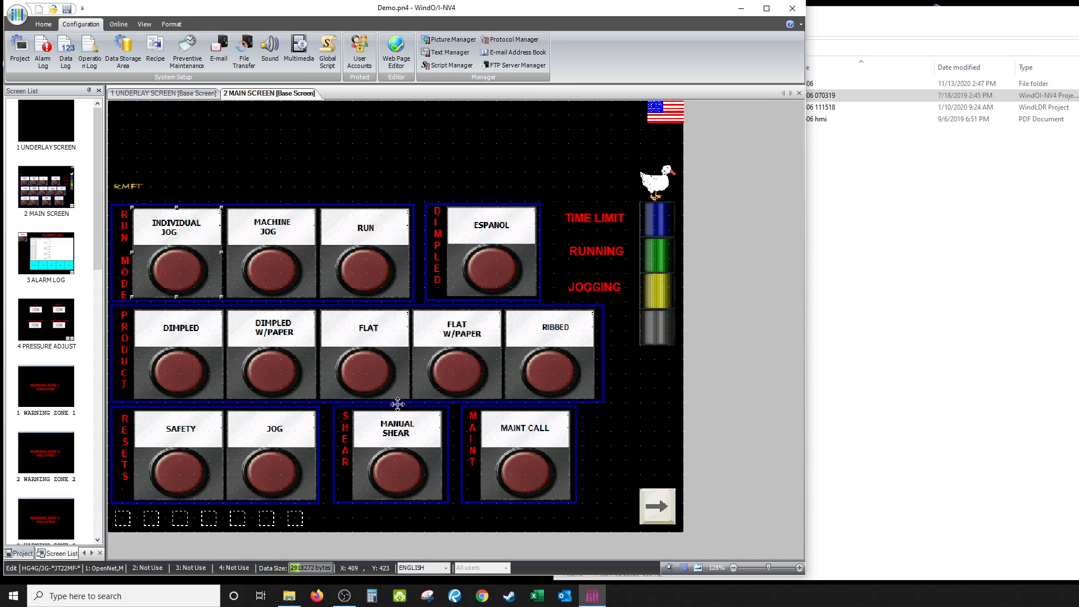
mouse_move(372, 188)
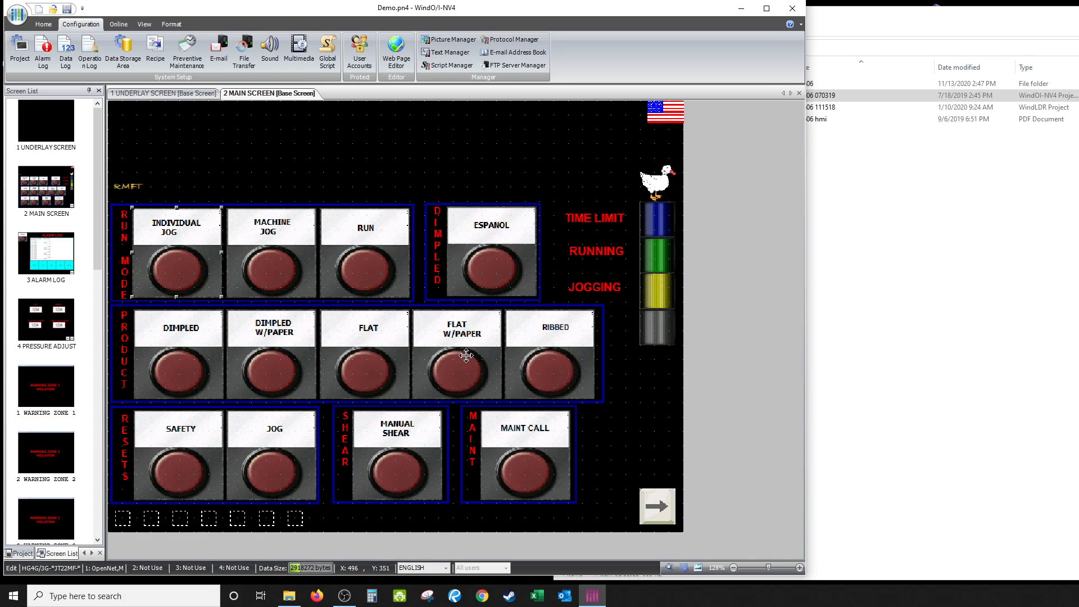
mouse_move(344, 246)
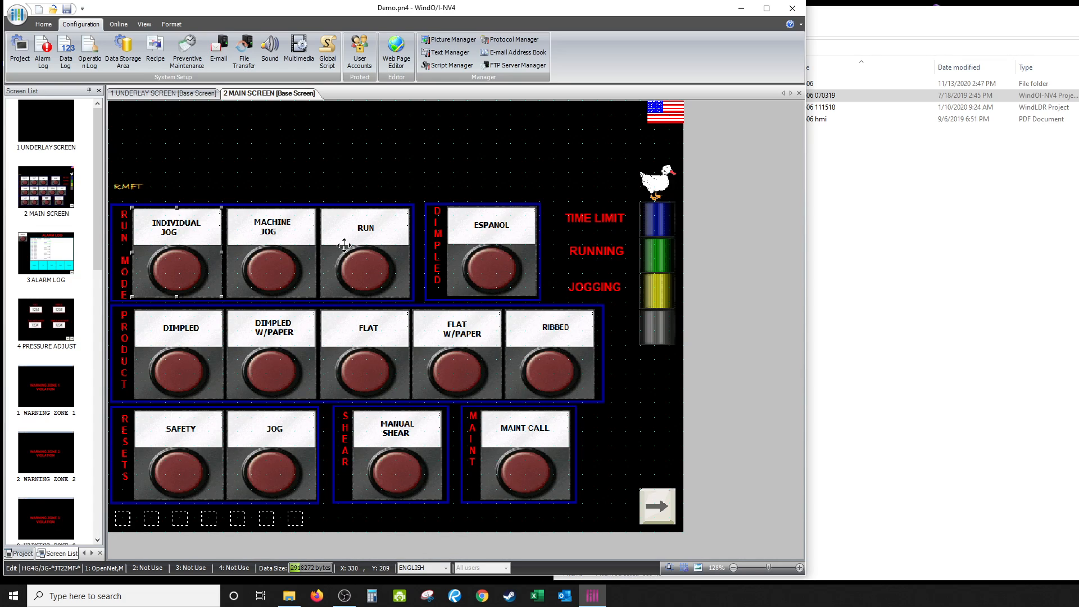
mouse_move(456, 386)
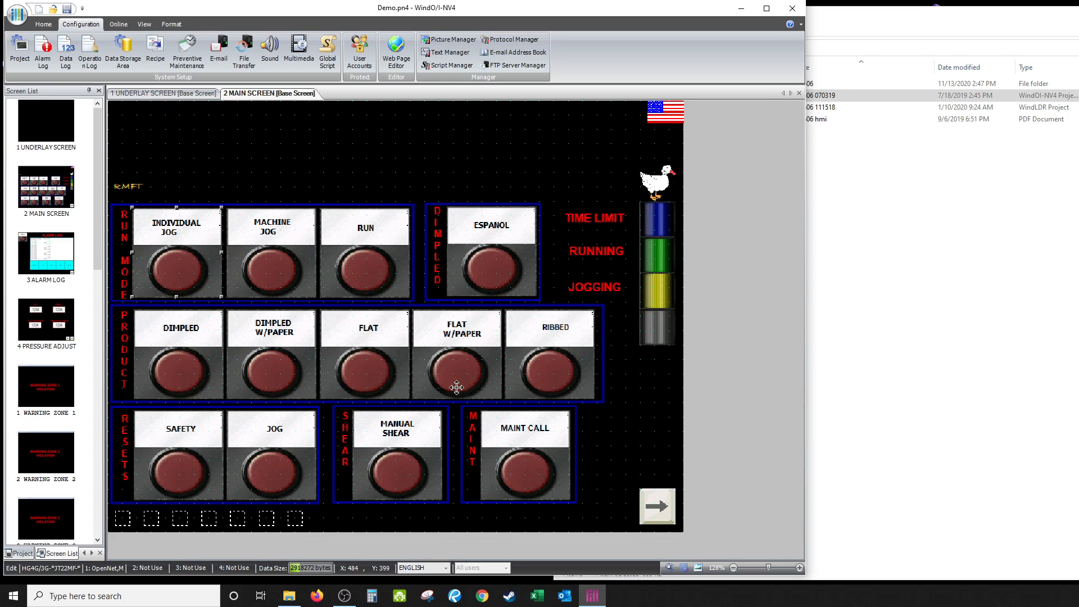
mouse_move(253, 317)
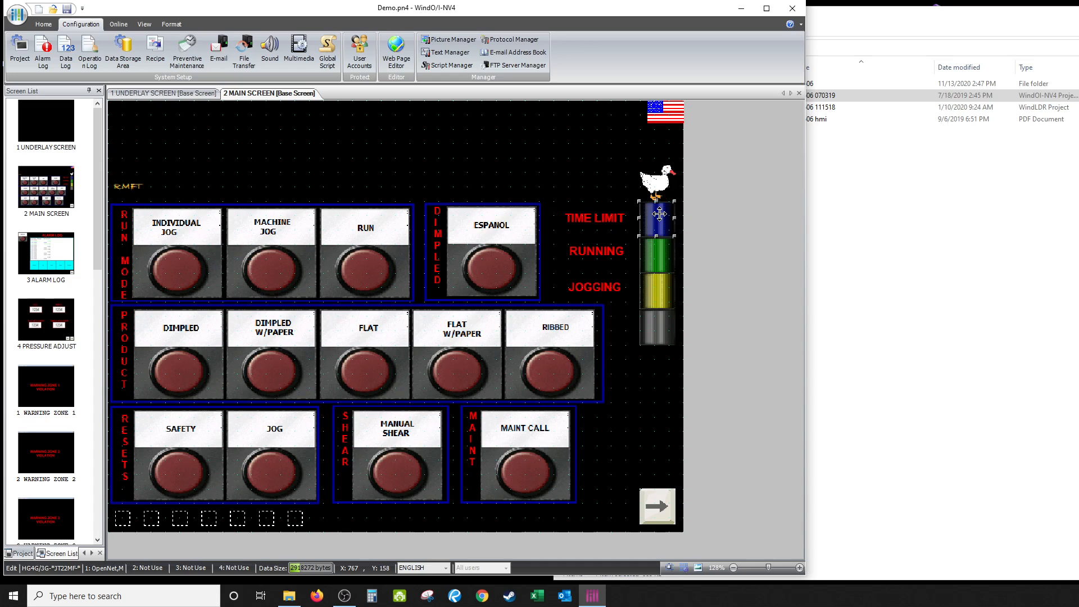
double_click(659, 213)
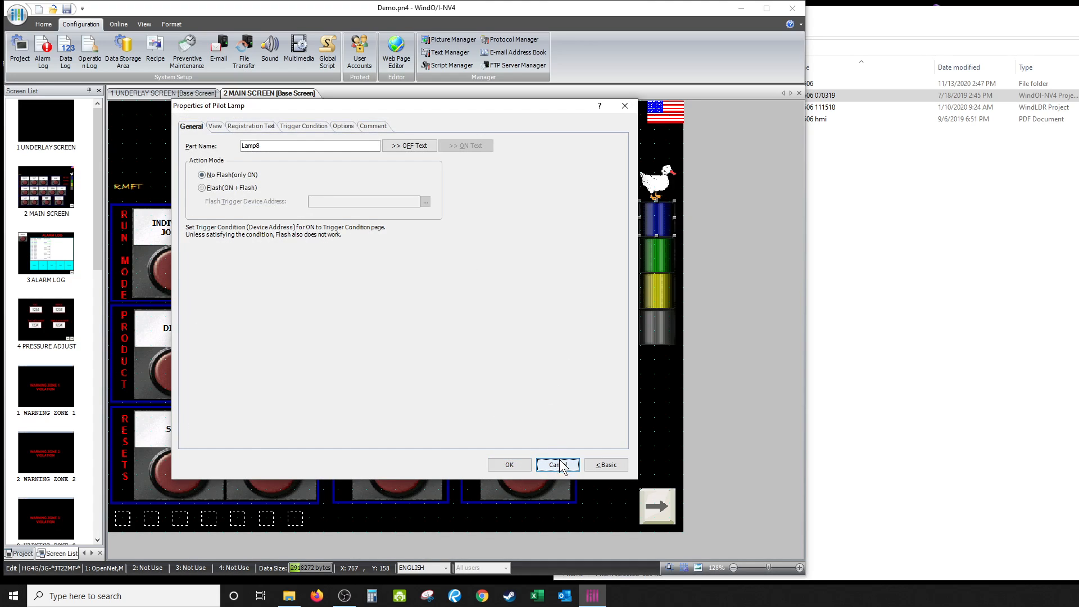
left_click(556, 465)
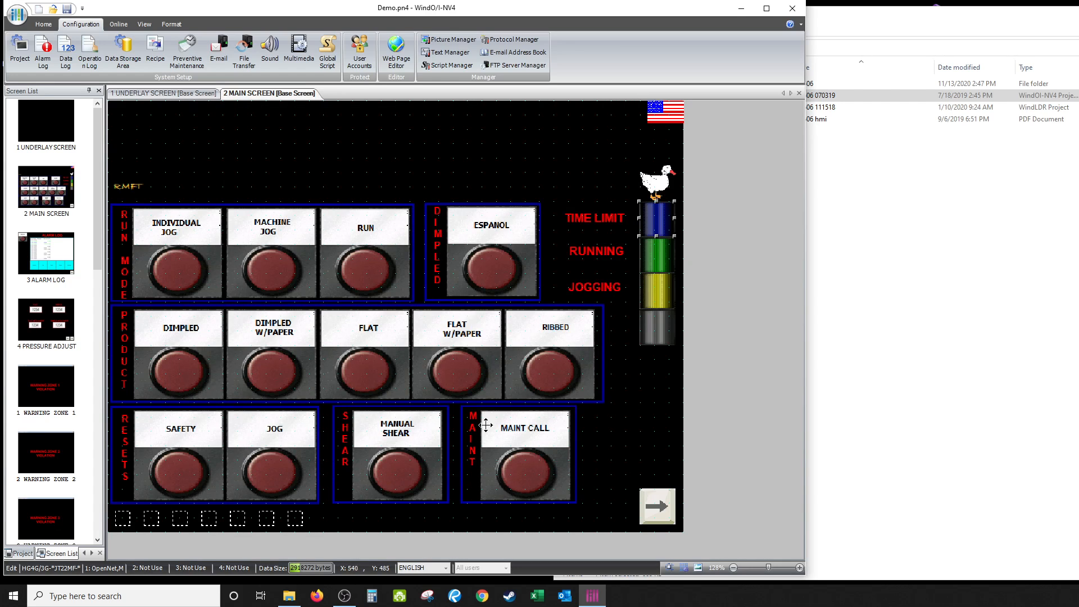
mouse_move(359, 299)
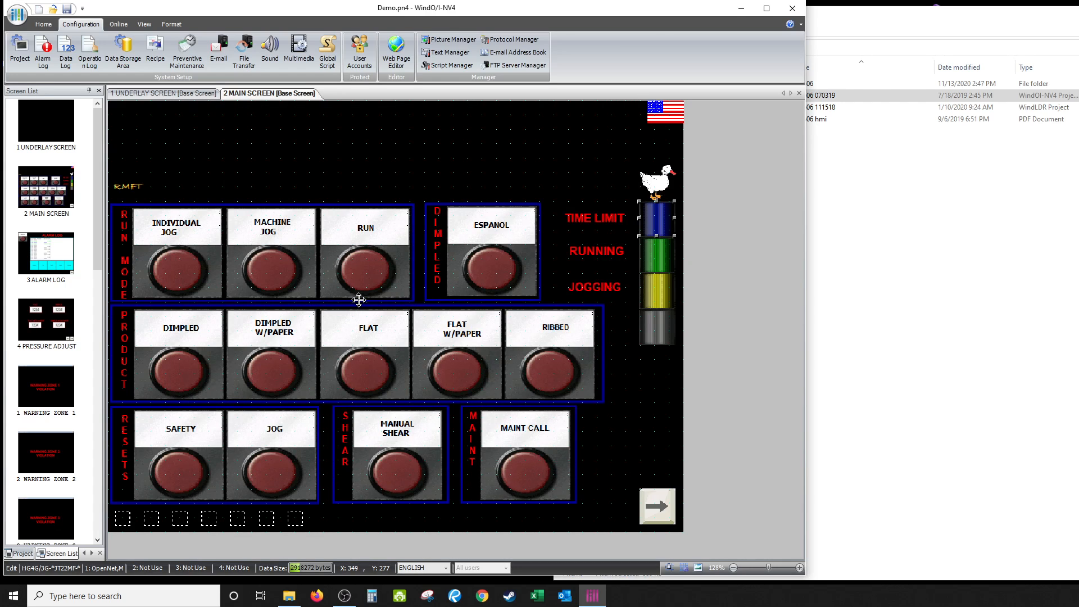
mouse_move(592, 279)
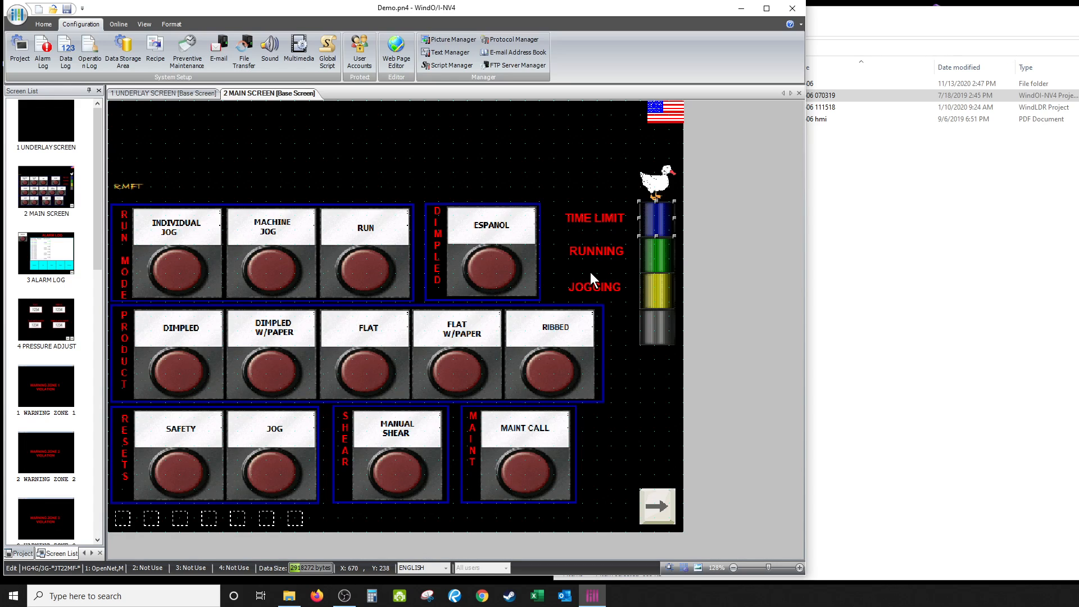
mouse_move(530, 317)
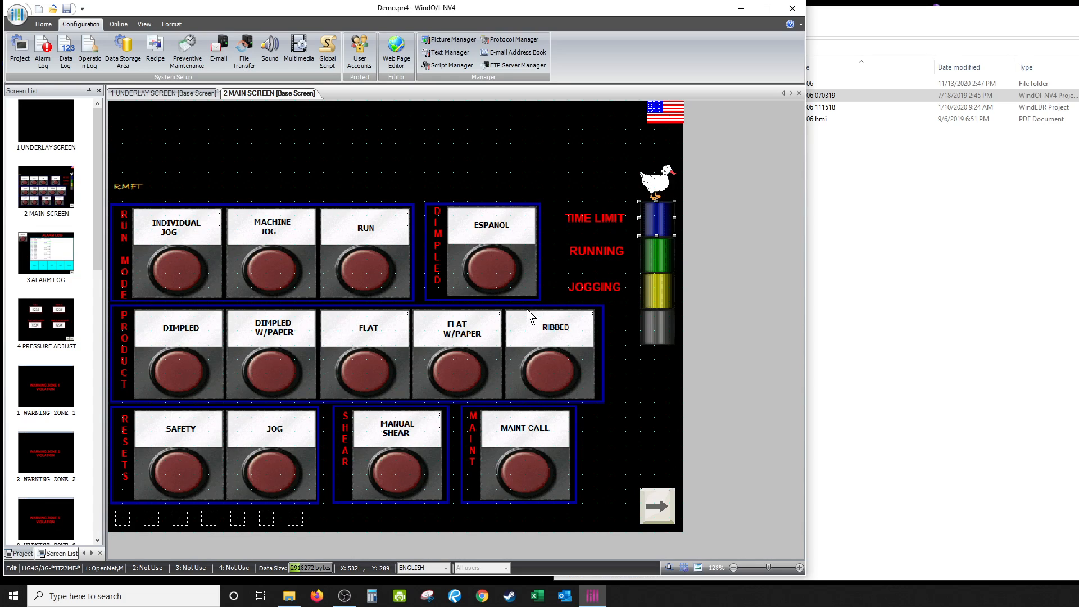
mouse_move(205, 323)
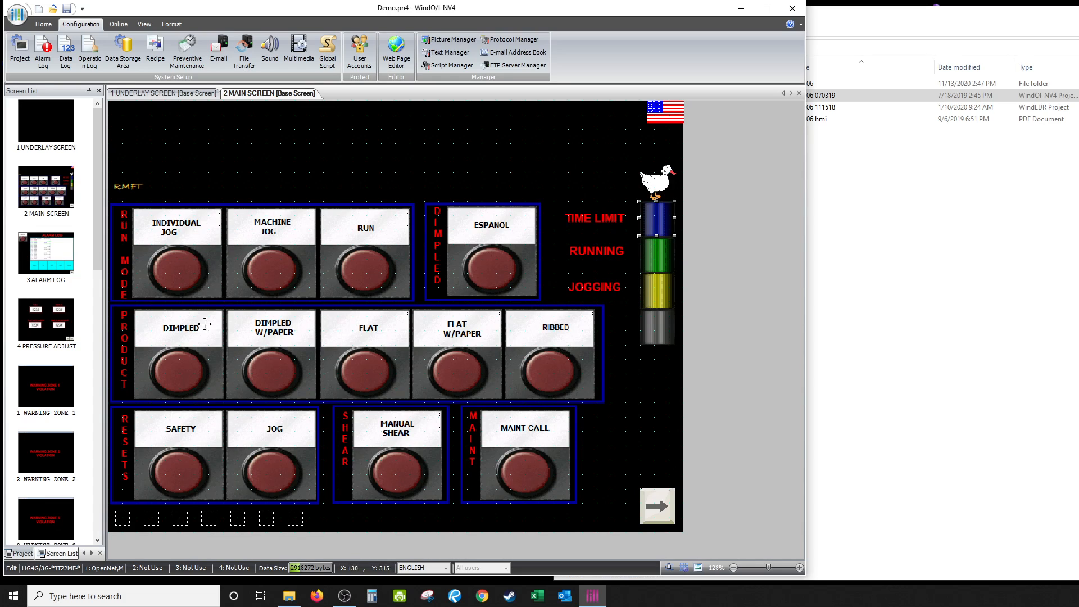
mouse_move(323, 259)
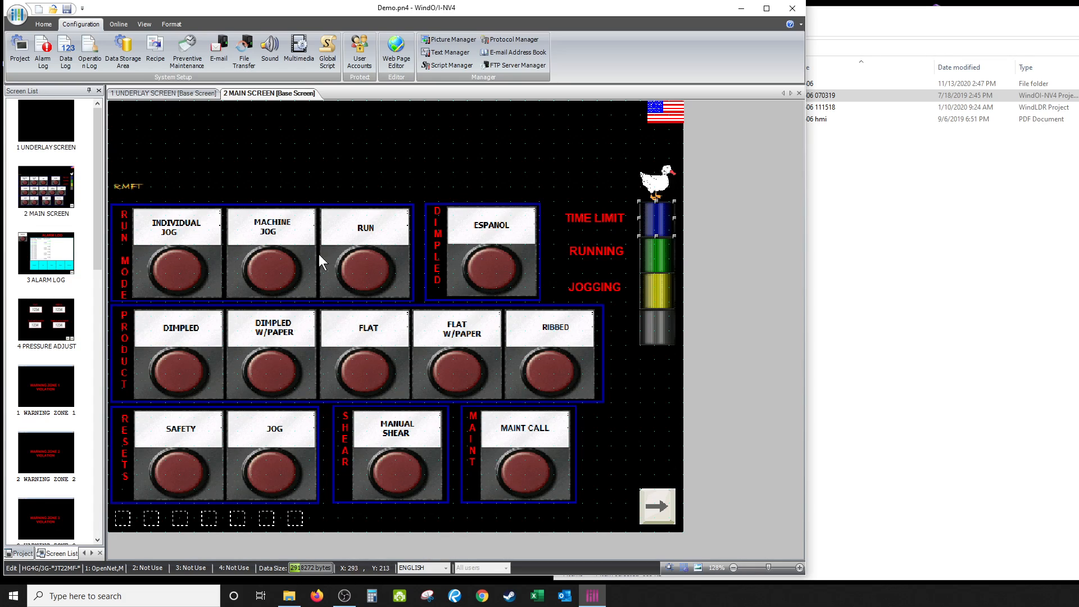
mouse_move(370, 397)
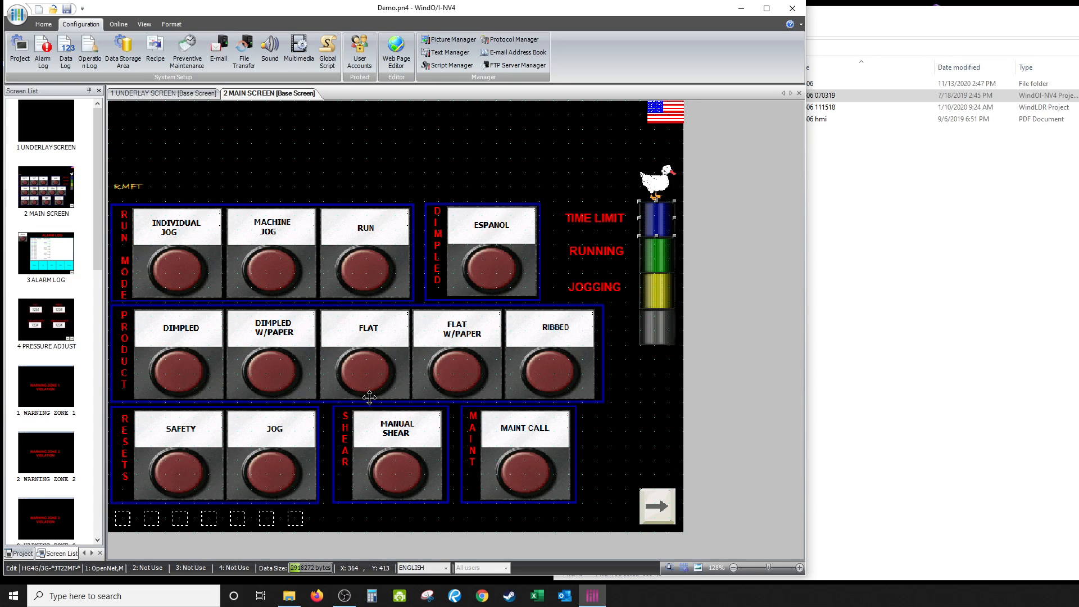
mouse_move(601, 123)
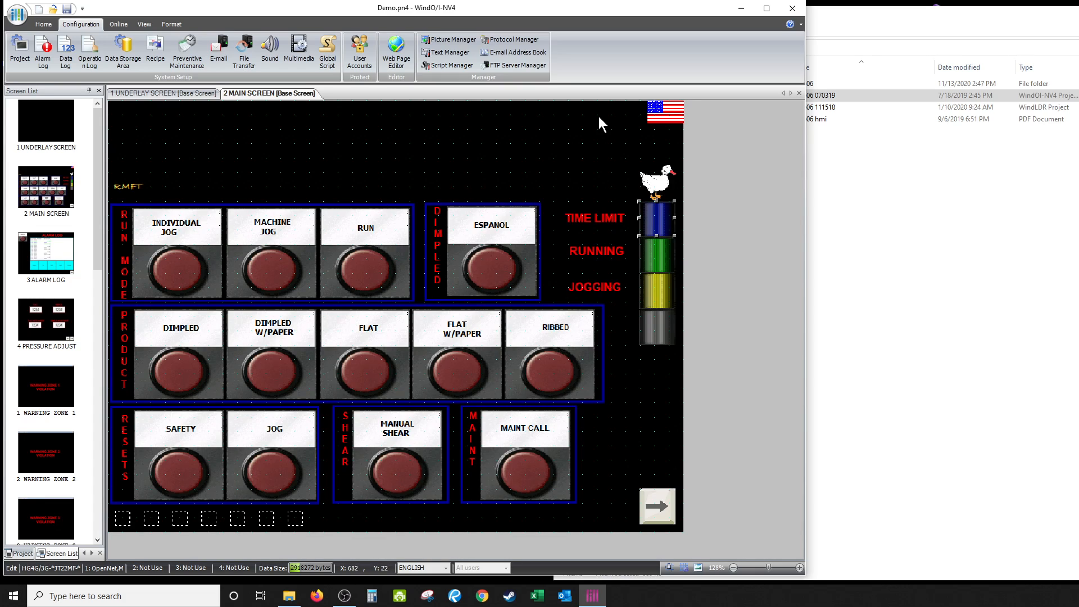
mouse_move(329, 170)
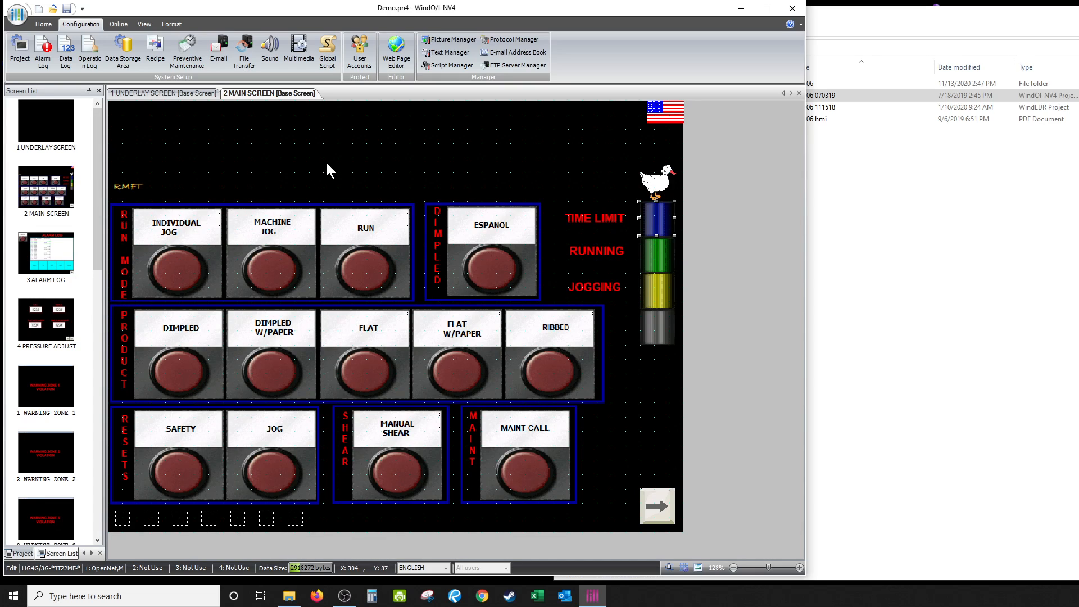
mouse_move(212, 197)
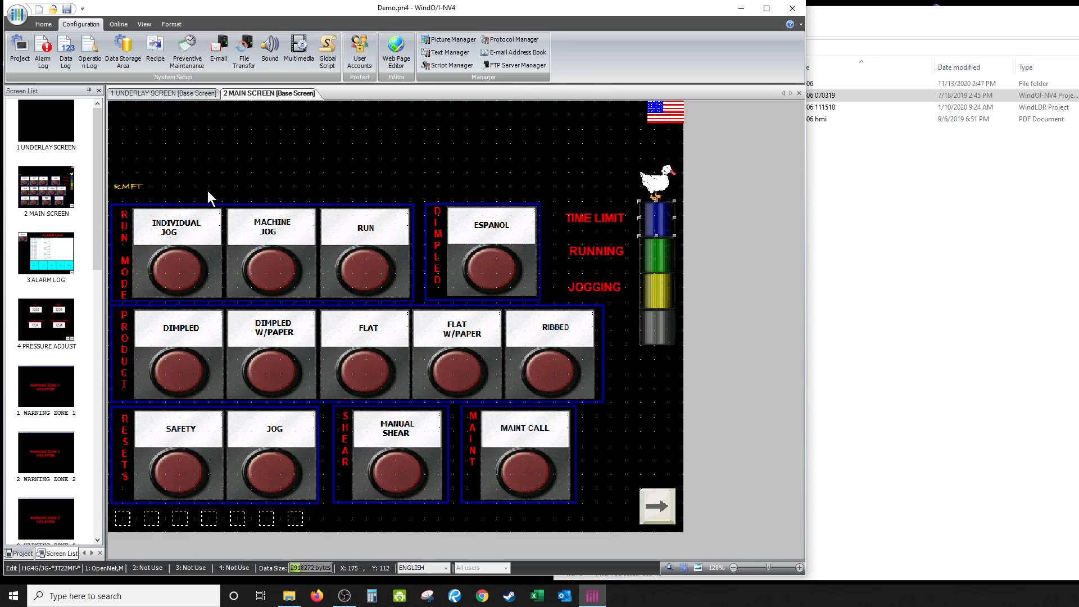